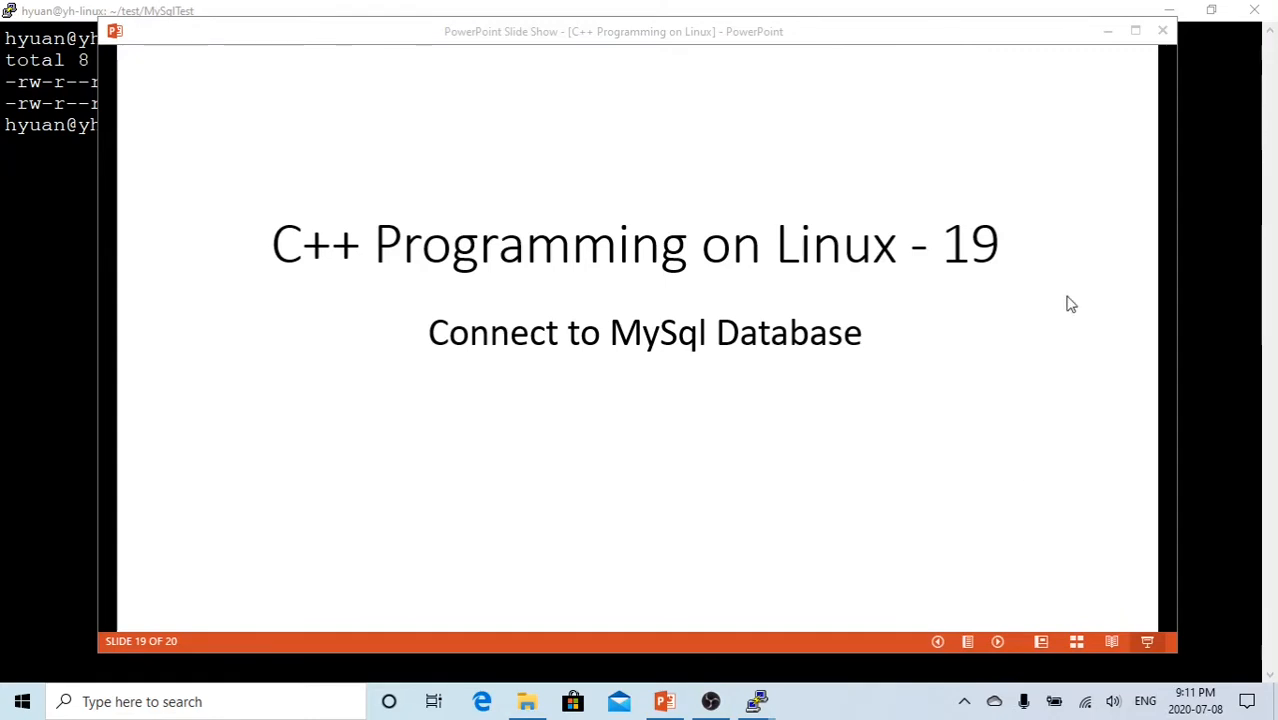
mouse_move(1107, 30)
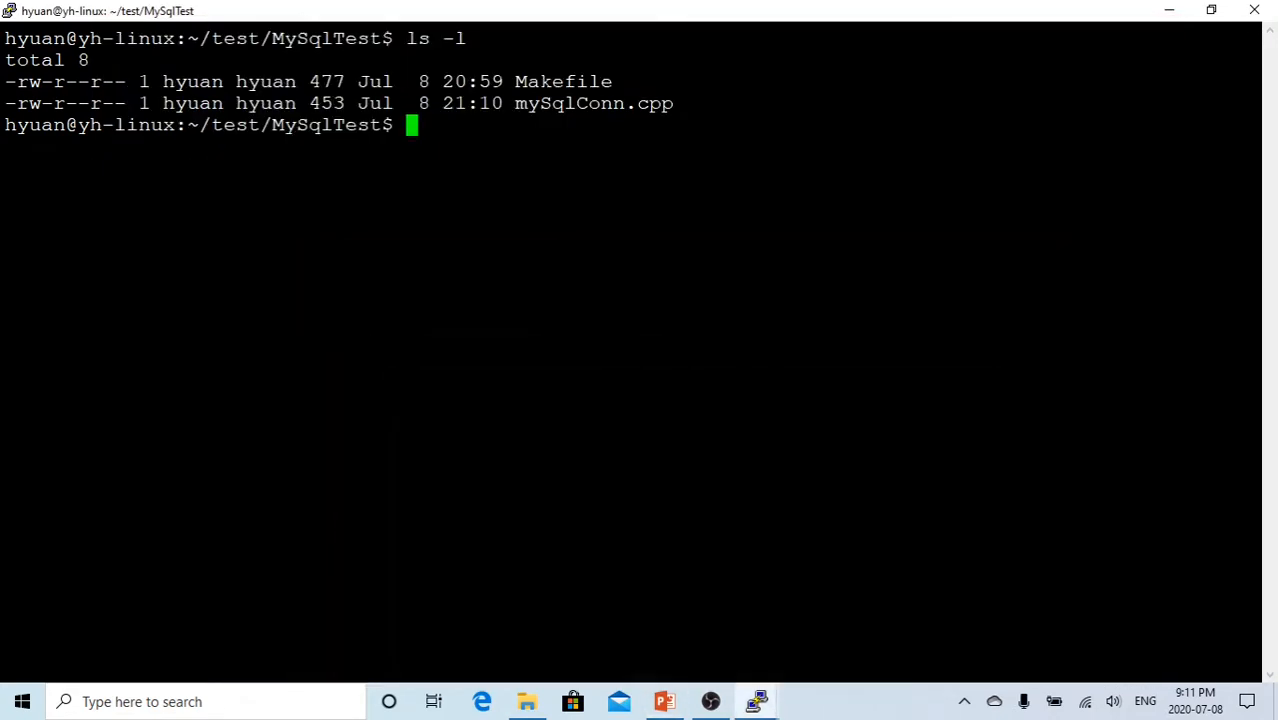
Step: Launch vi on mySqlConn.cpp from the bash prompt
type("vi")
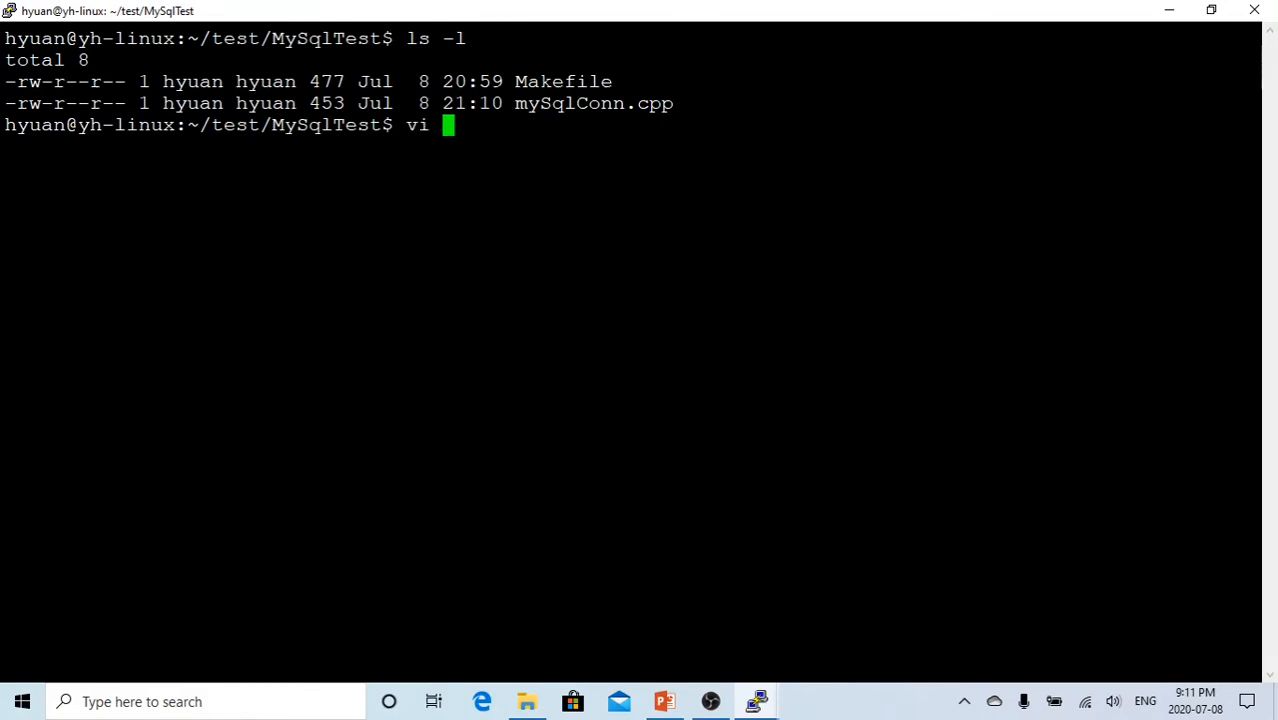
type("mySqlConn.cpp")
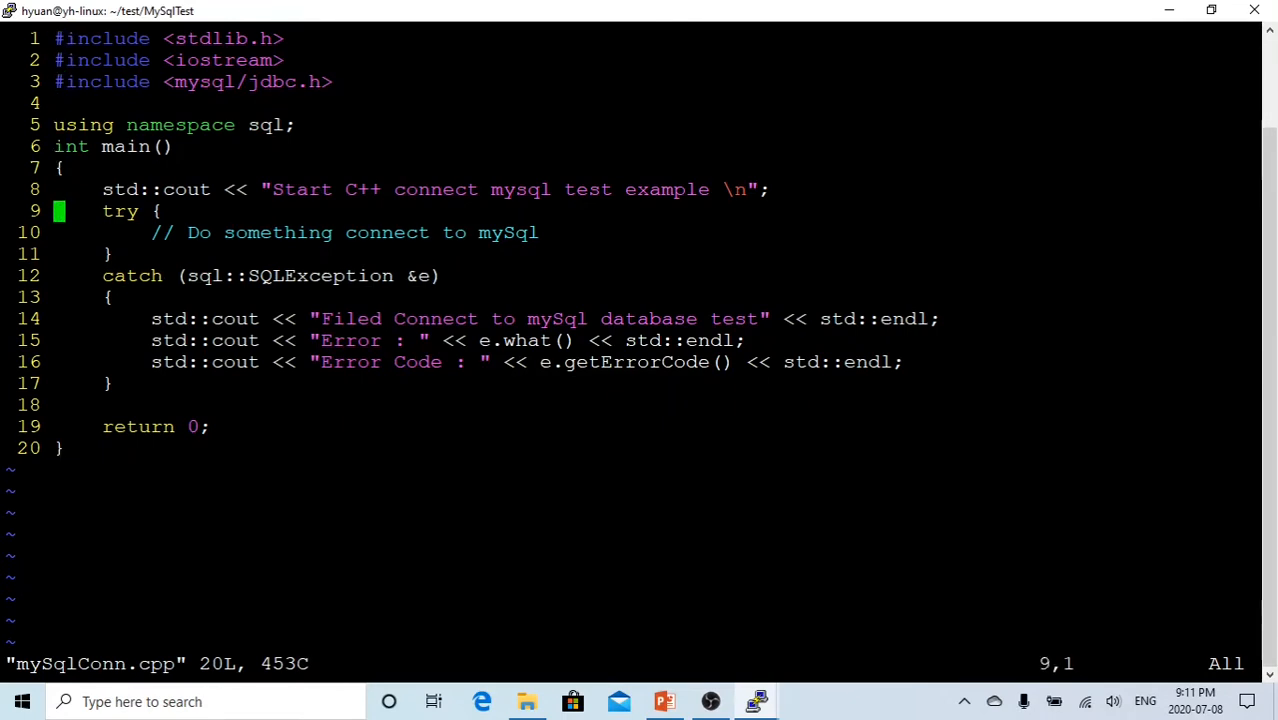
Step: Browse the file, abandon a :vi ../pippo.cpp command, and open a blank line below the comment
key("Down")
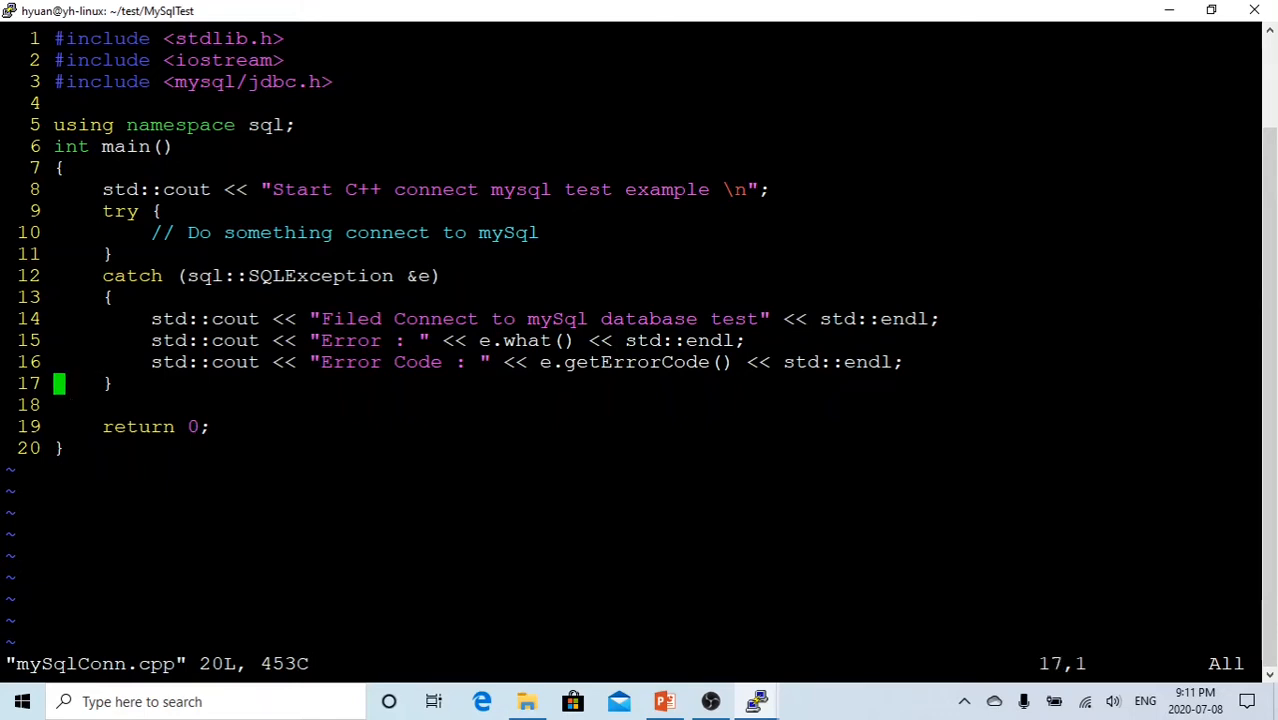
key("Up")
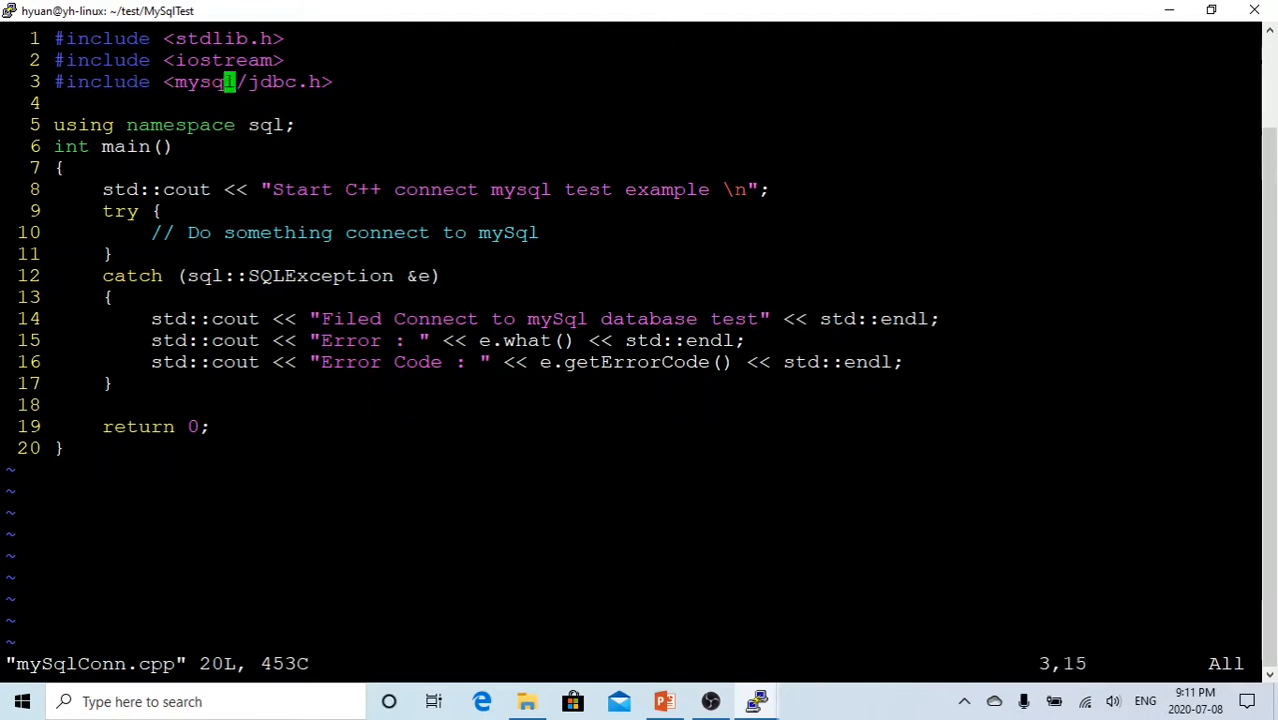
key("Right")
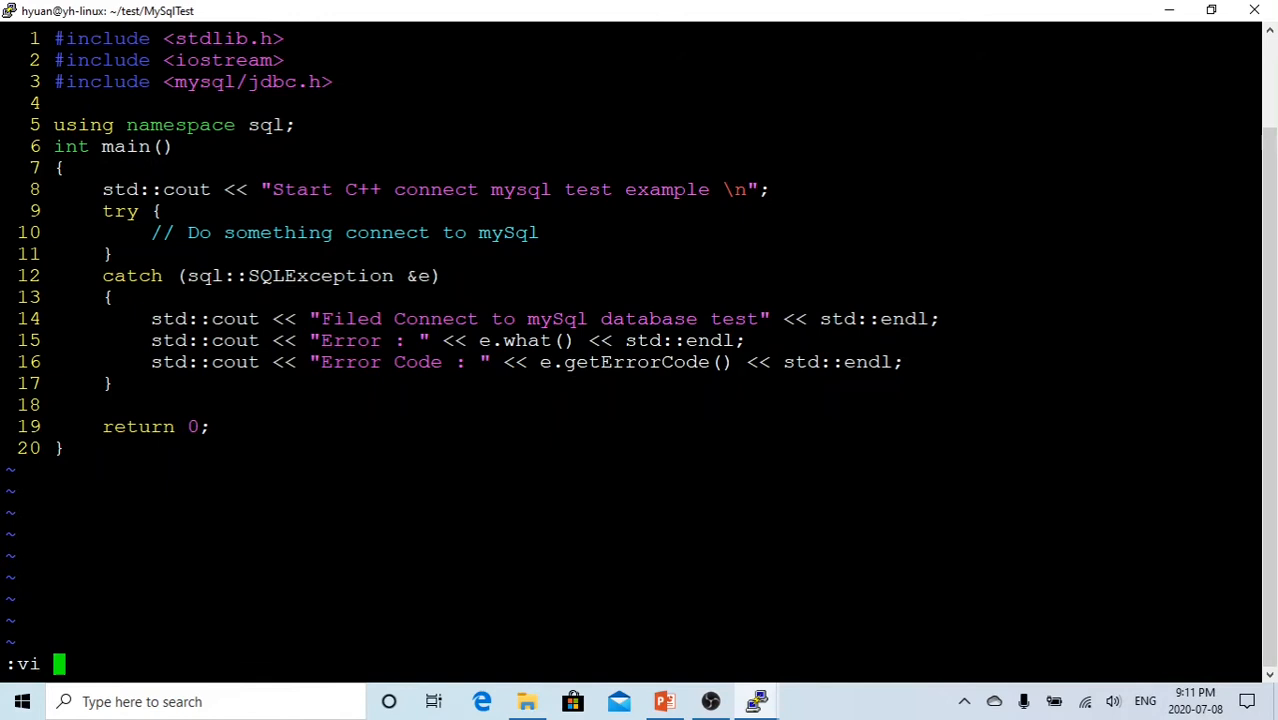
type("../pi")
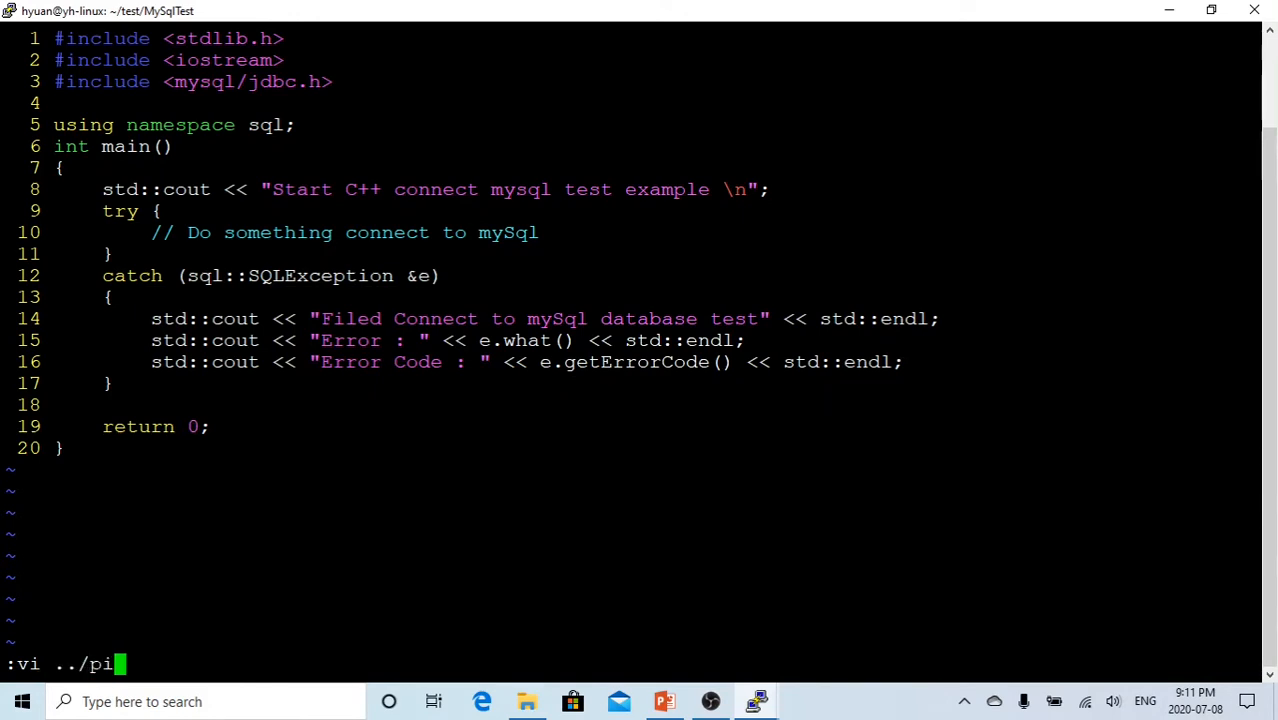
type("ppo.cpp")
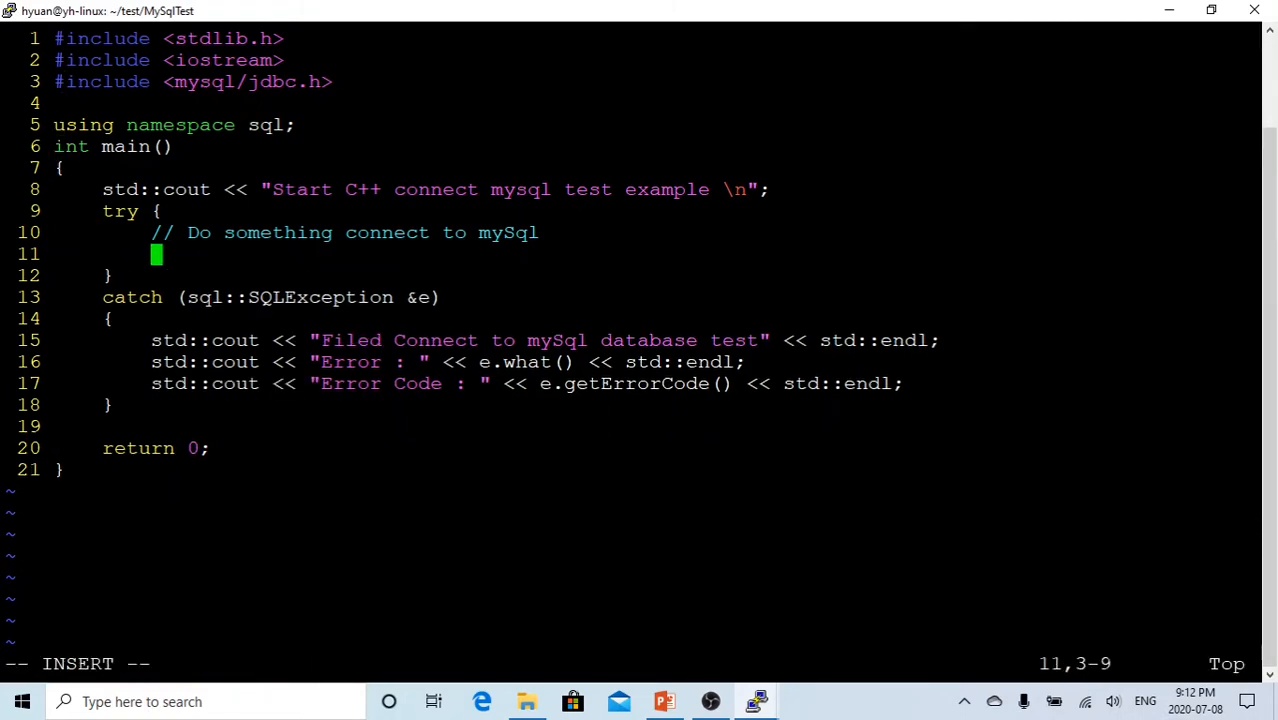
Step: Declare sql::Driver *myDriver and sql::Connection *myConn pointers in the try block
type("sql::")
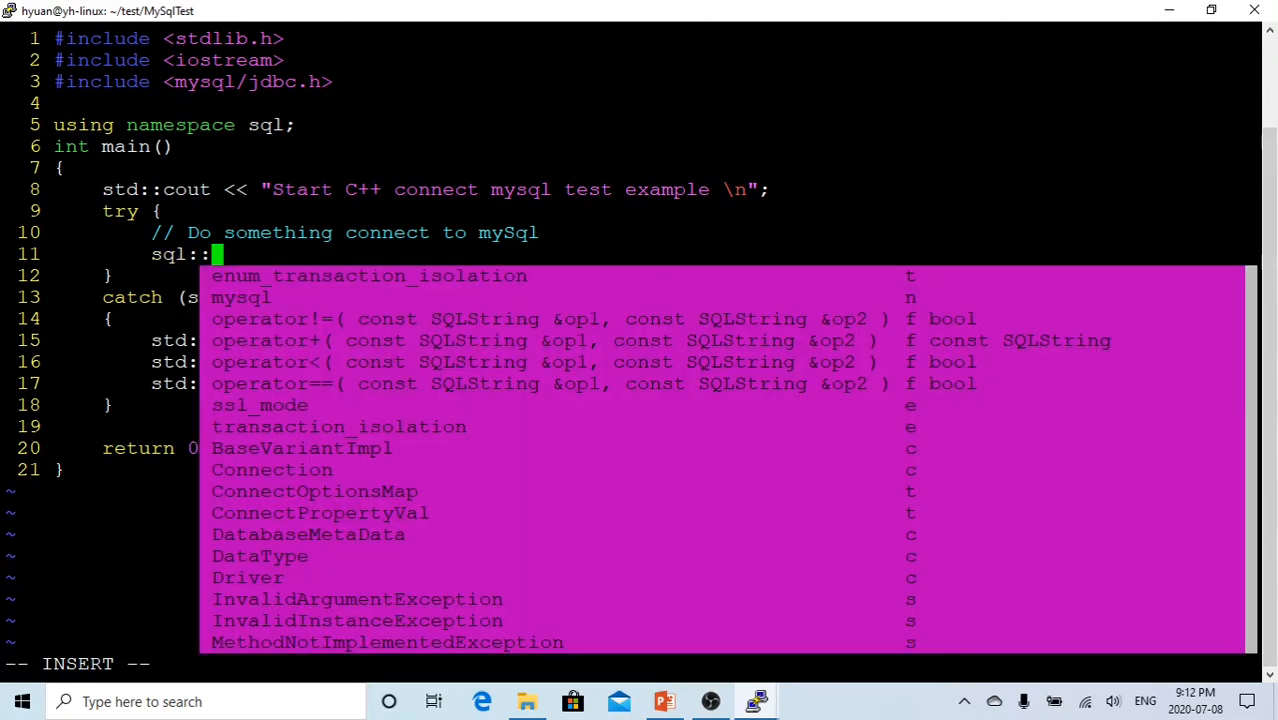
type("Driver     myDriver;")
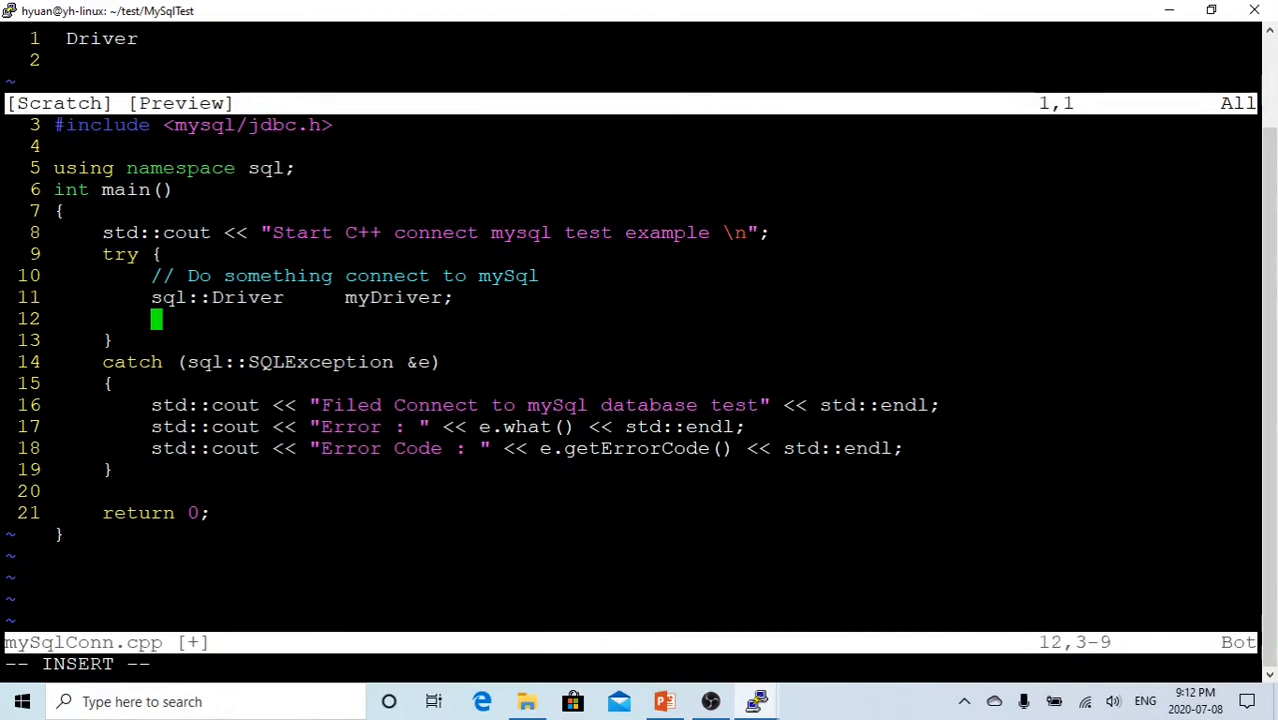
type("sql")
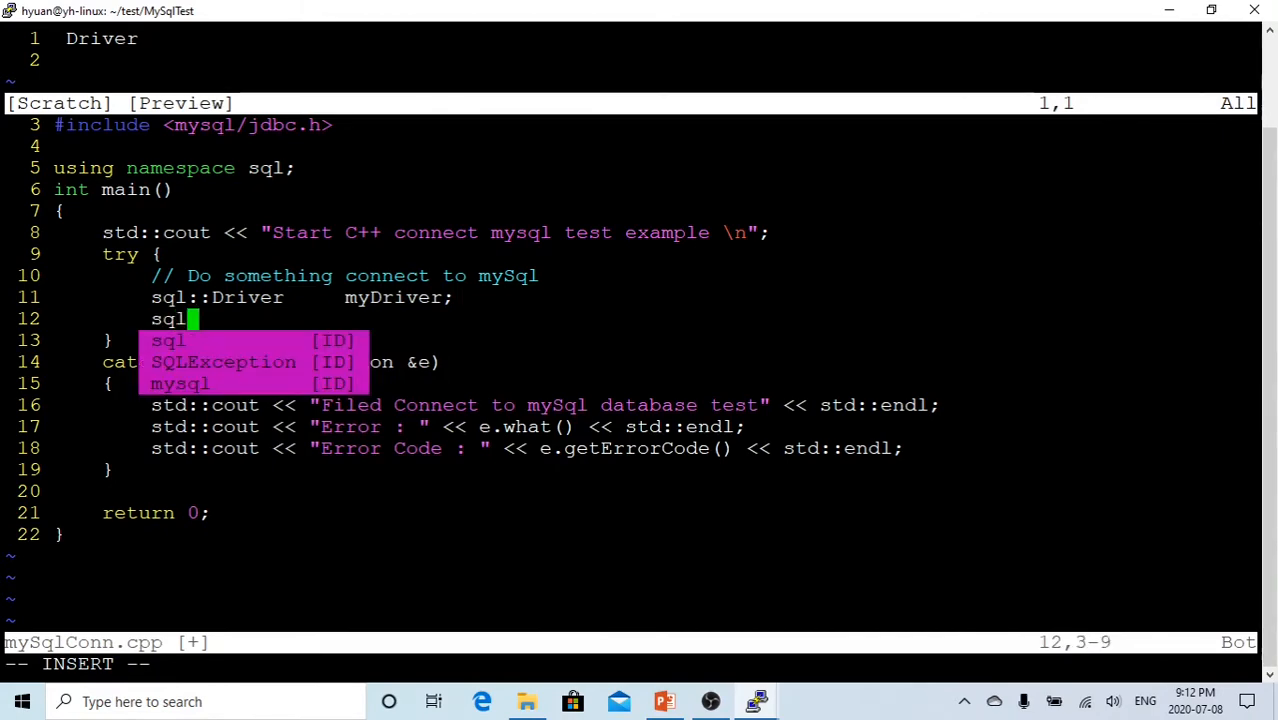
type("::Connection")
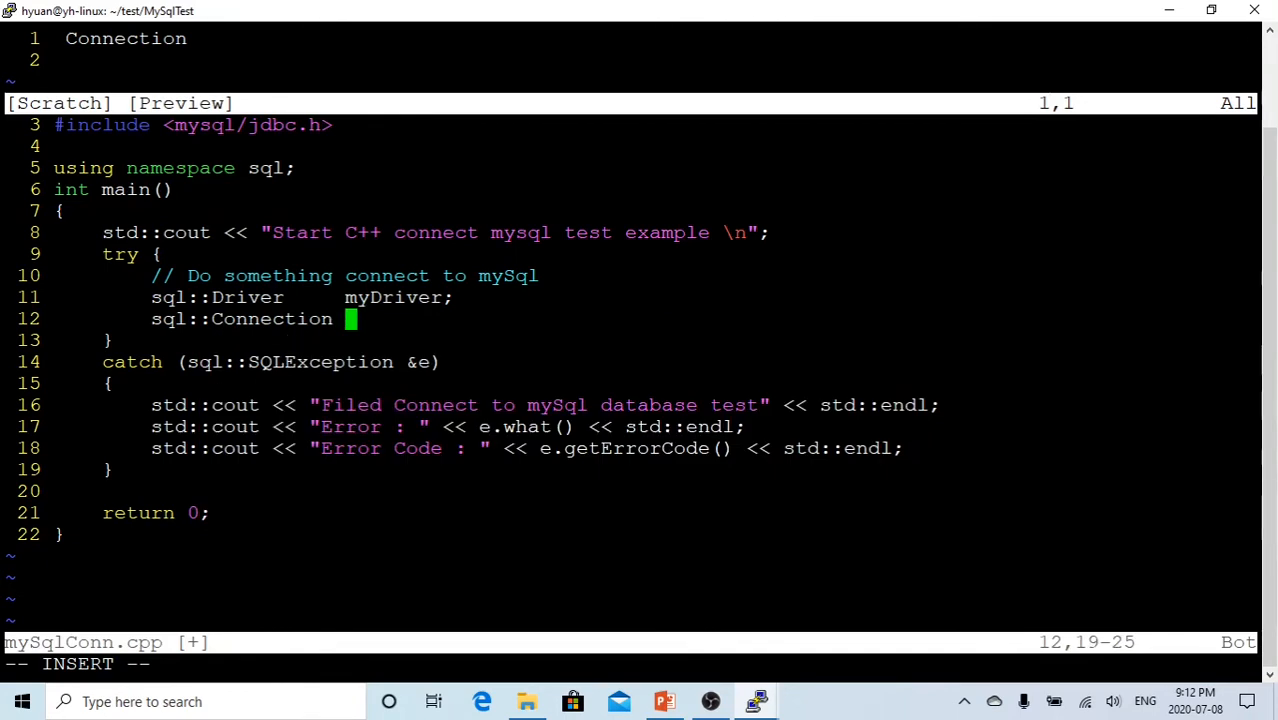
type("*m")
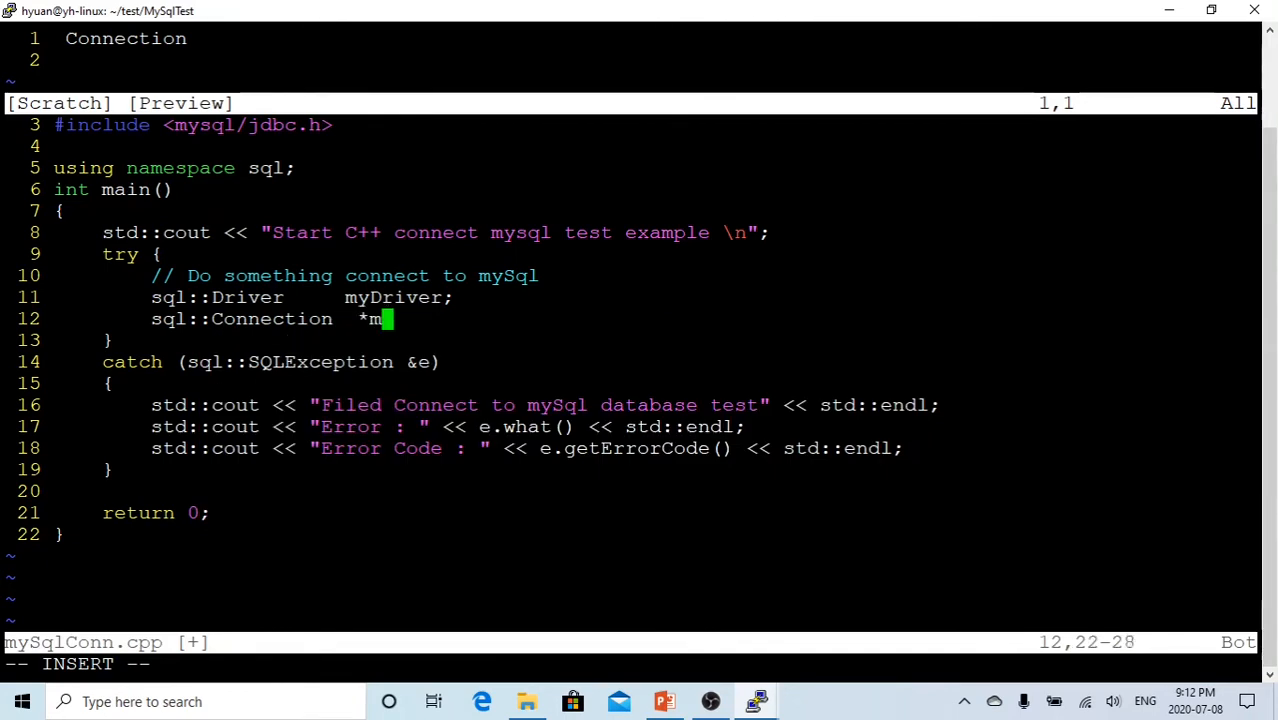
type("yConn")
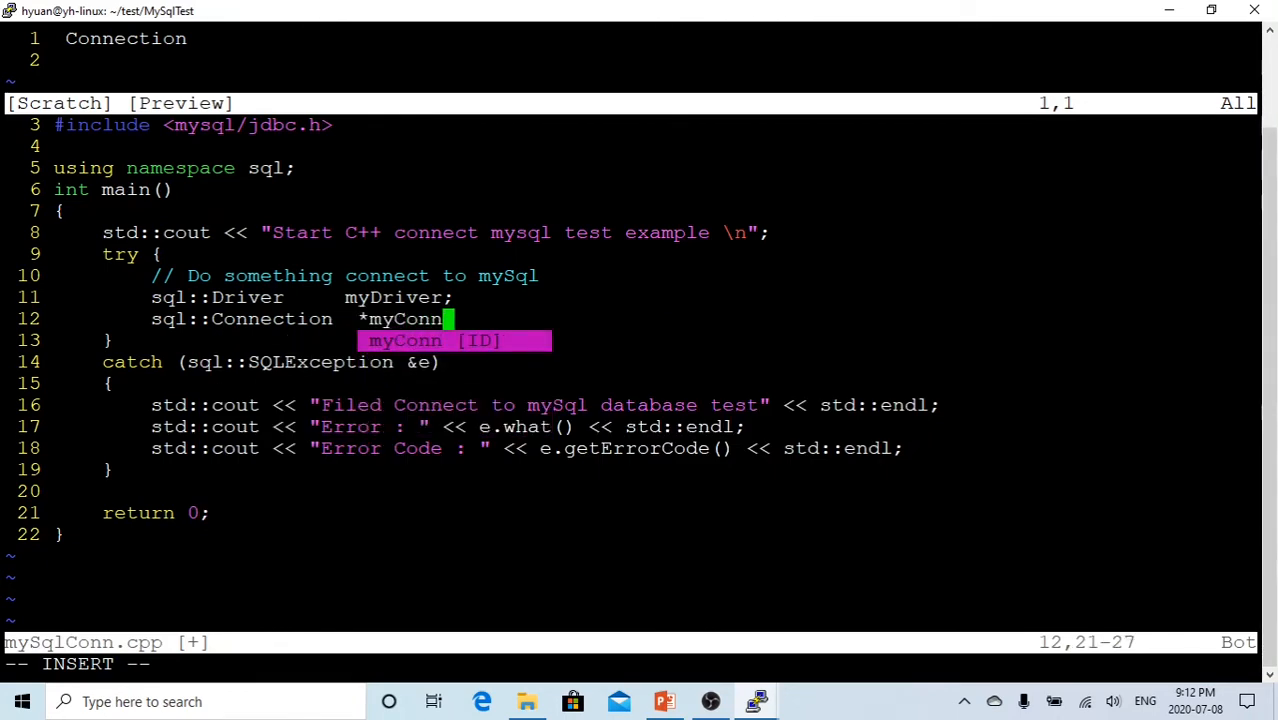
type(";`k")
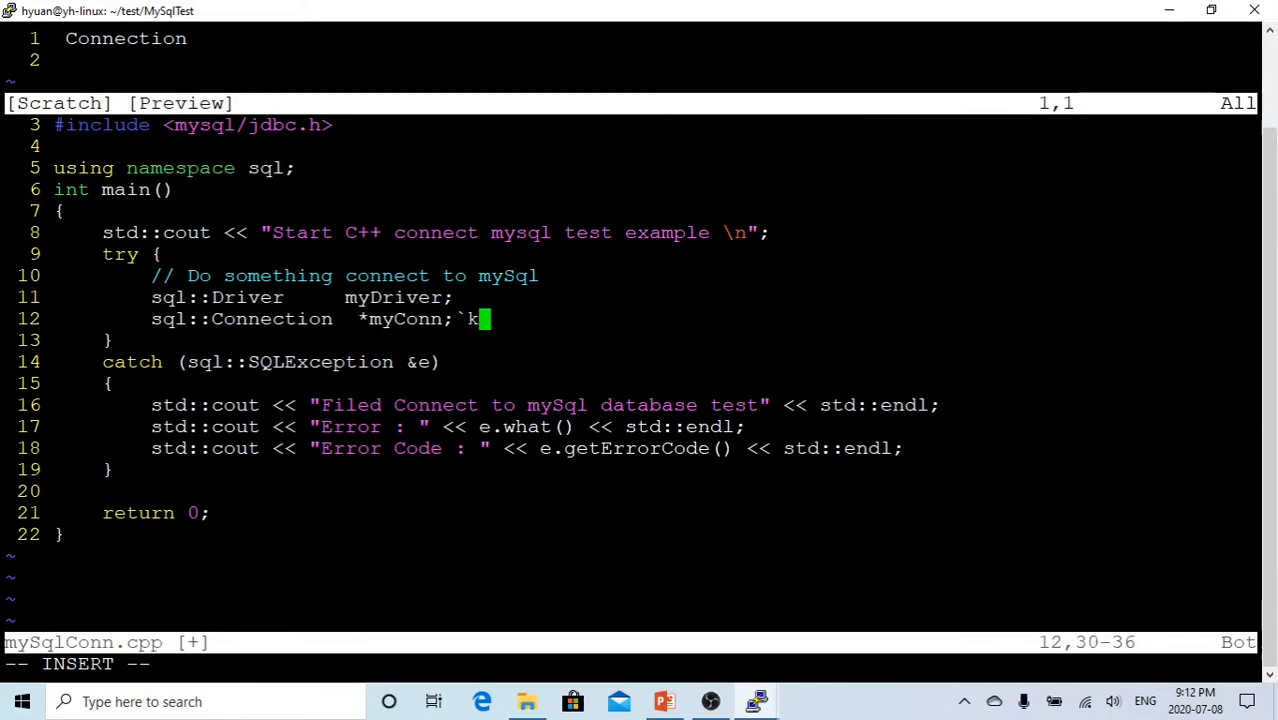
key("BackSpace")
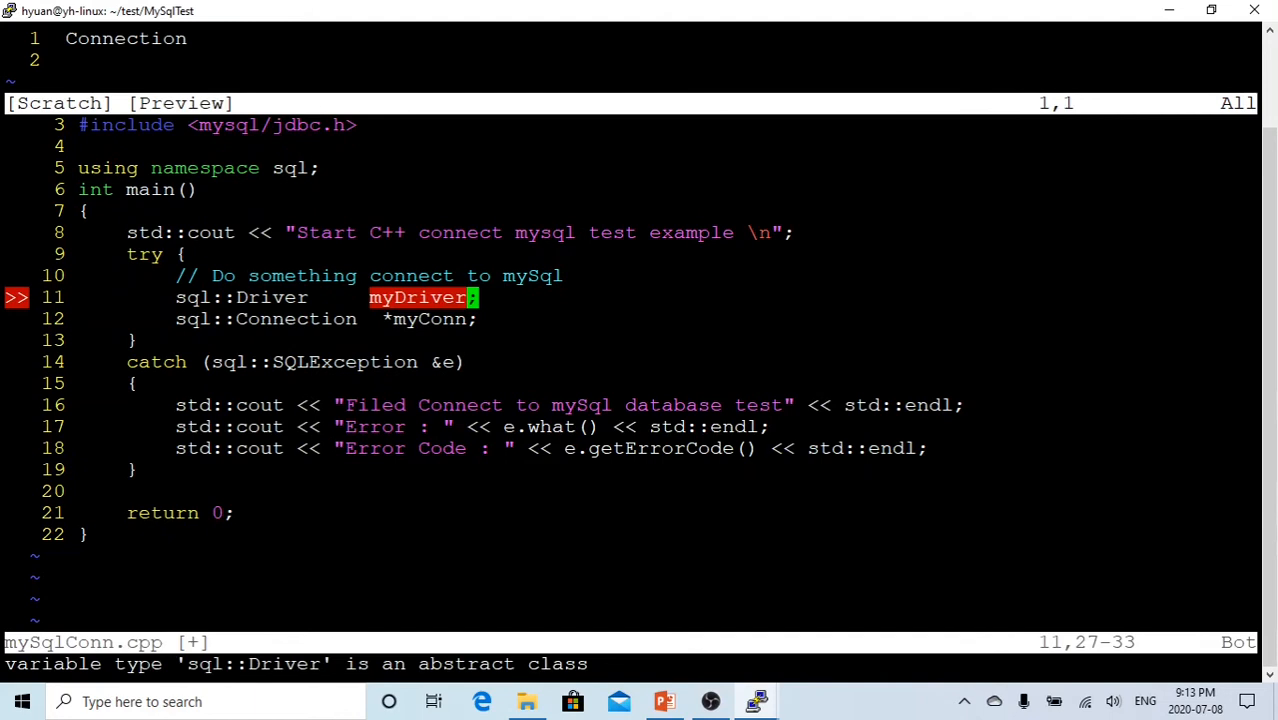
key("i")
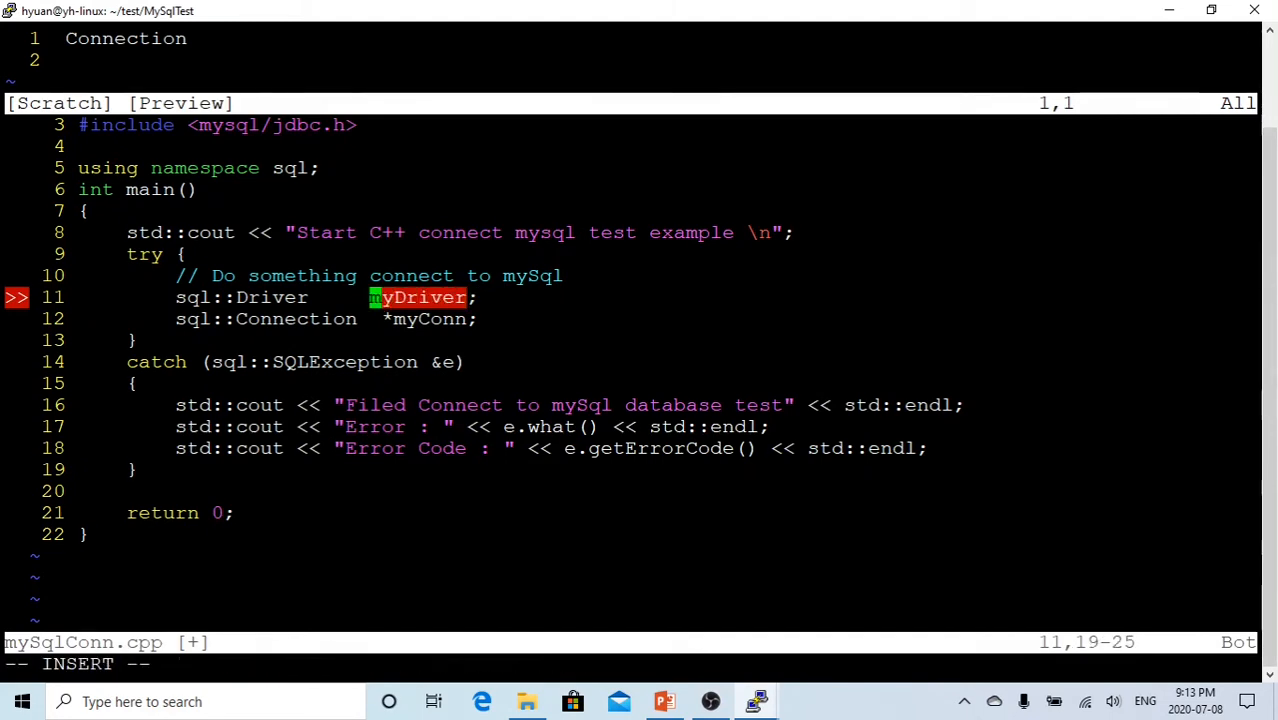
type("*")
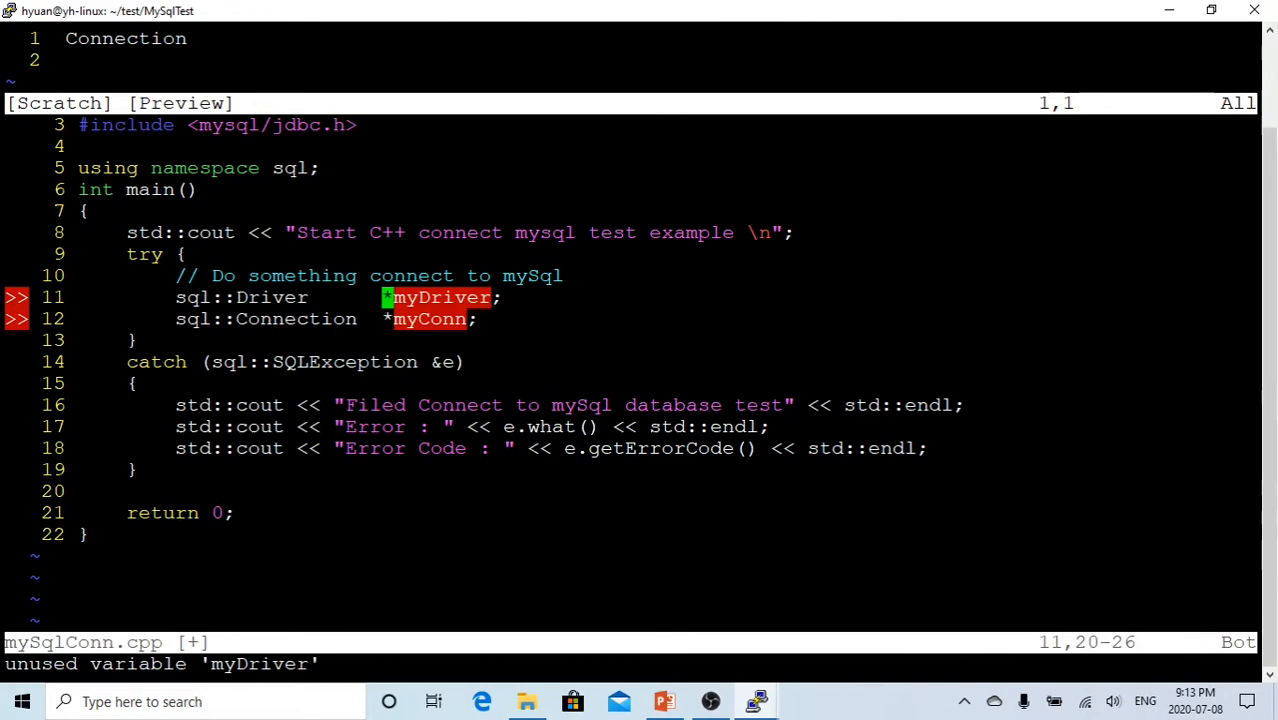
Step: Add sql::Statement *myStmt and sql::ResultSet myRes declarations on new lines below
key("o")
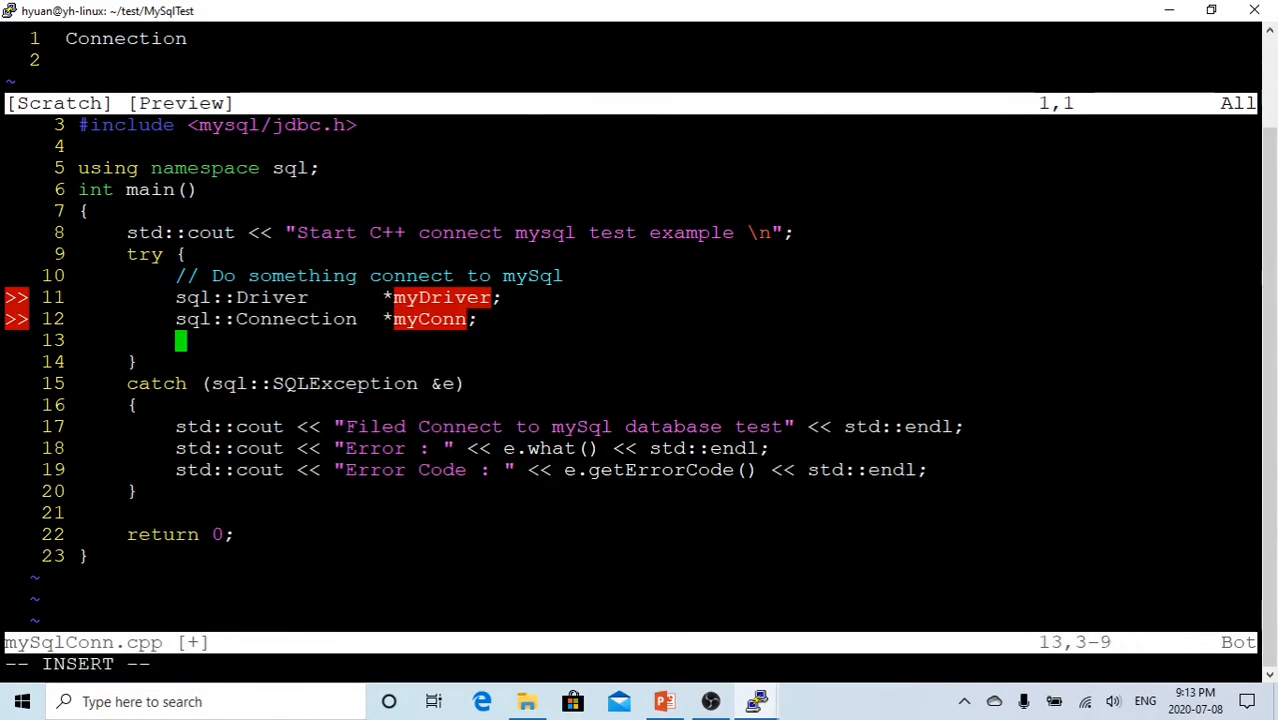
type("sql:")
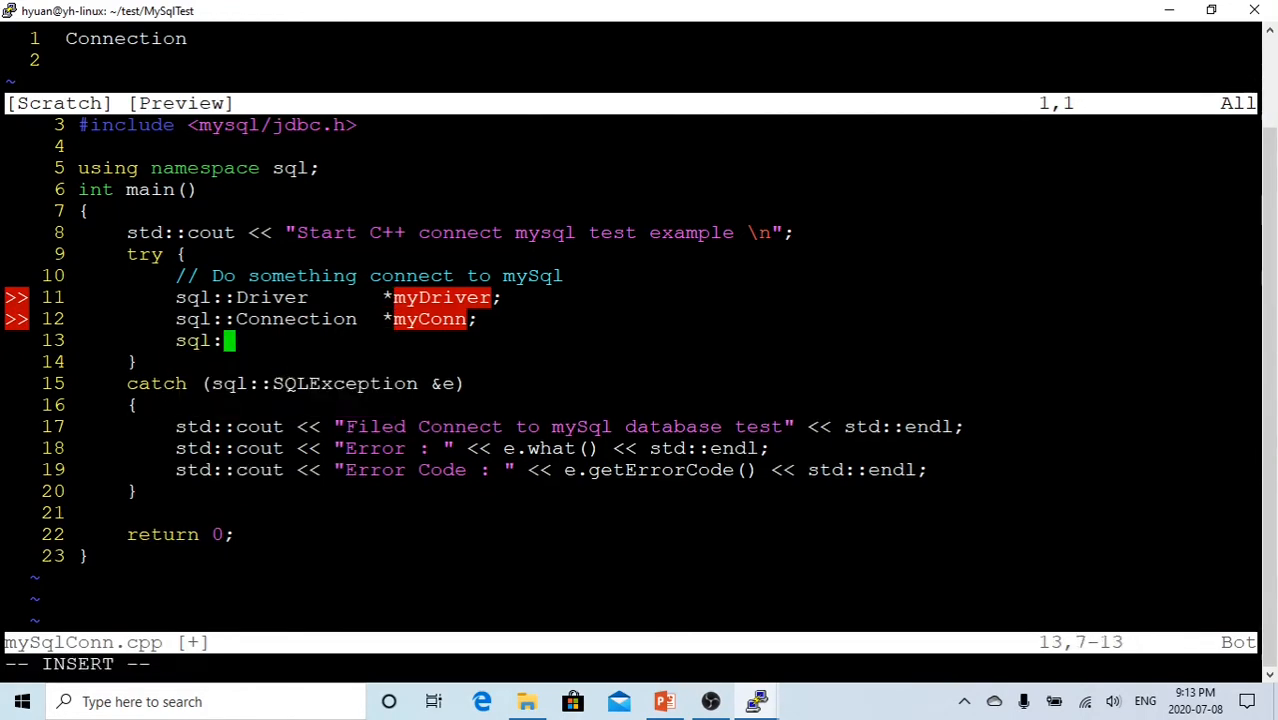
type("::")
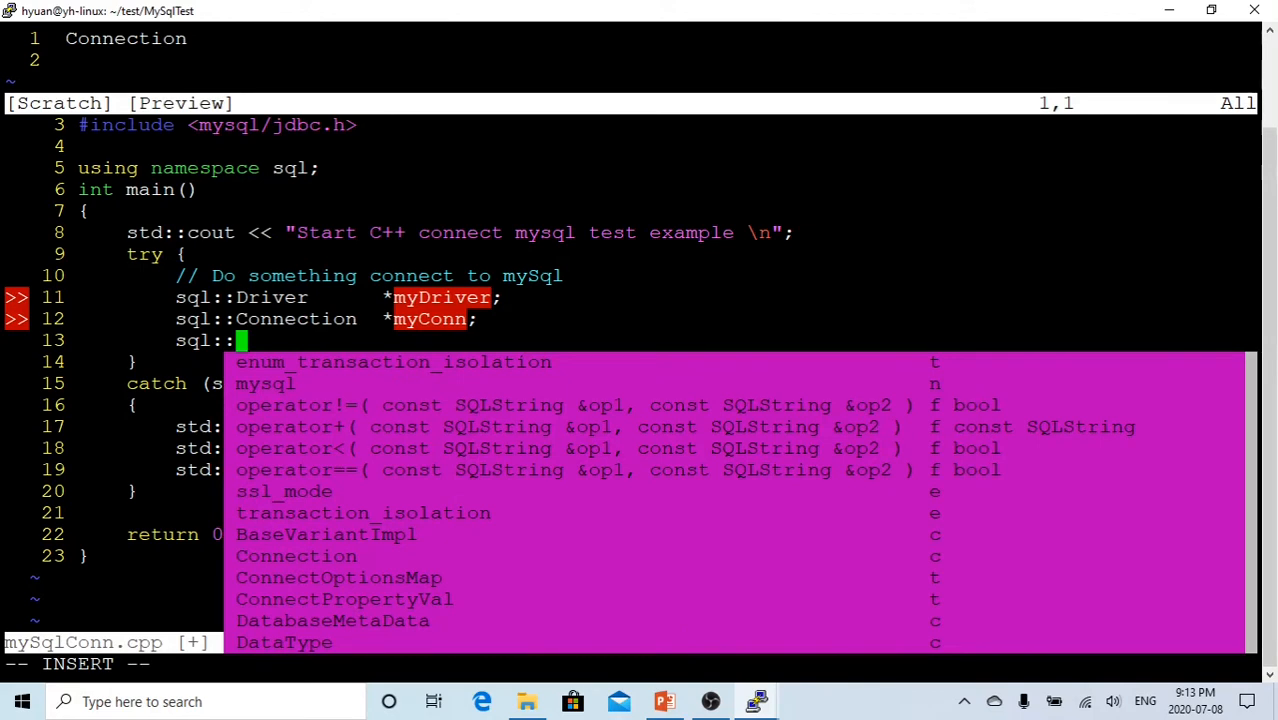
type("Statement")
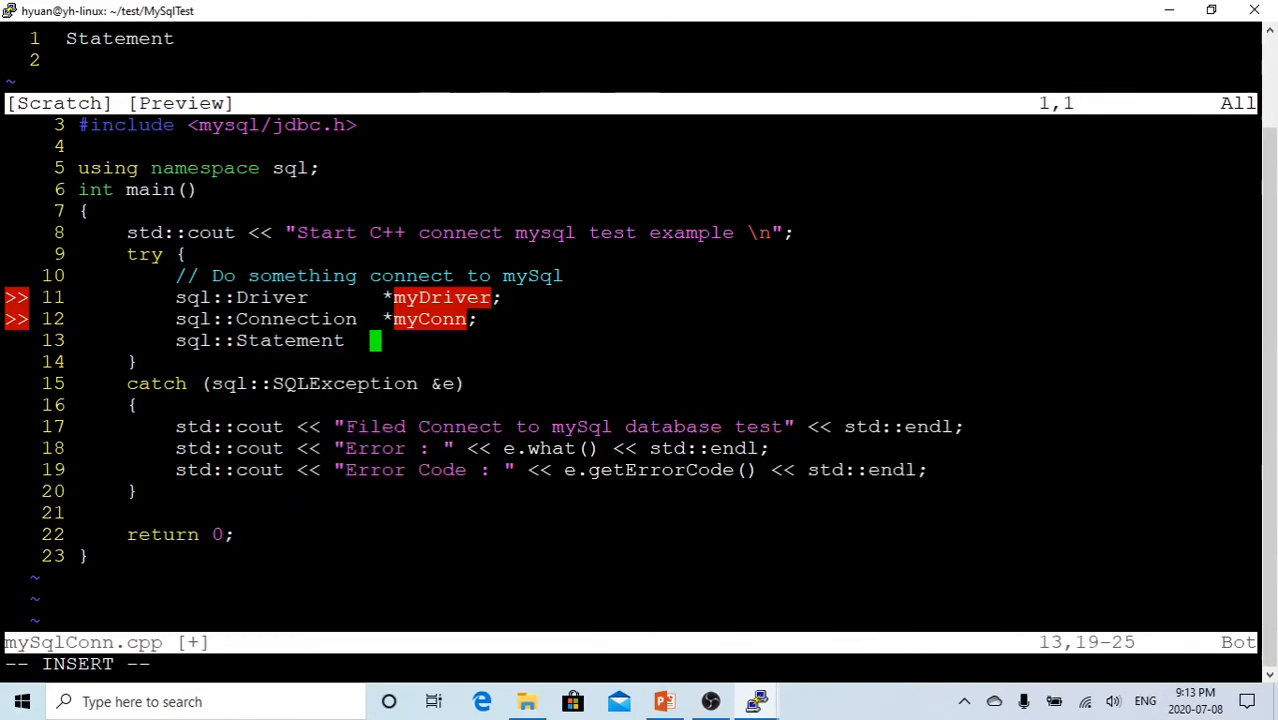
type("*my")
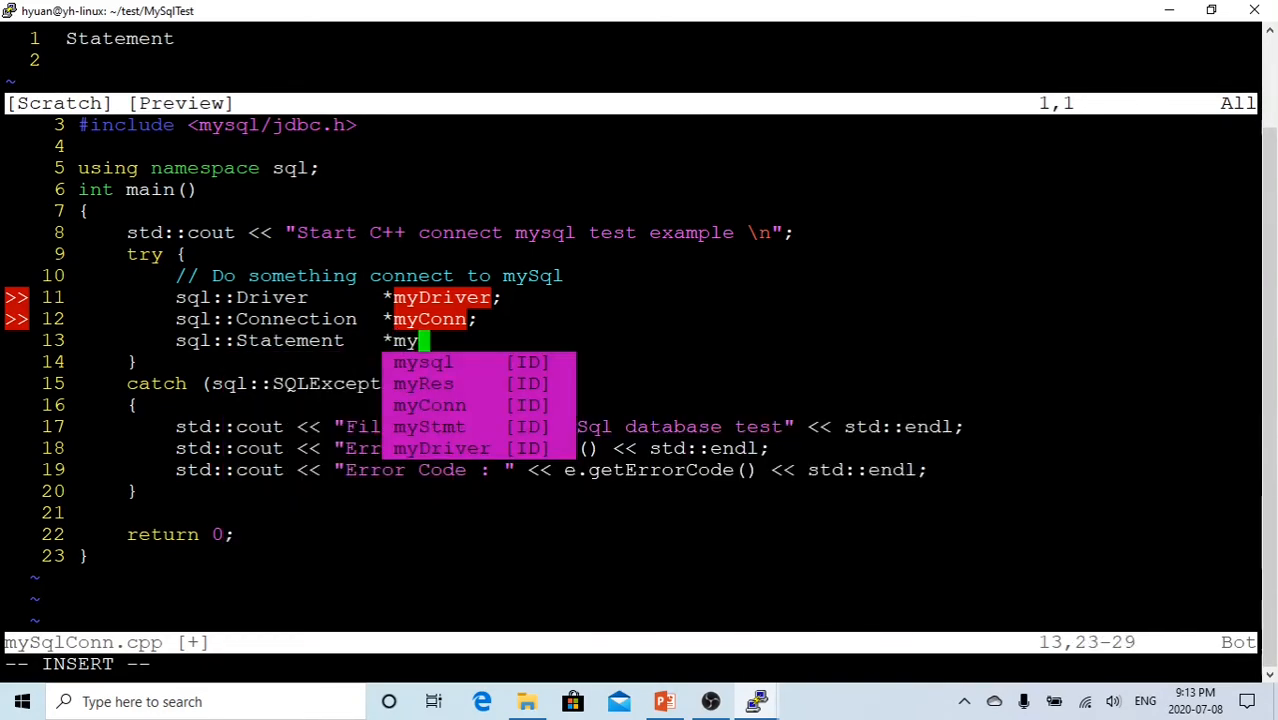
type("Stmt;")
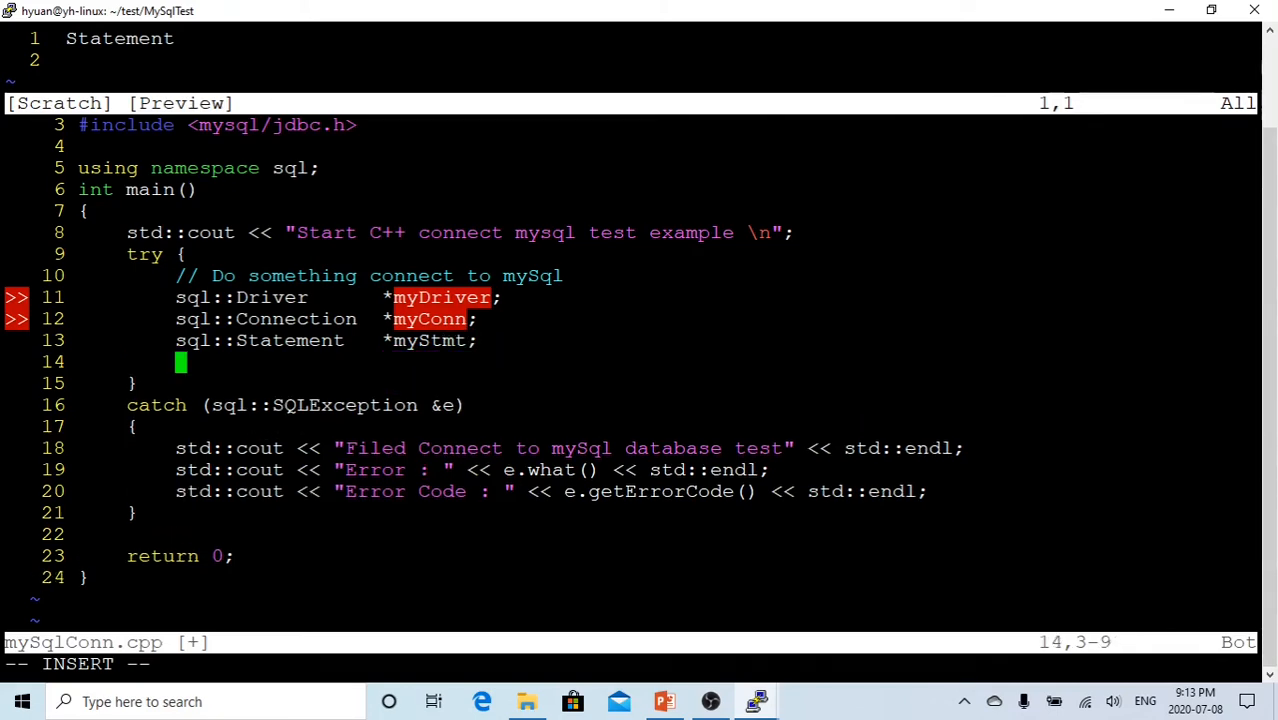
type("sql")
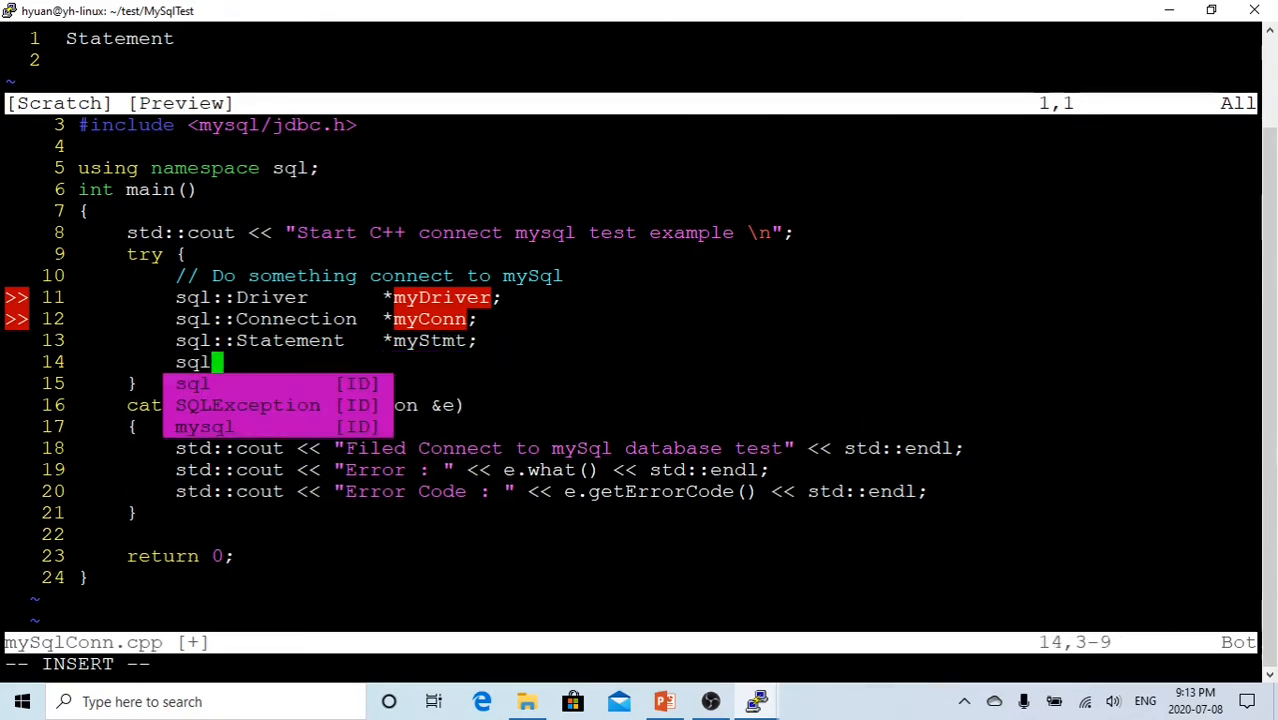
type("::")
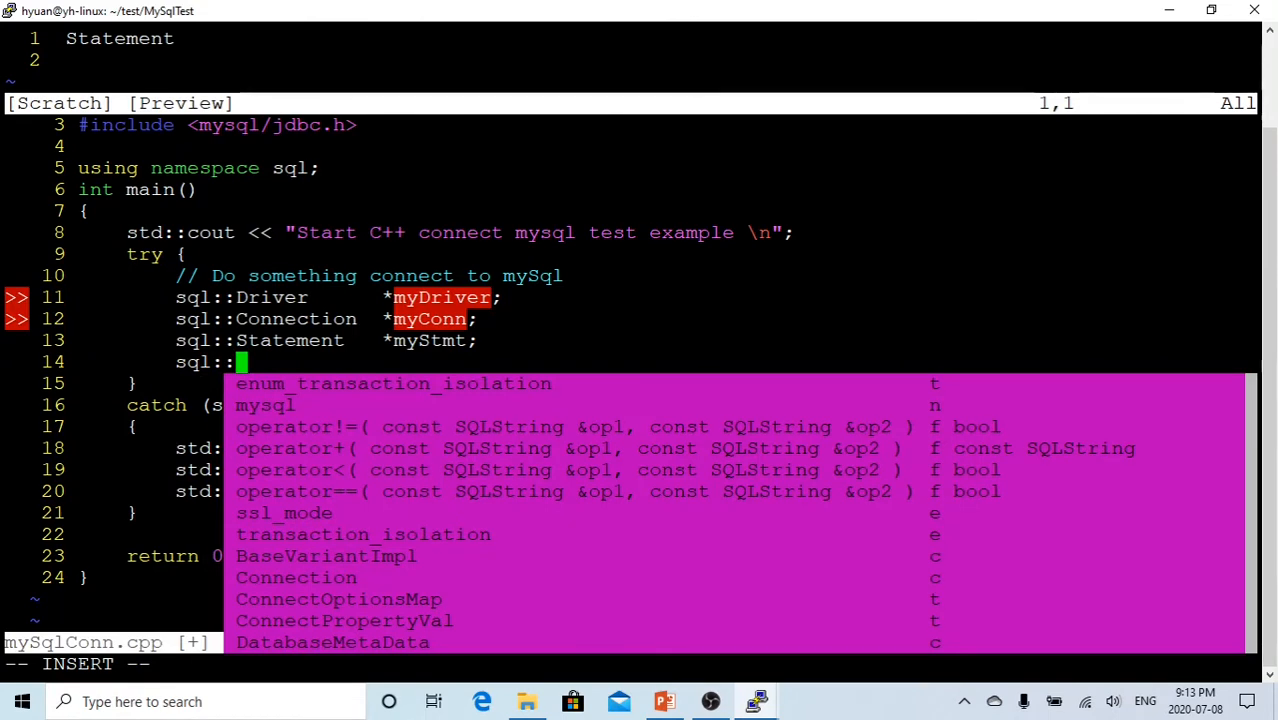
type("ResultSet")
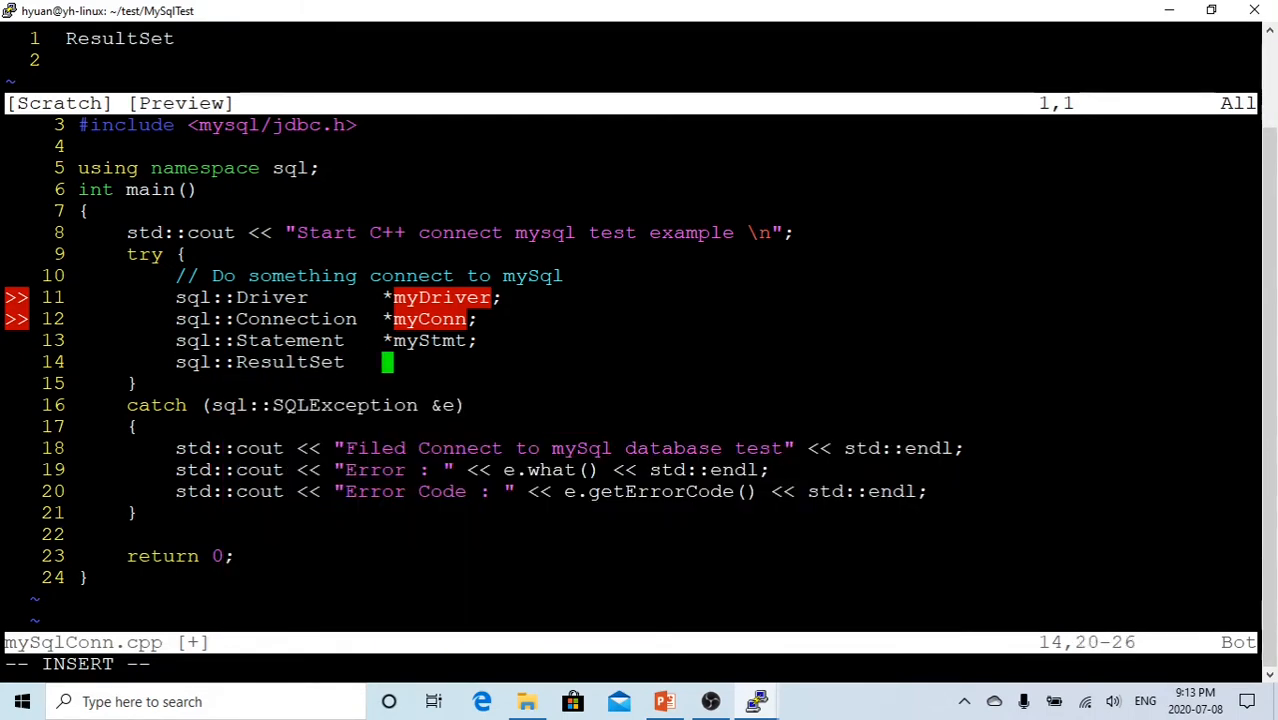
type("myRes;")
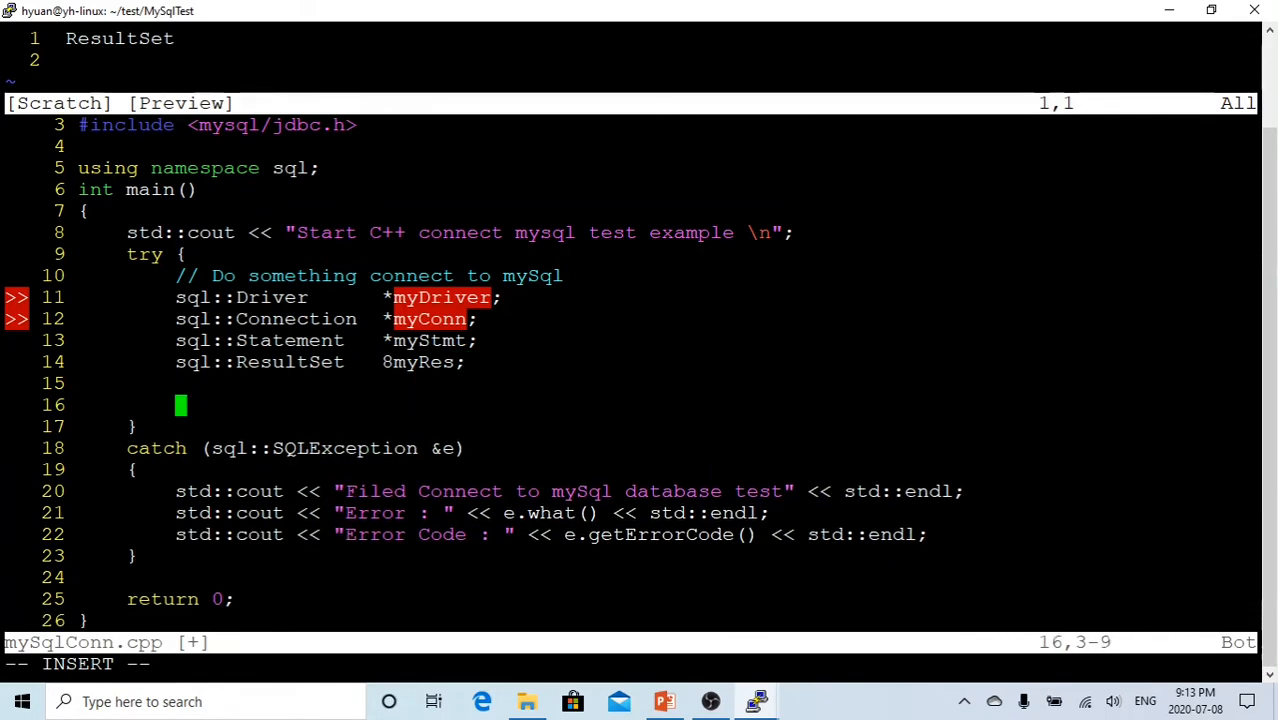
Step: Assign myDriver = get_driver_instance(); using autocompletion
type("m")
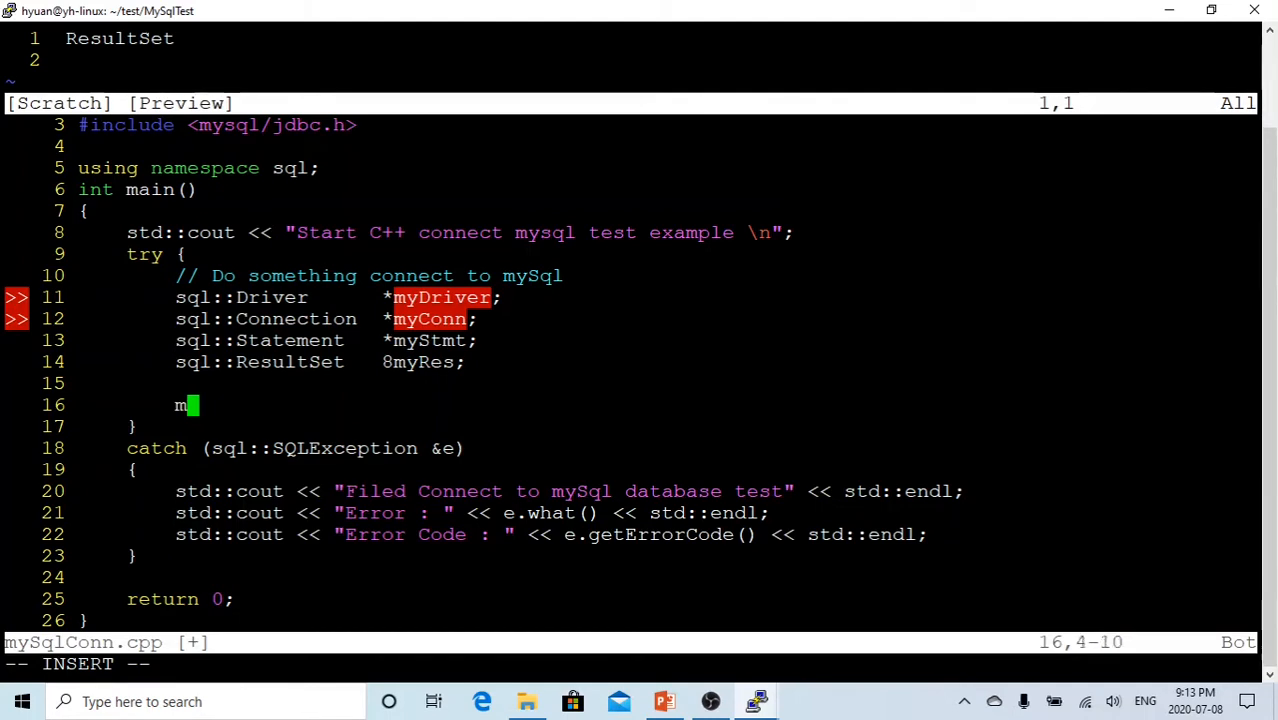
type("yDriver")
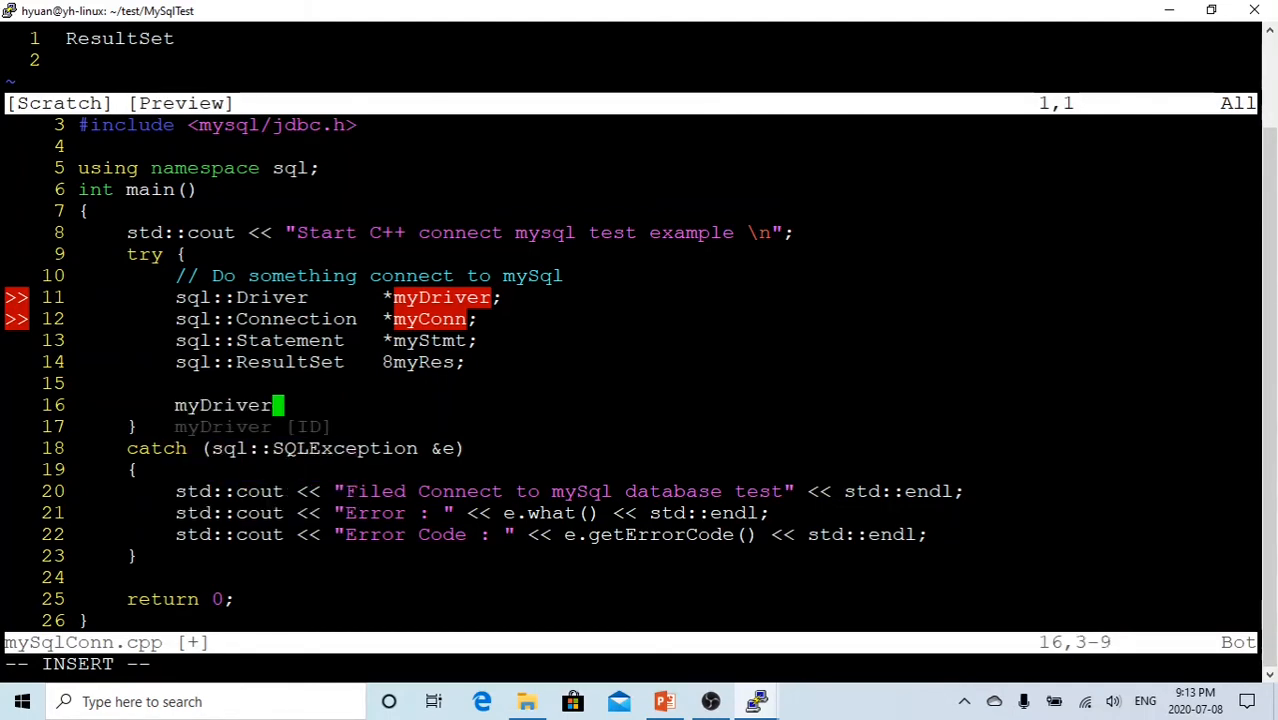
type("=")
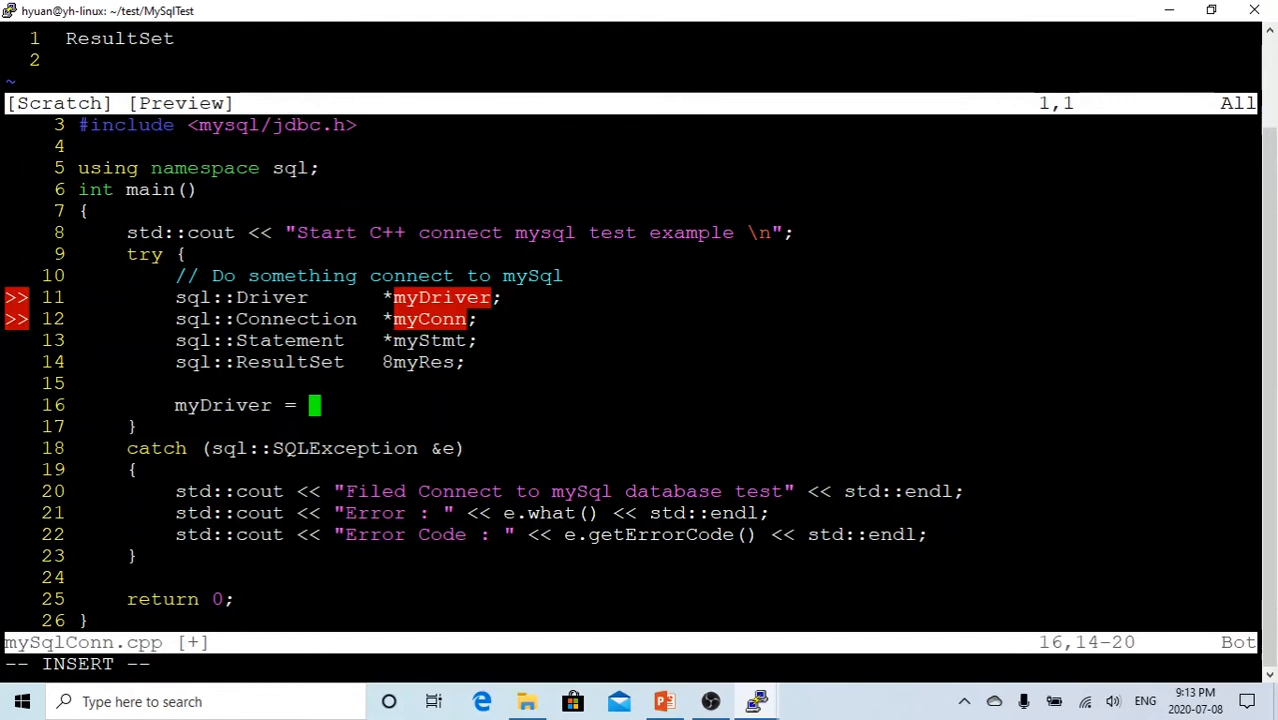
type("get_driver_instance();")
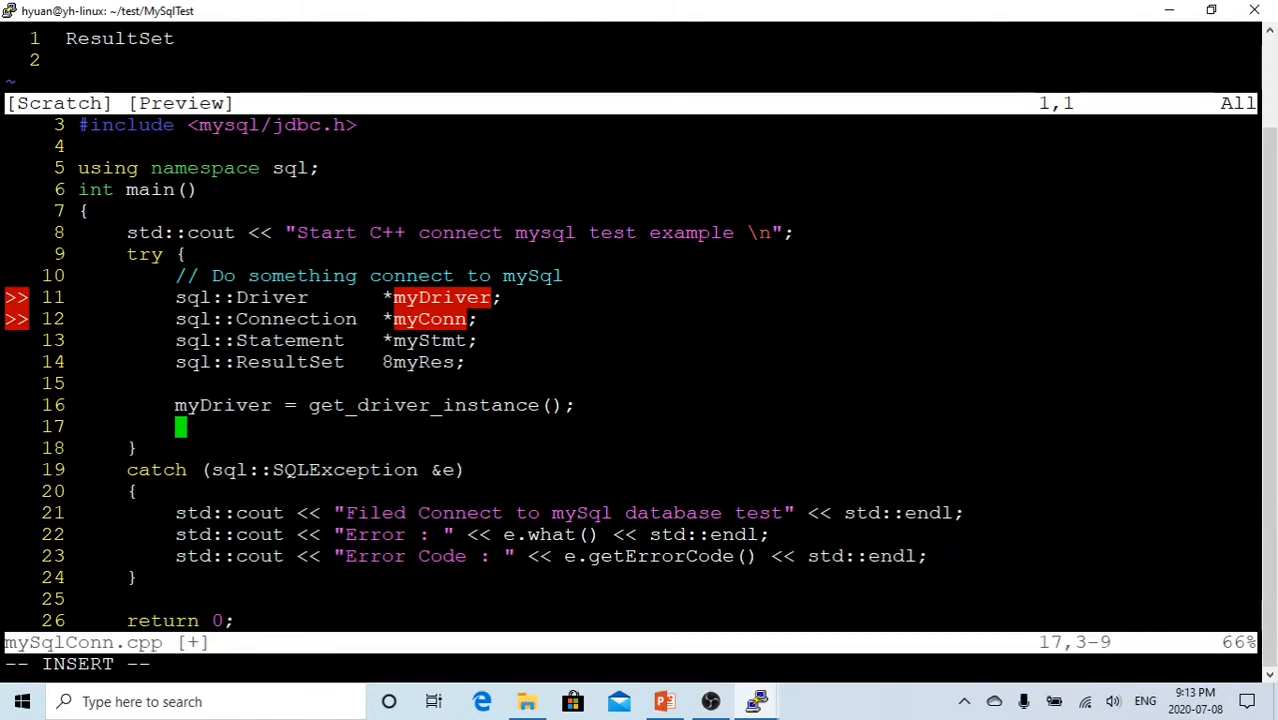
Step: Begin the next line as myConn = myDriver
type("m")
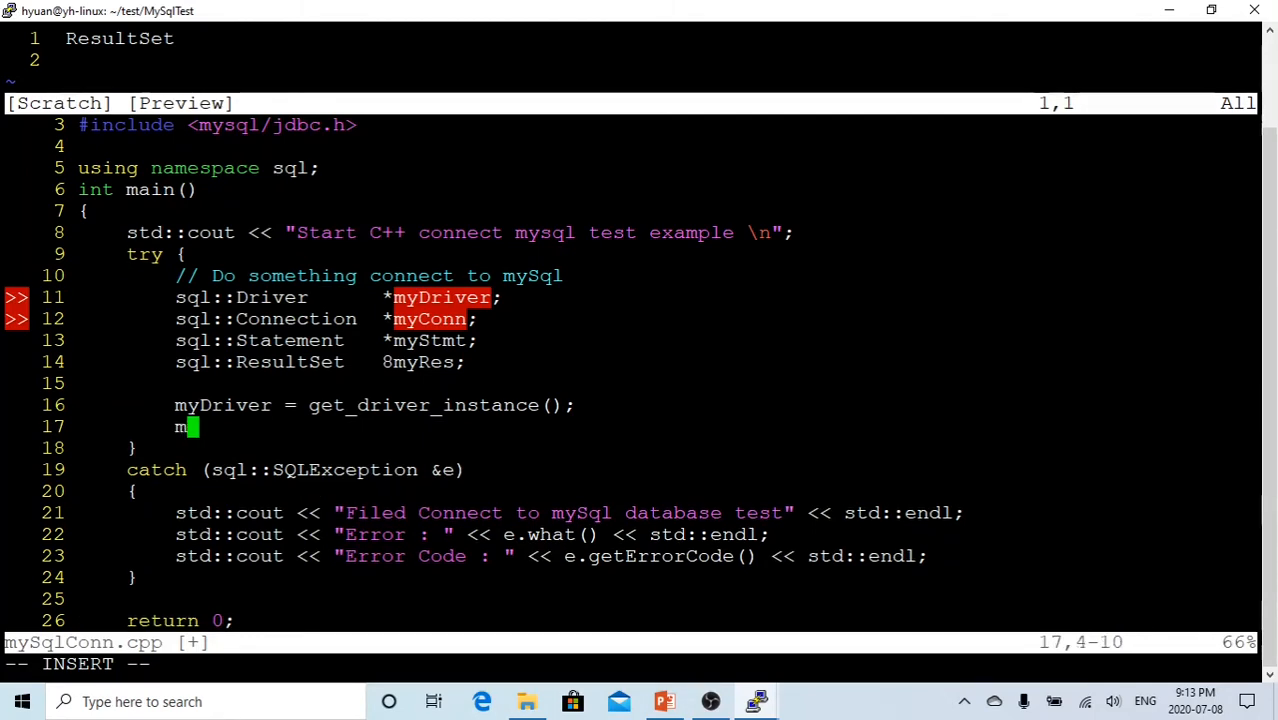
type("yConn")
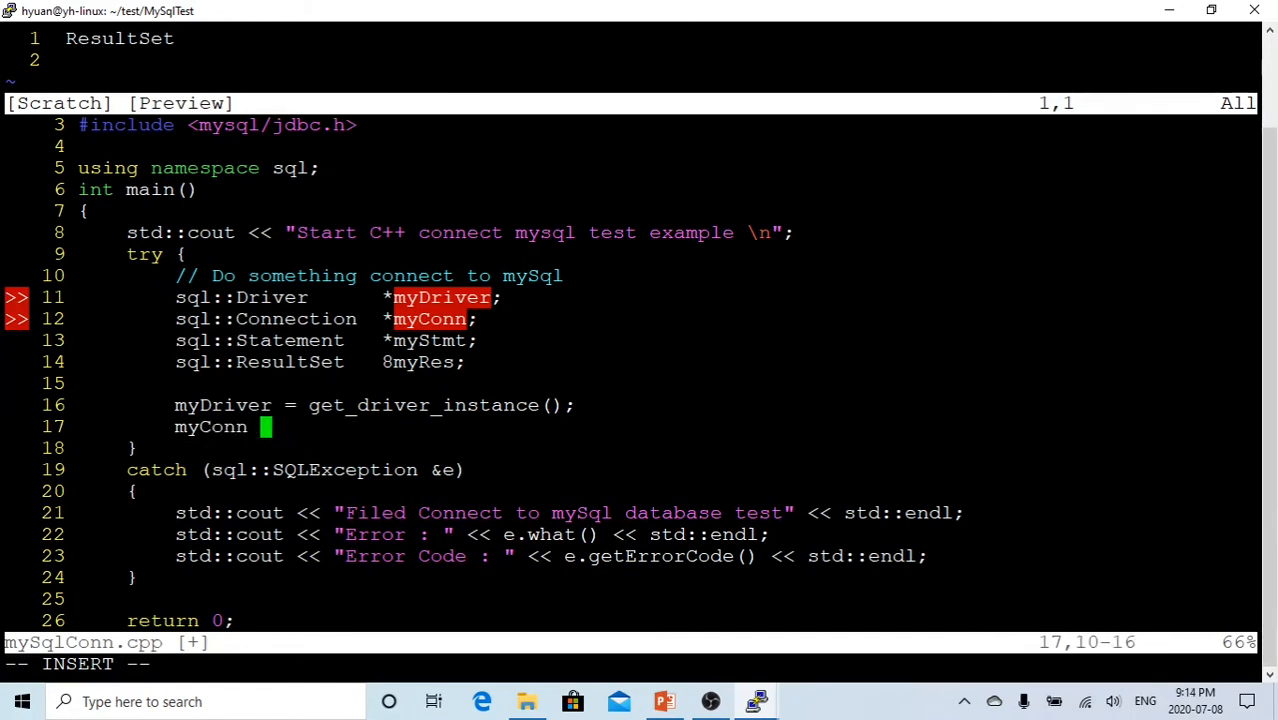
type("= myDriver")
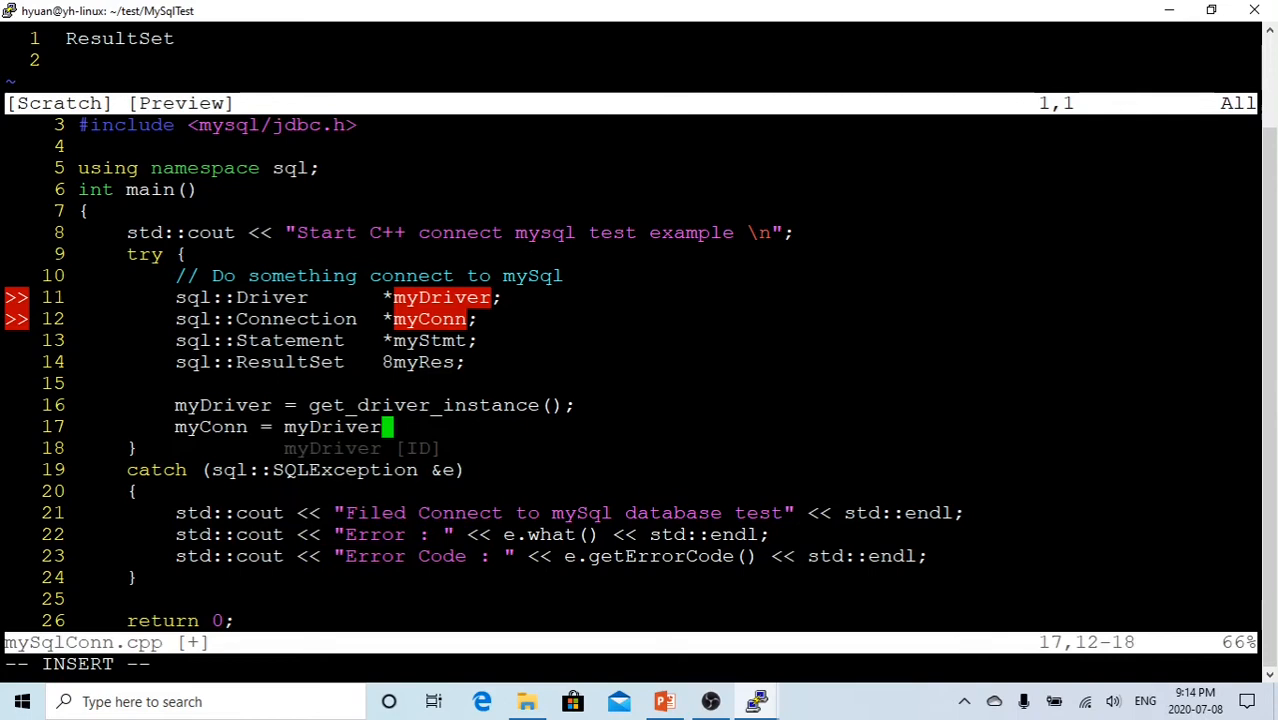
Step: Call myDriver->connect with host "tcp://127.0.0.1" as the first argument
type("->")
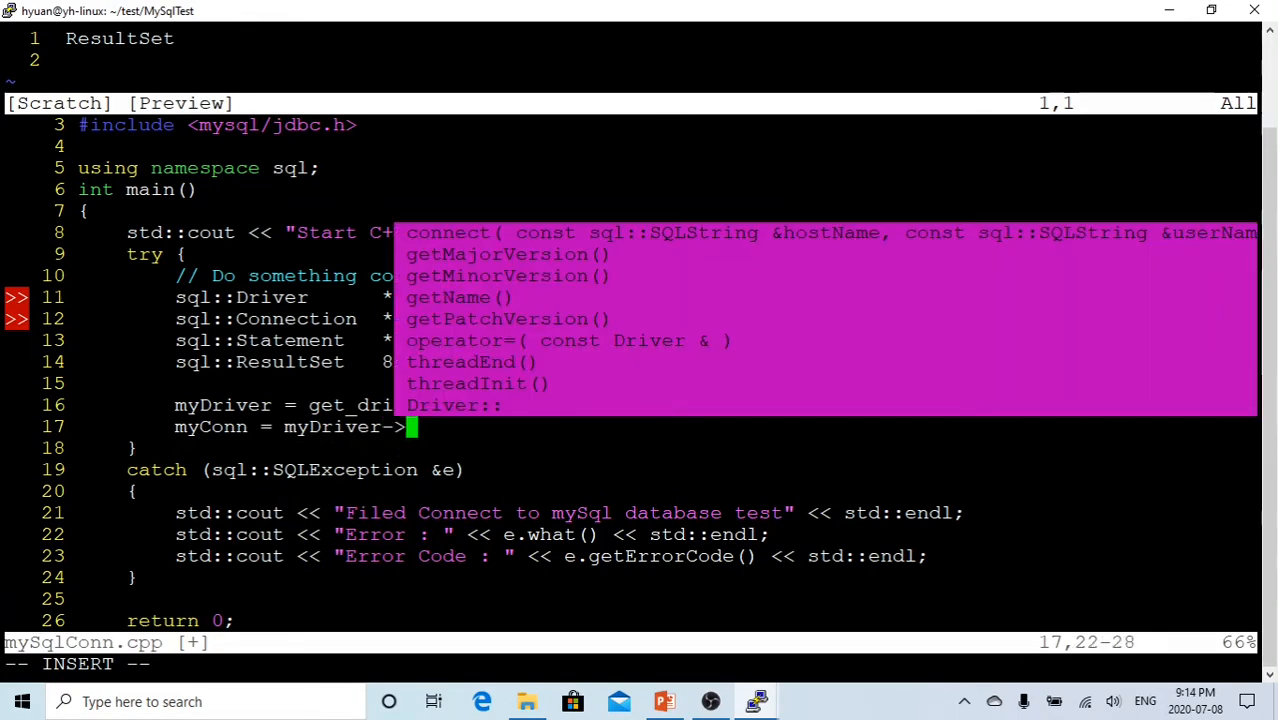
type("connect")
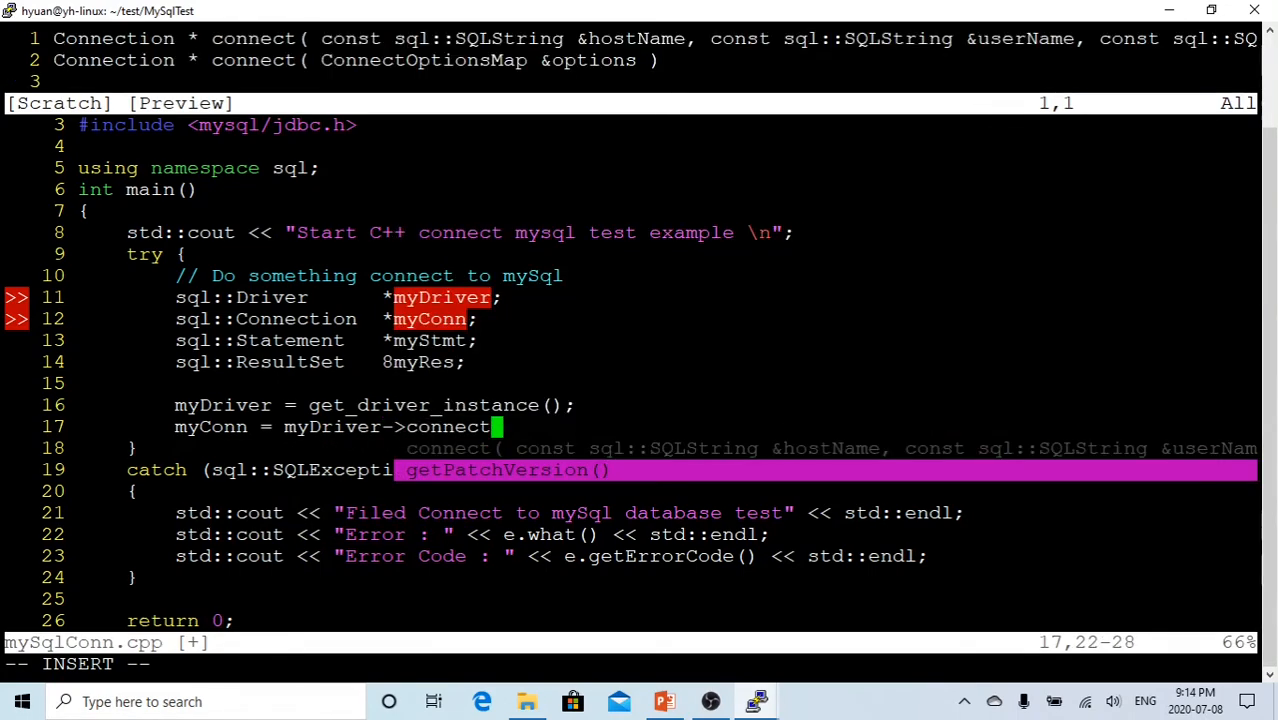
type("(\"")
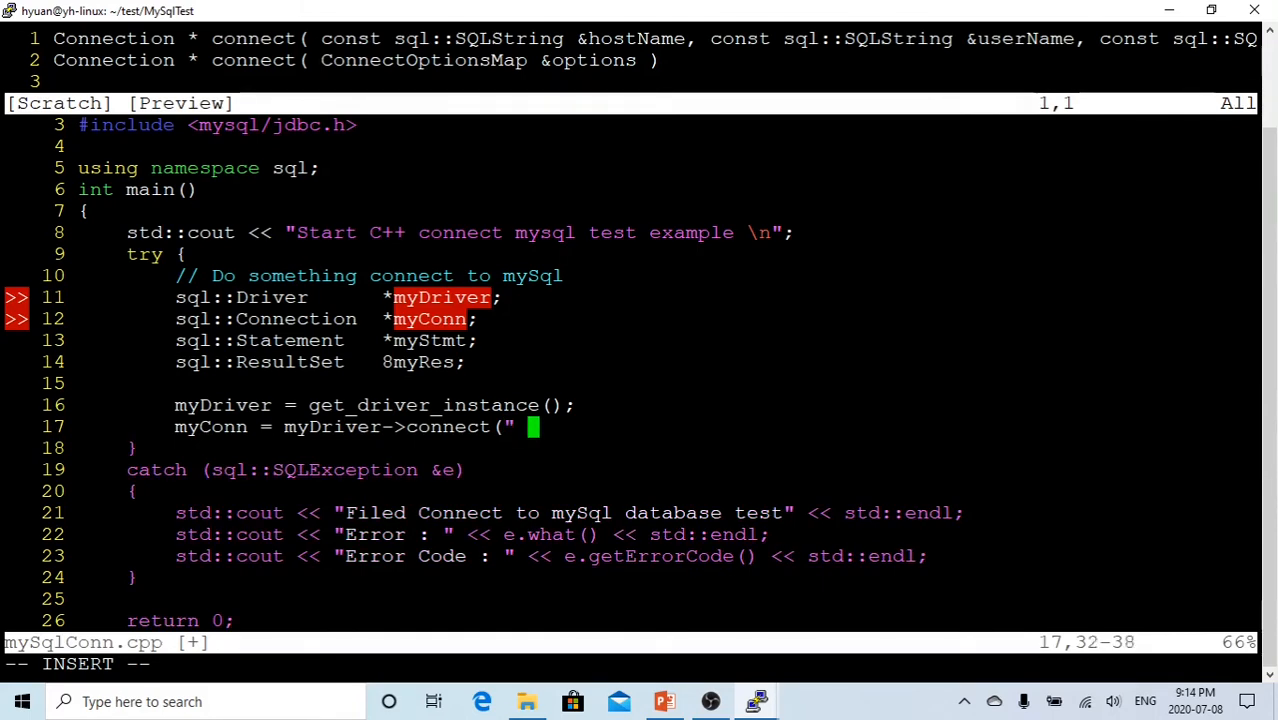
type("\");")
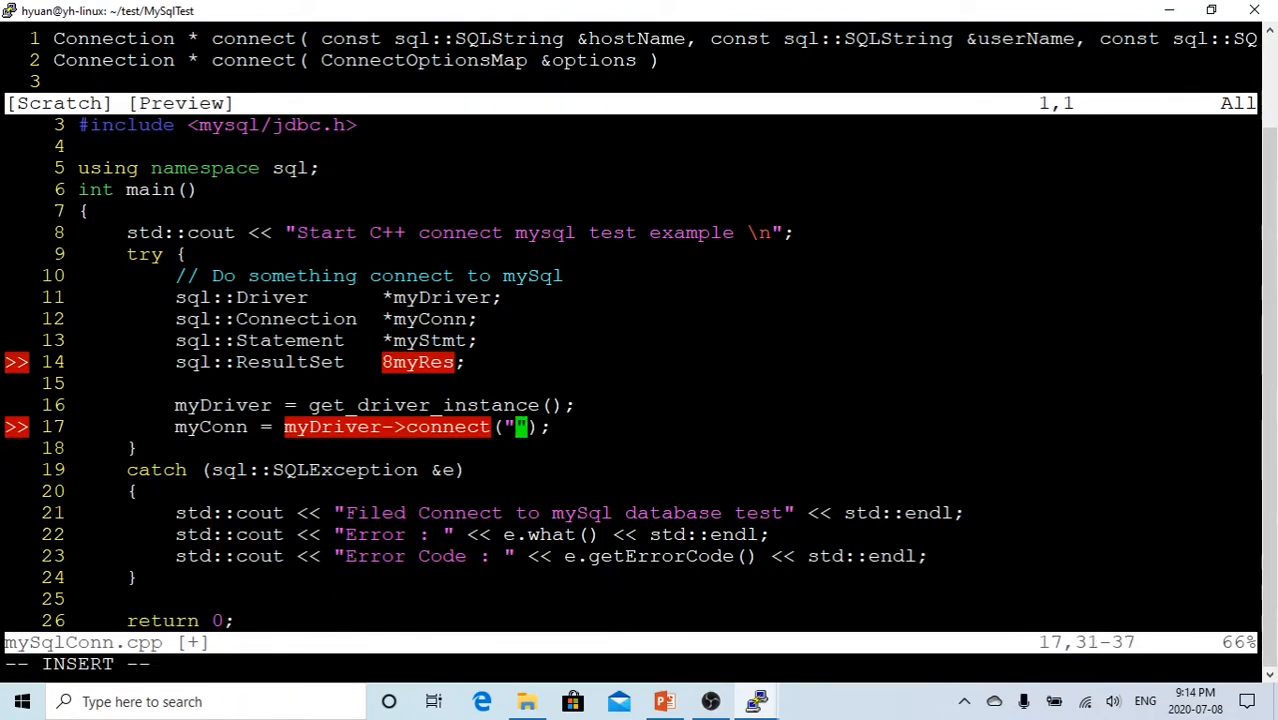
type("tch:")
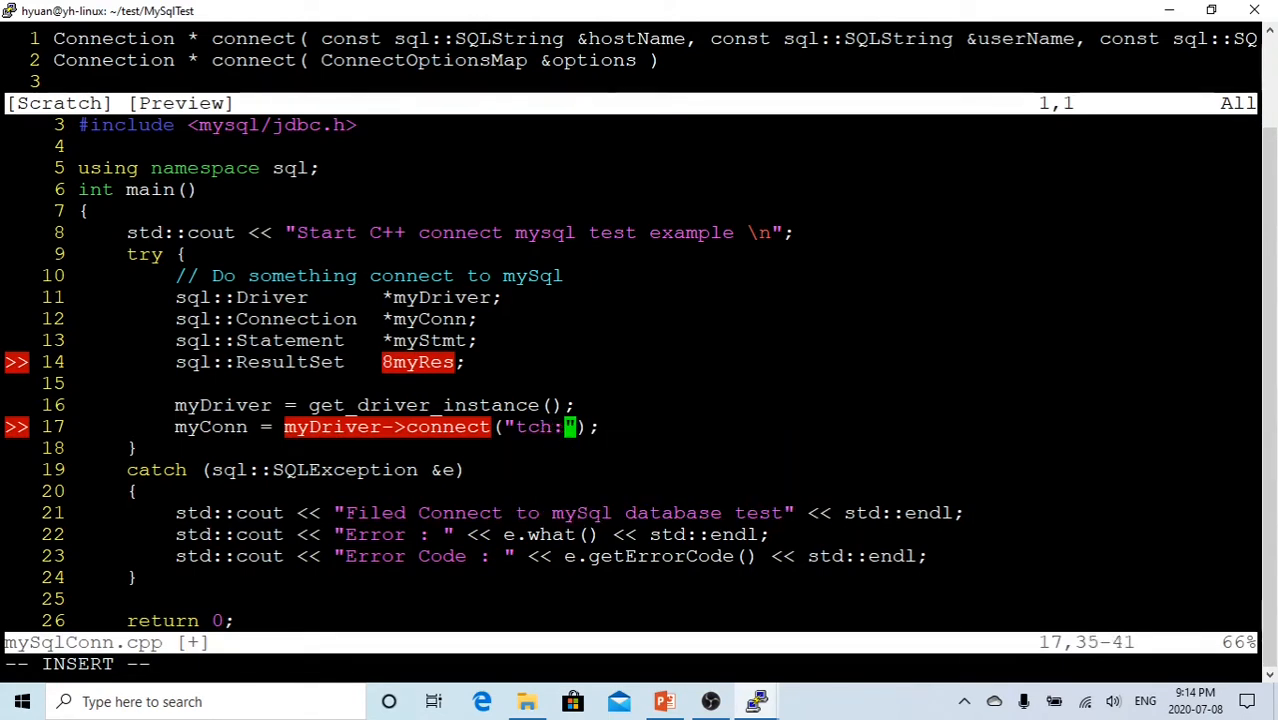
type("/")
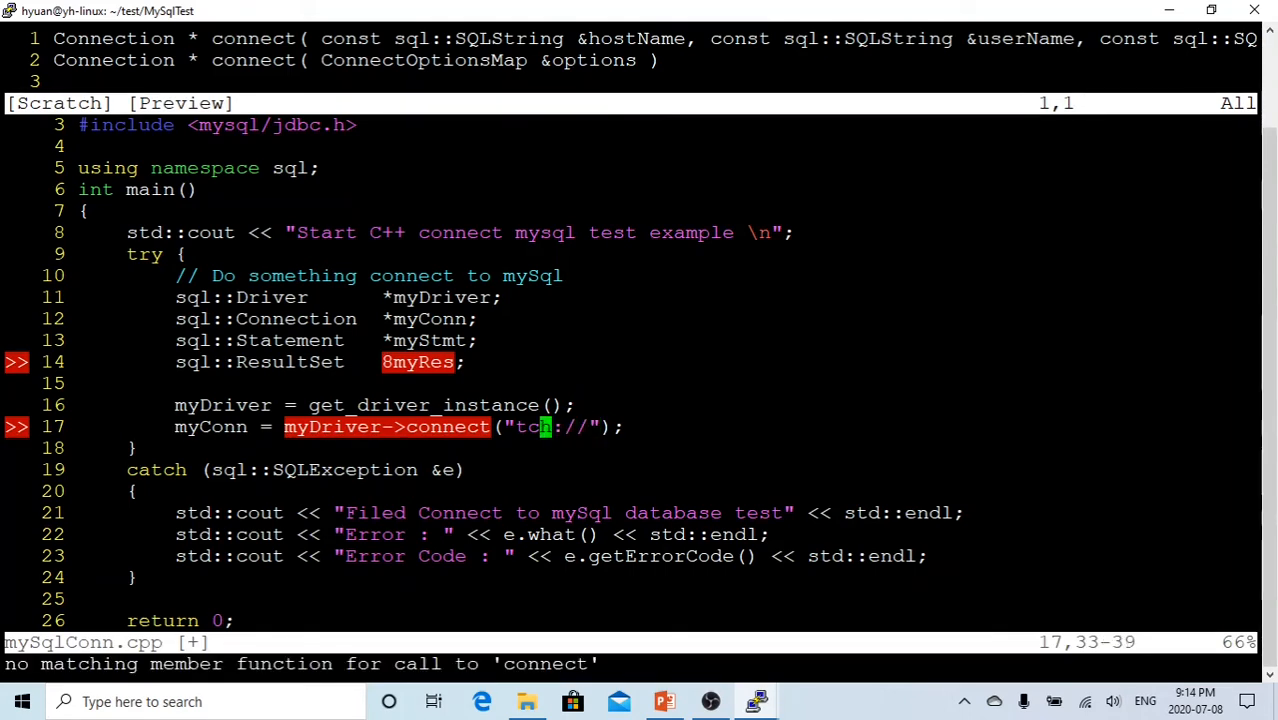
type("/")
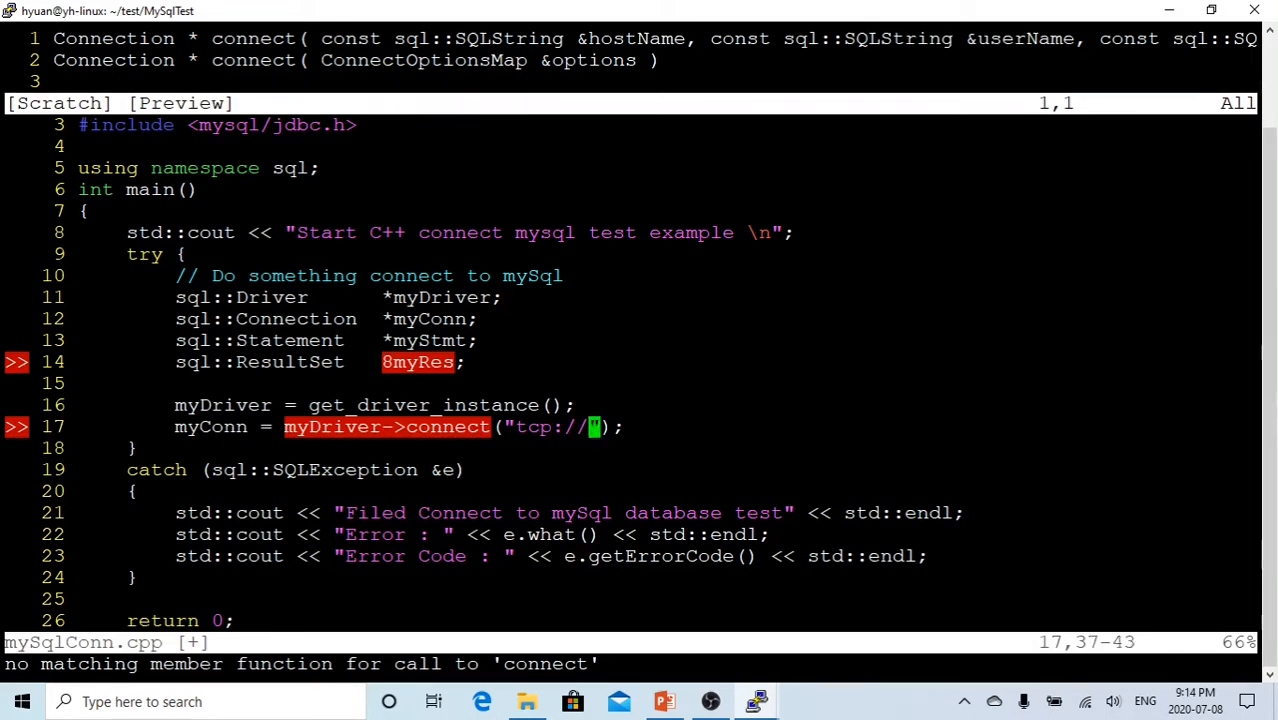
type("127")
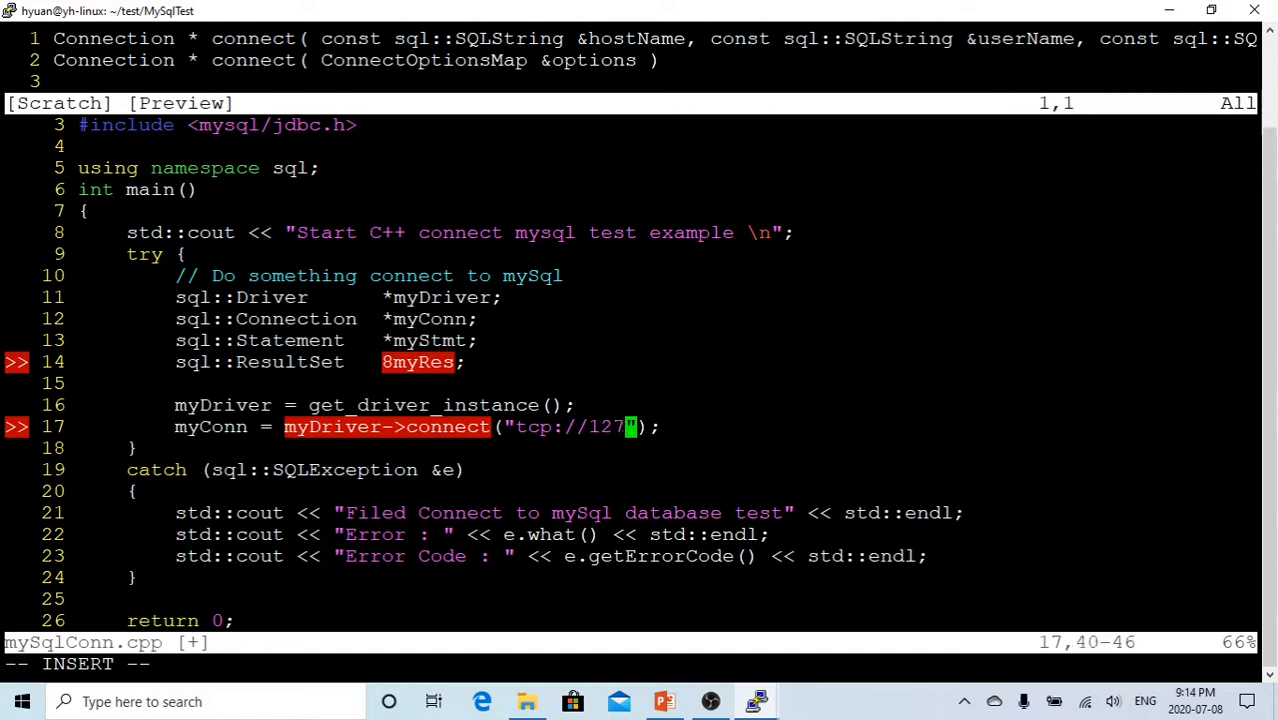
type(".0.0.")
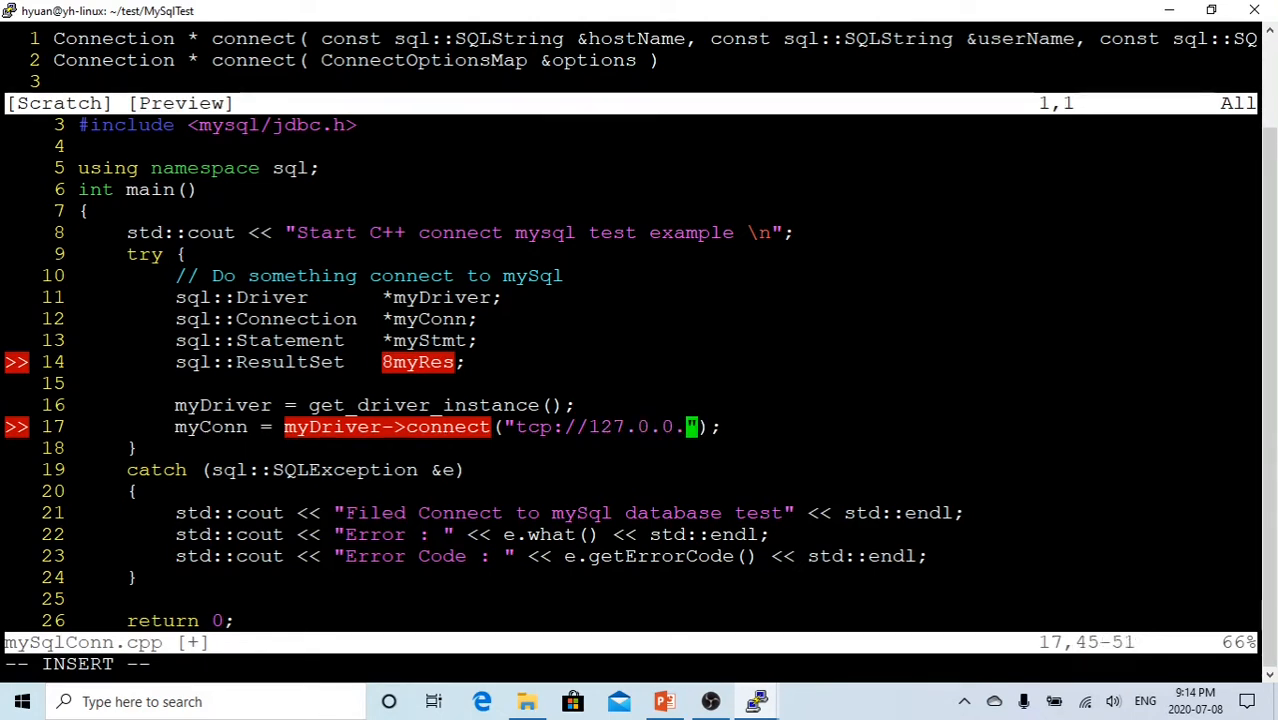
type("1")
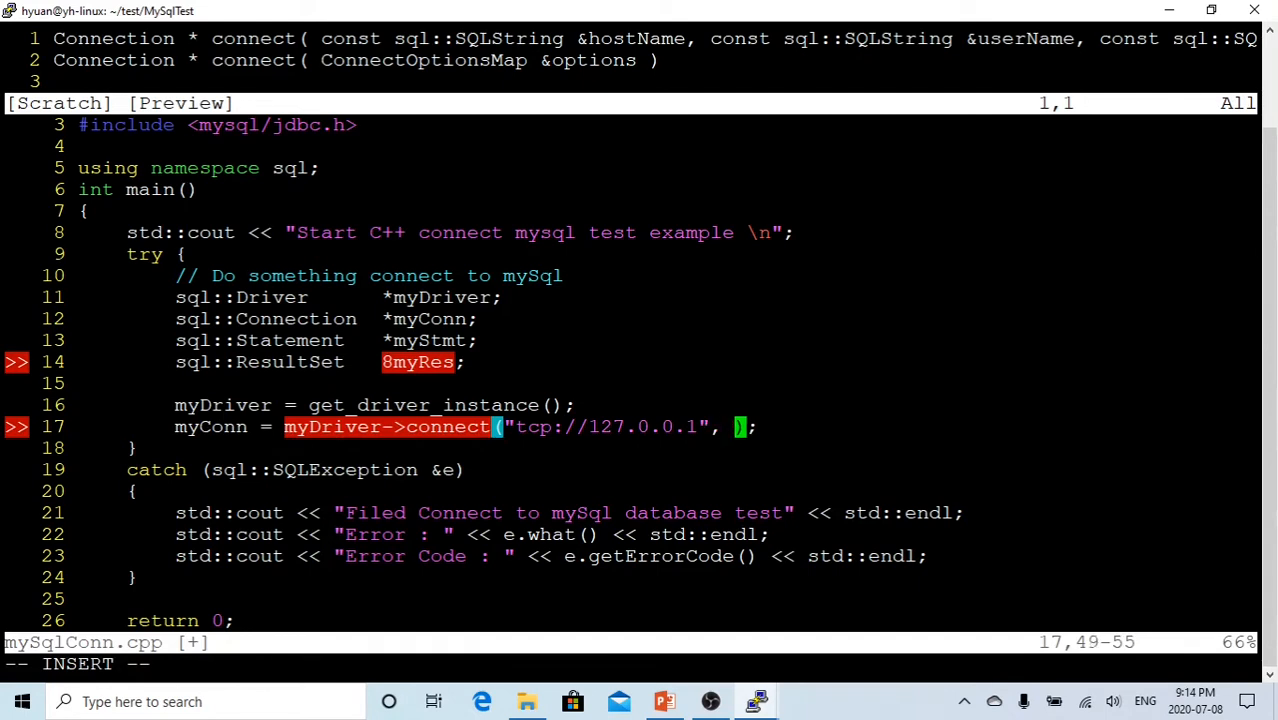
type("\"")
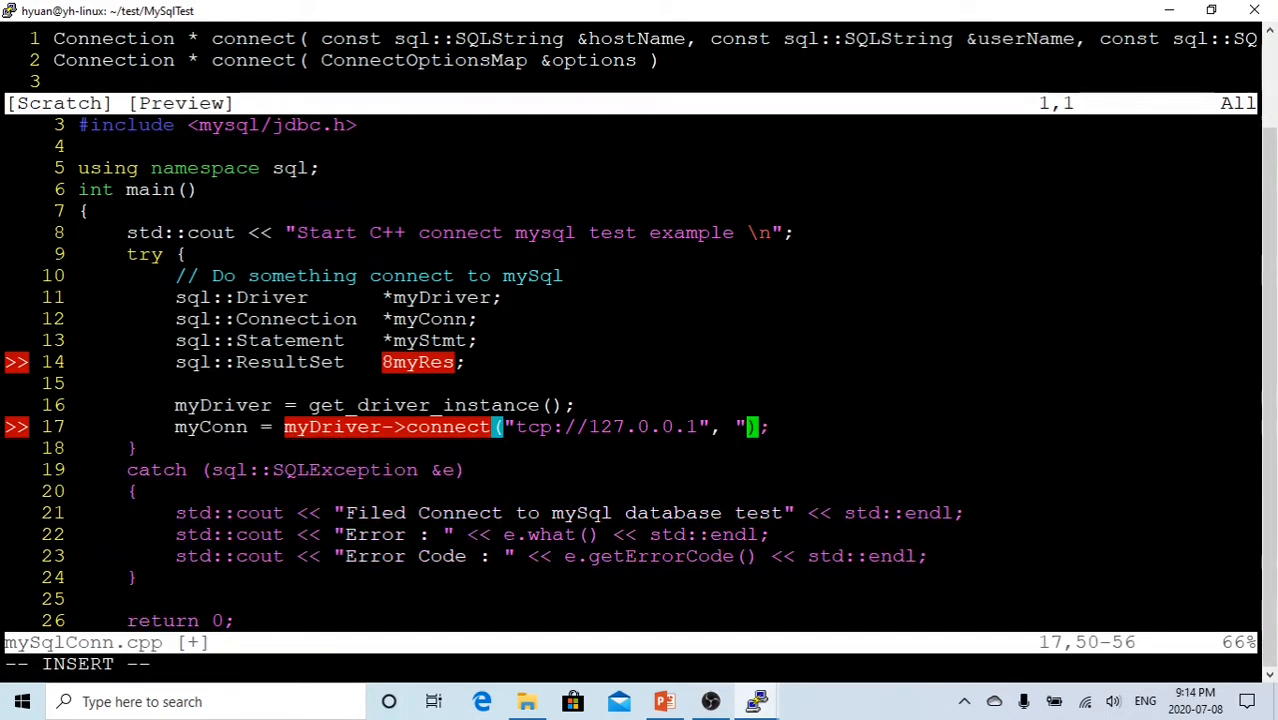
type("test\", \"")
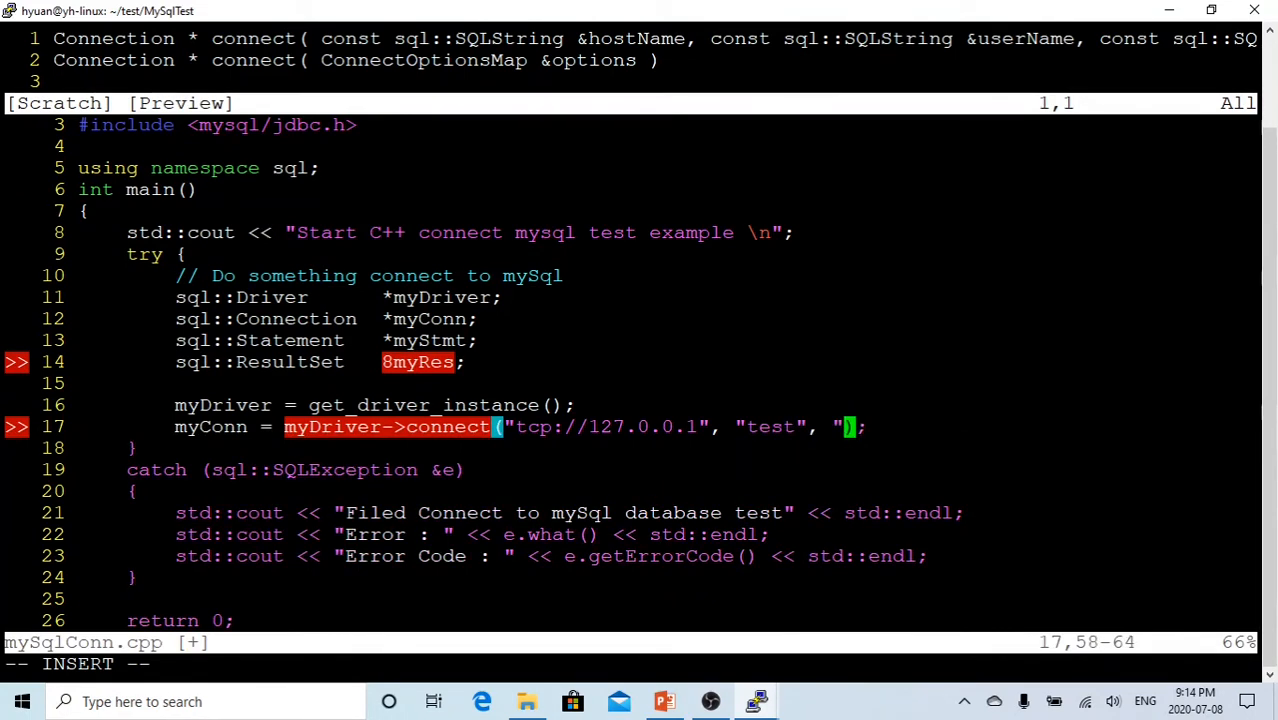
type("xx")
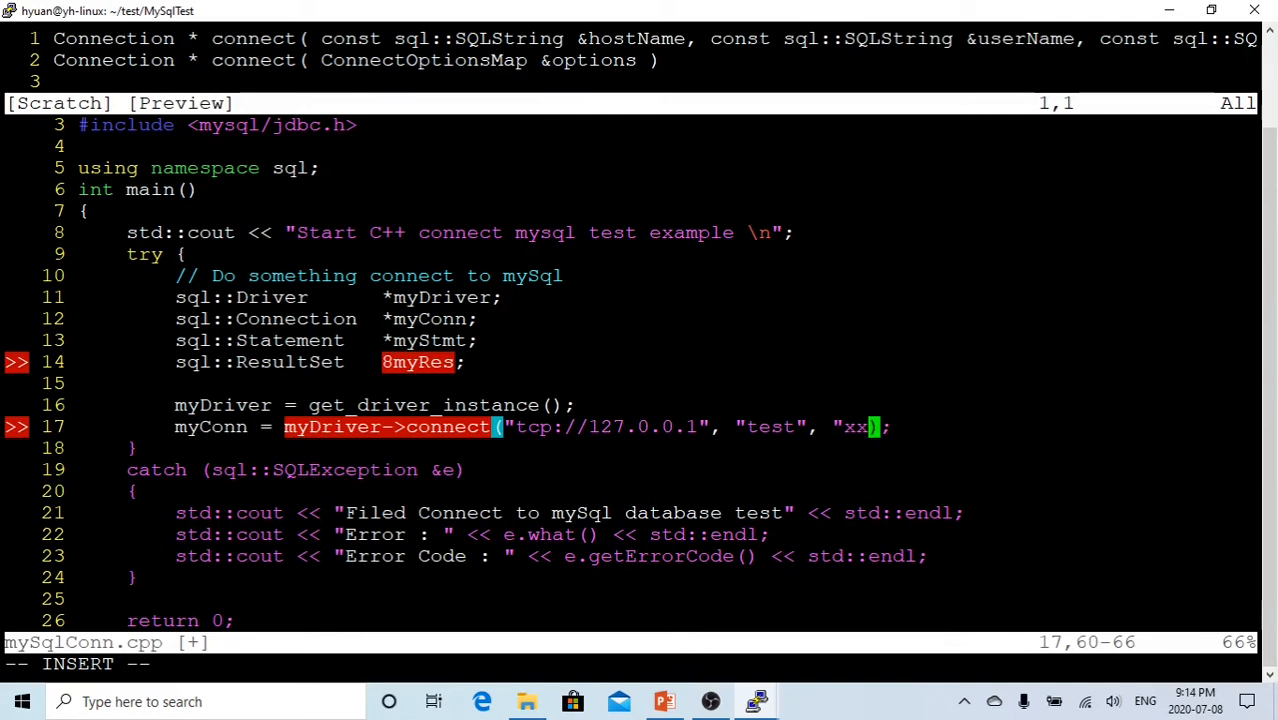
type("x")
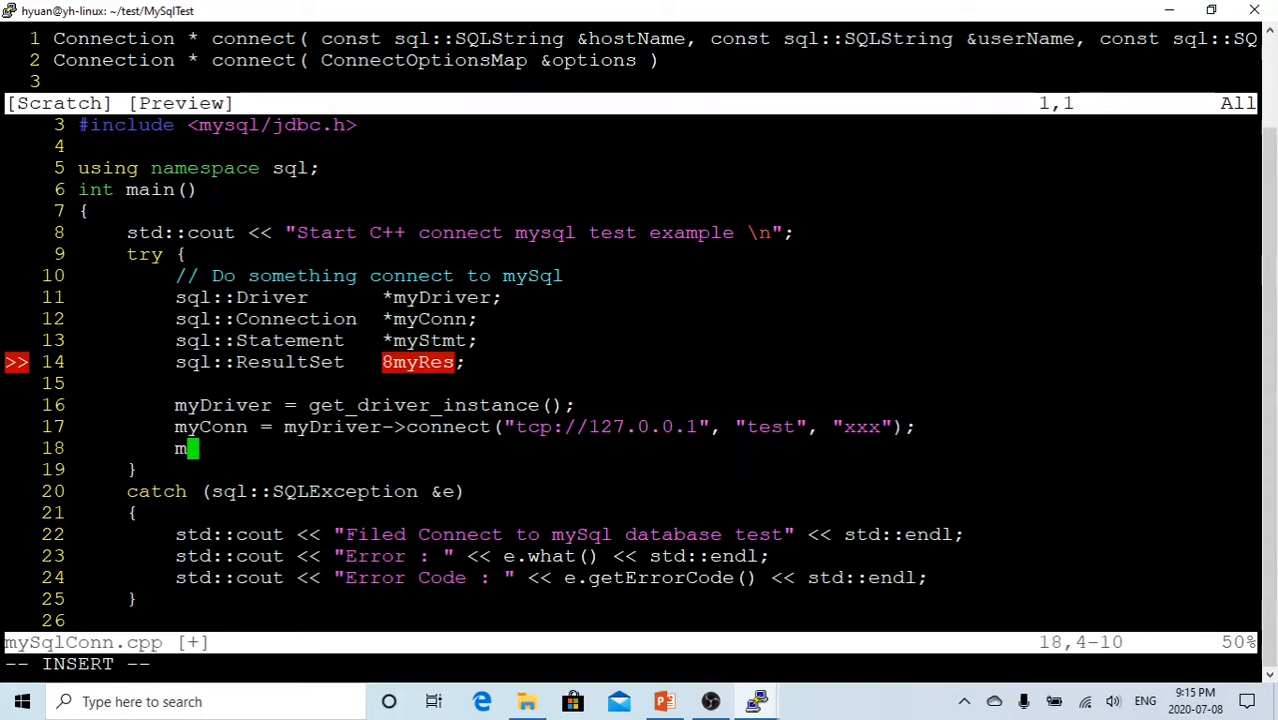
Step: Complete the line as myConn->setSchema("test");
type("yConn")
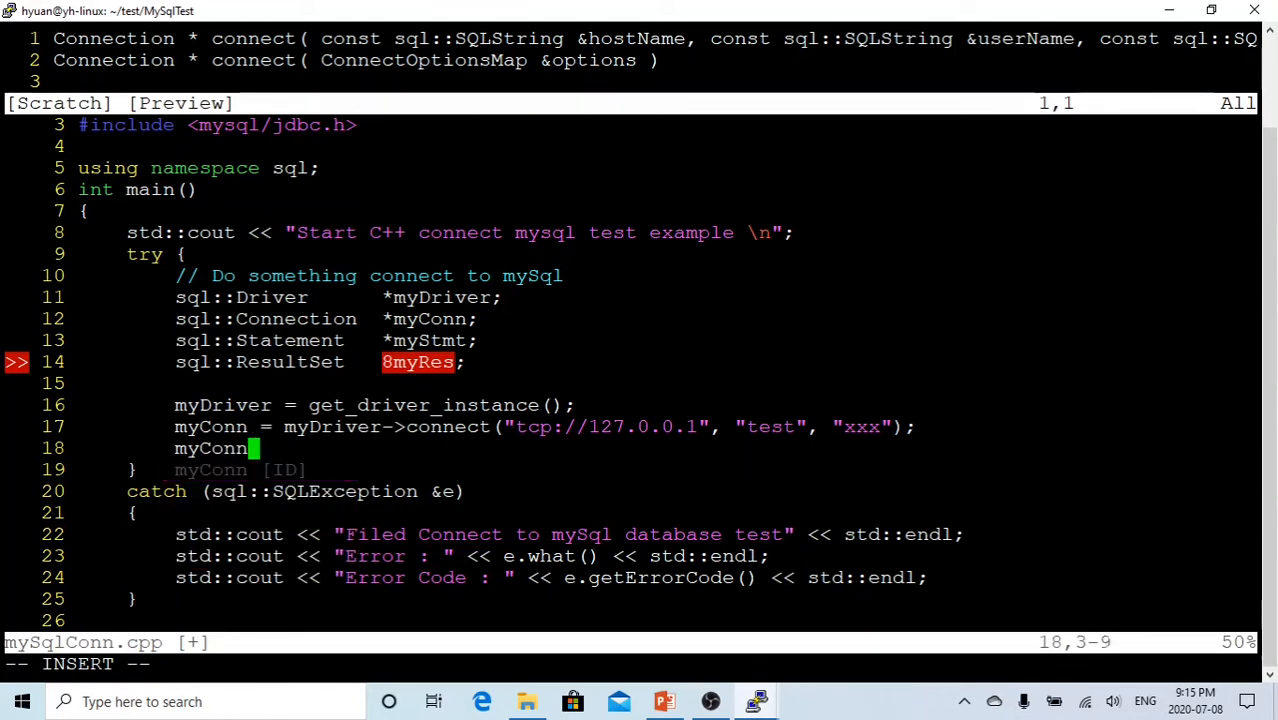
type("->set")
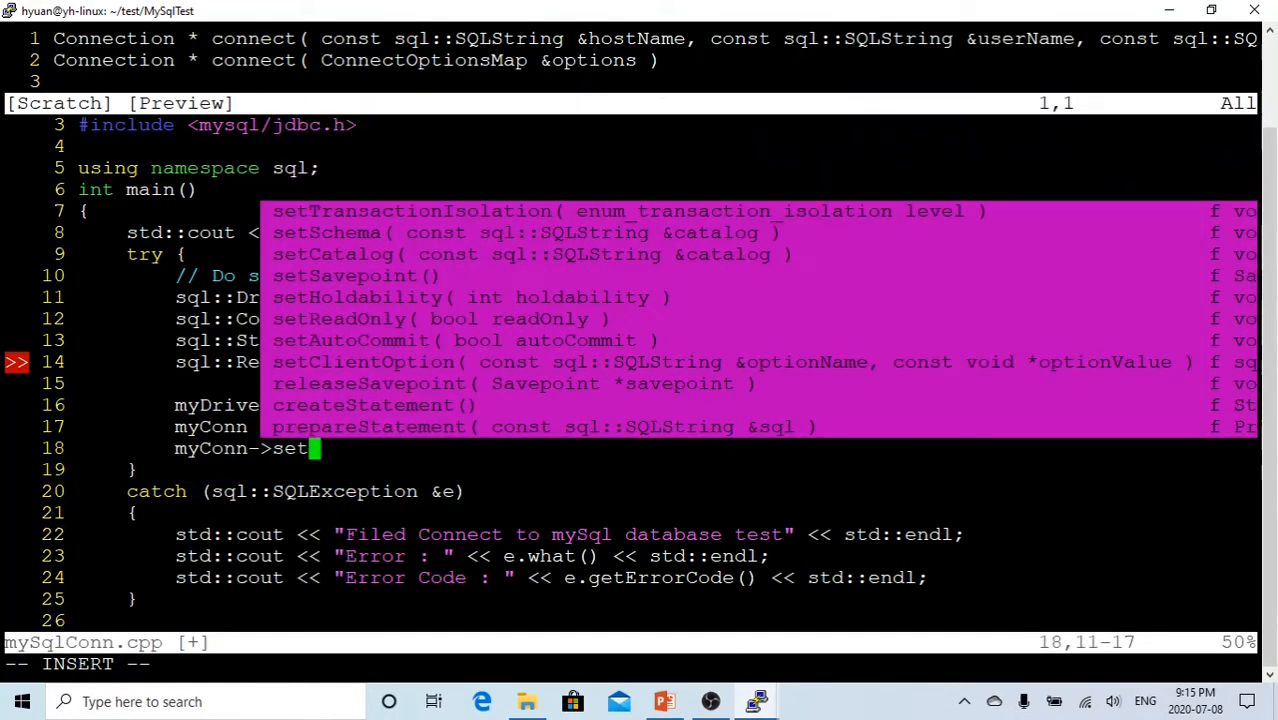
type("Schema")
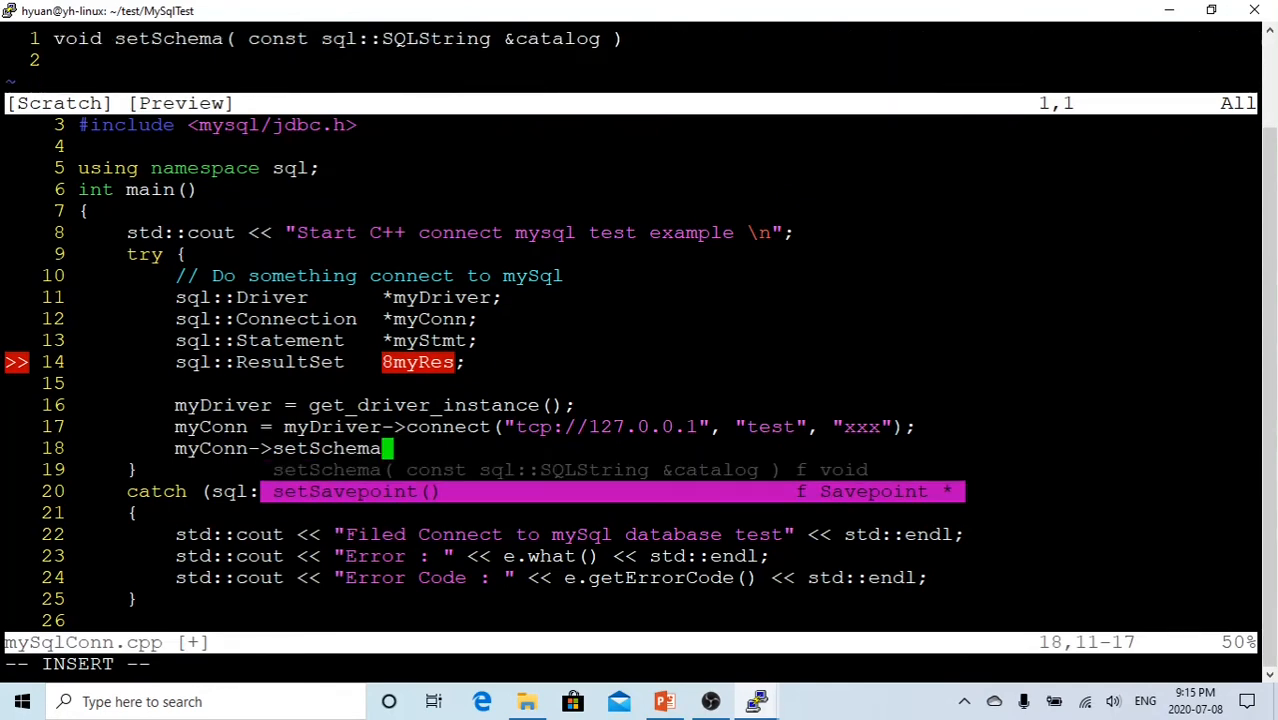
type("(")
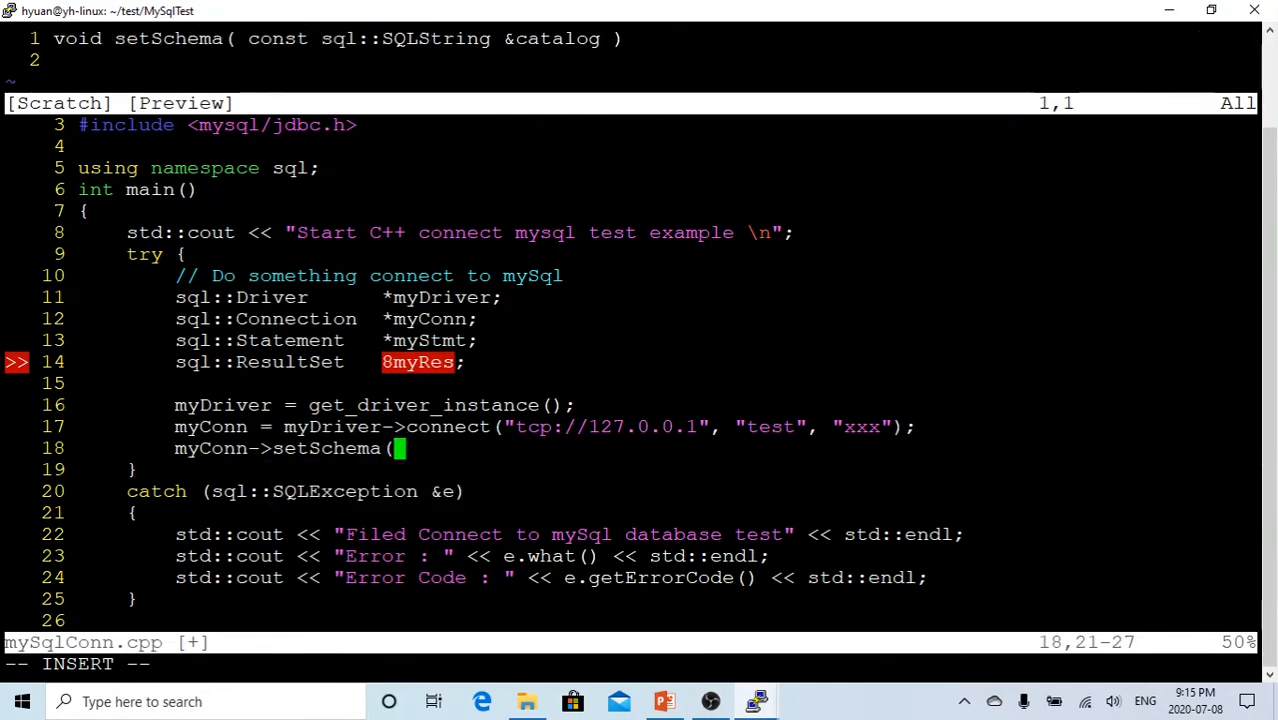
type("test")
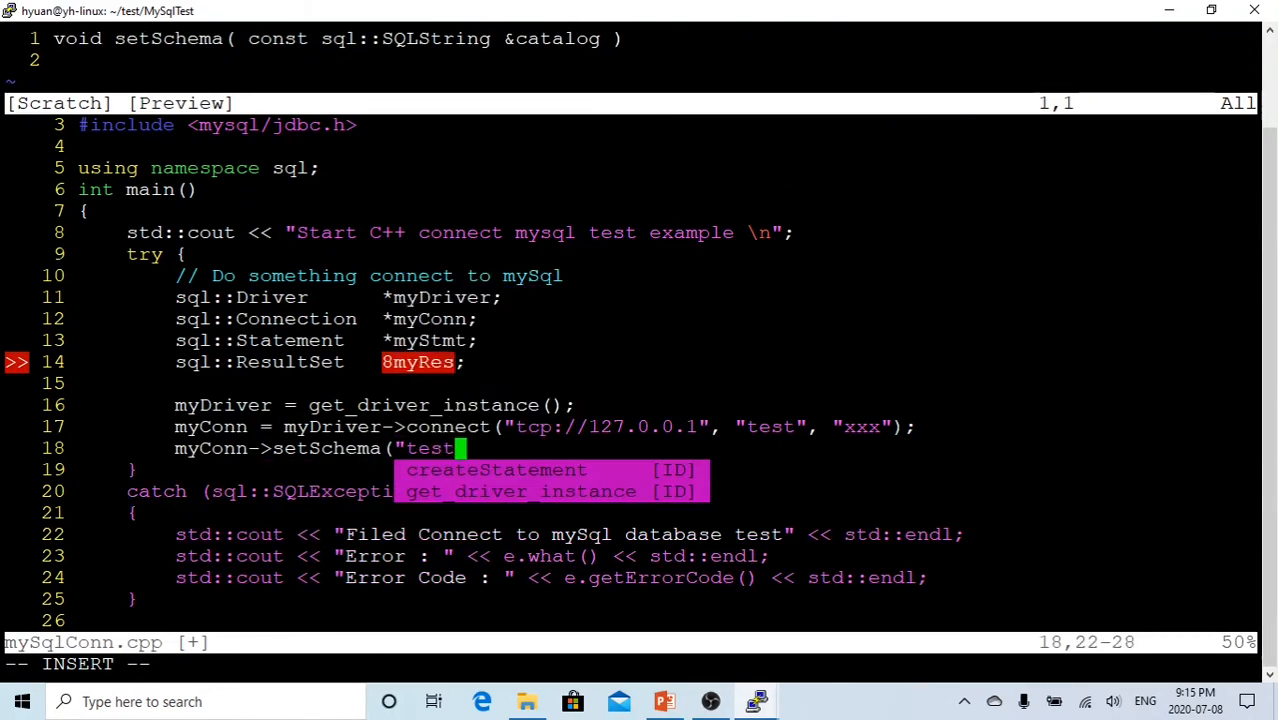
type("\");")
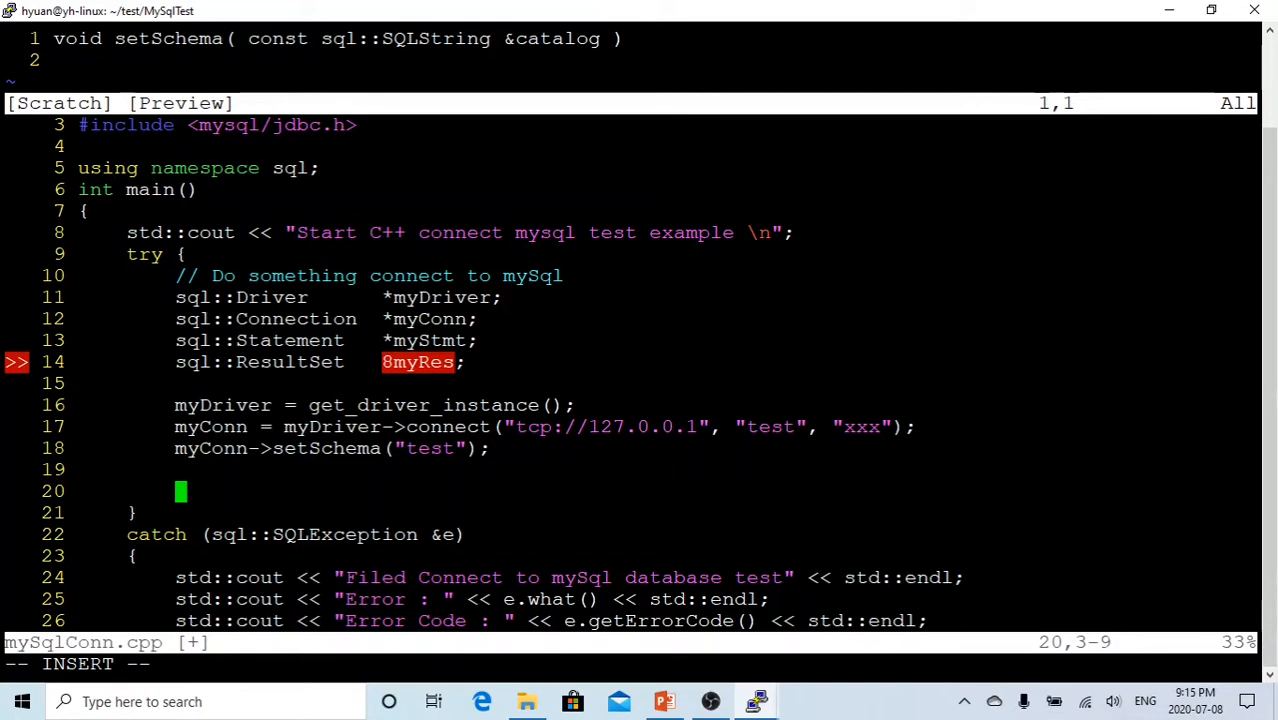
Step: Assign myStmt = myConn->createStatement(), fix 8myRes to *myRes, and begin a myRes line
type("myStmt = m")
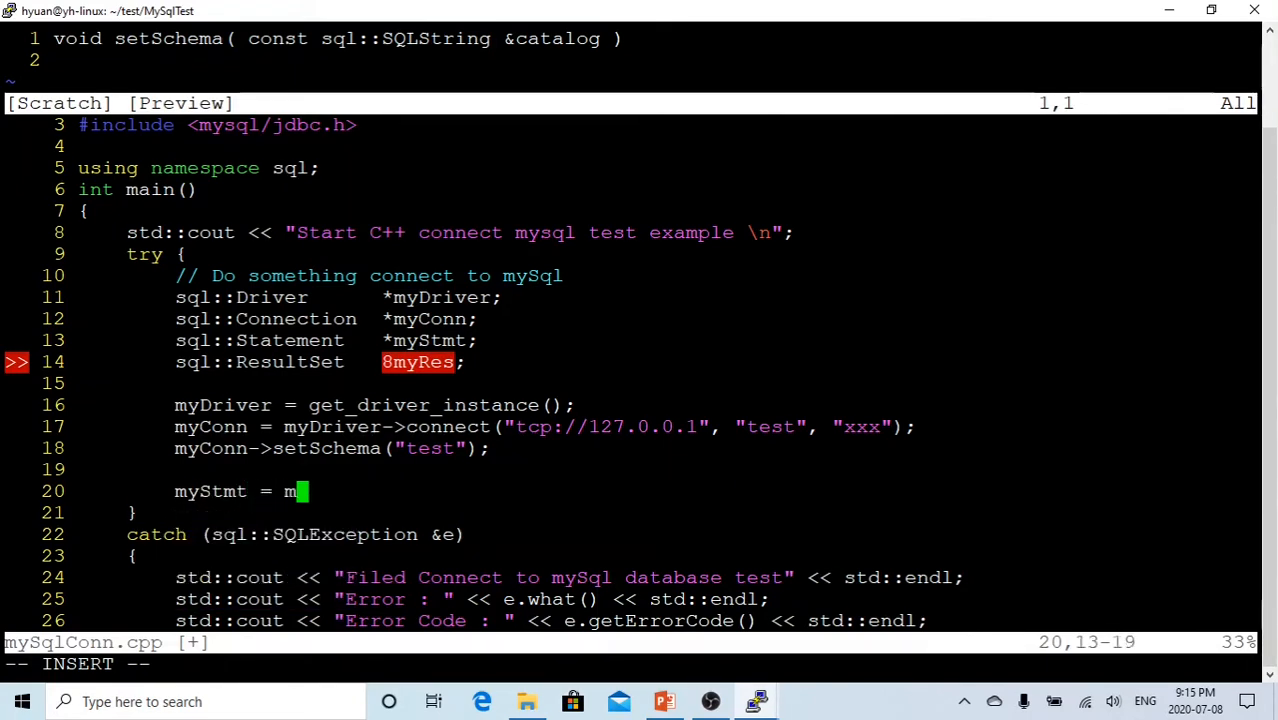
type("yConn")
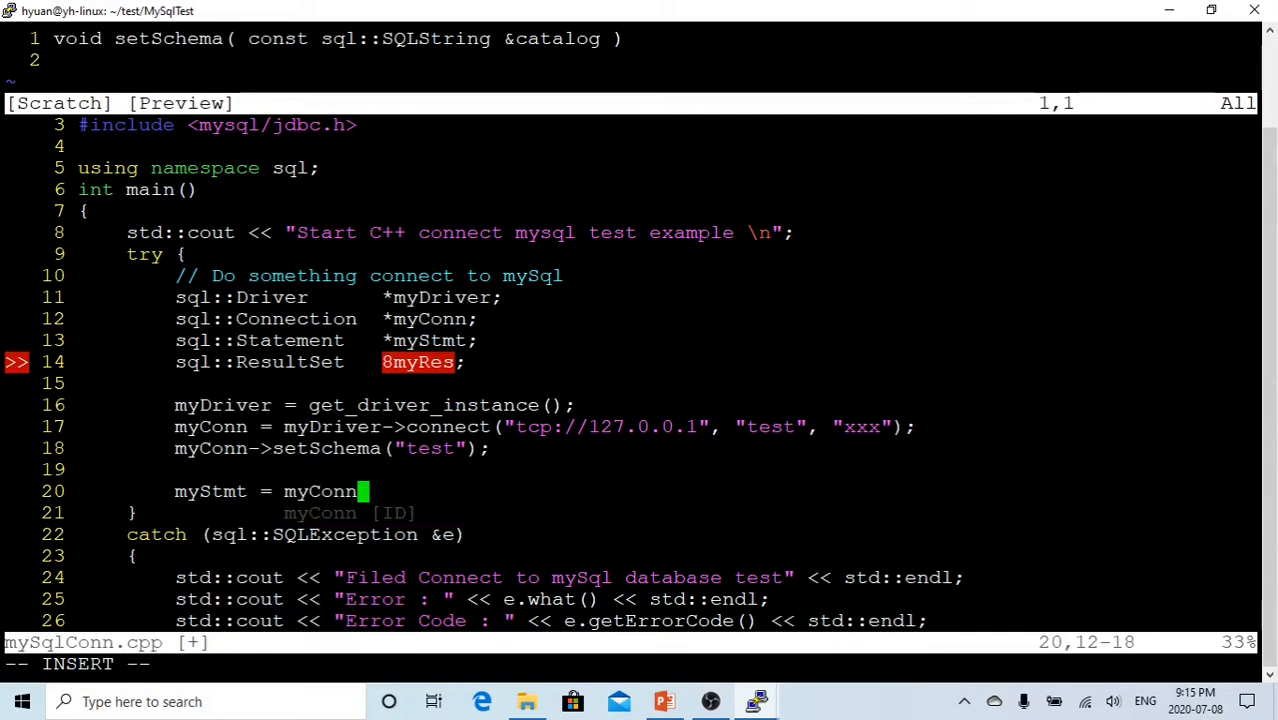
type("->")
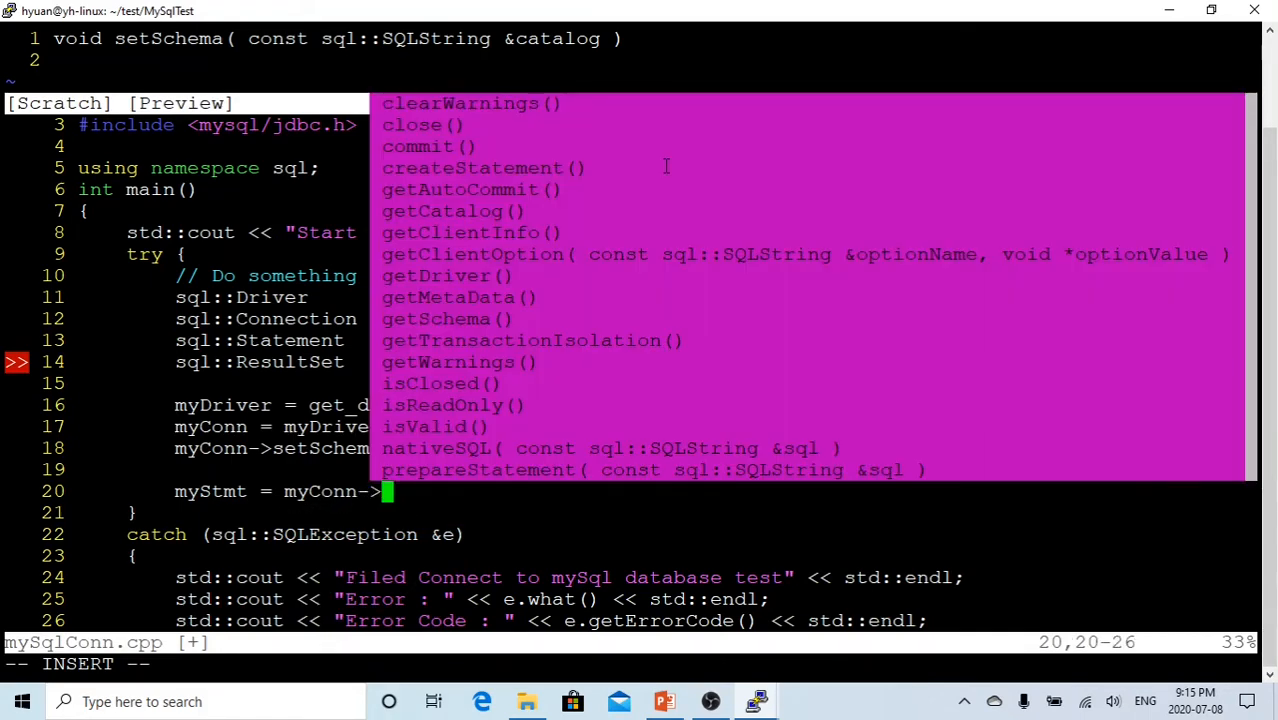
type("createStatement();")
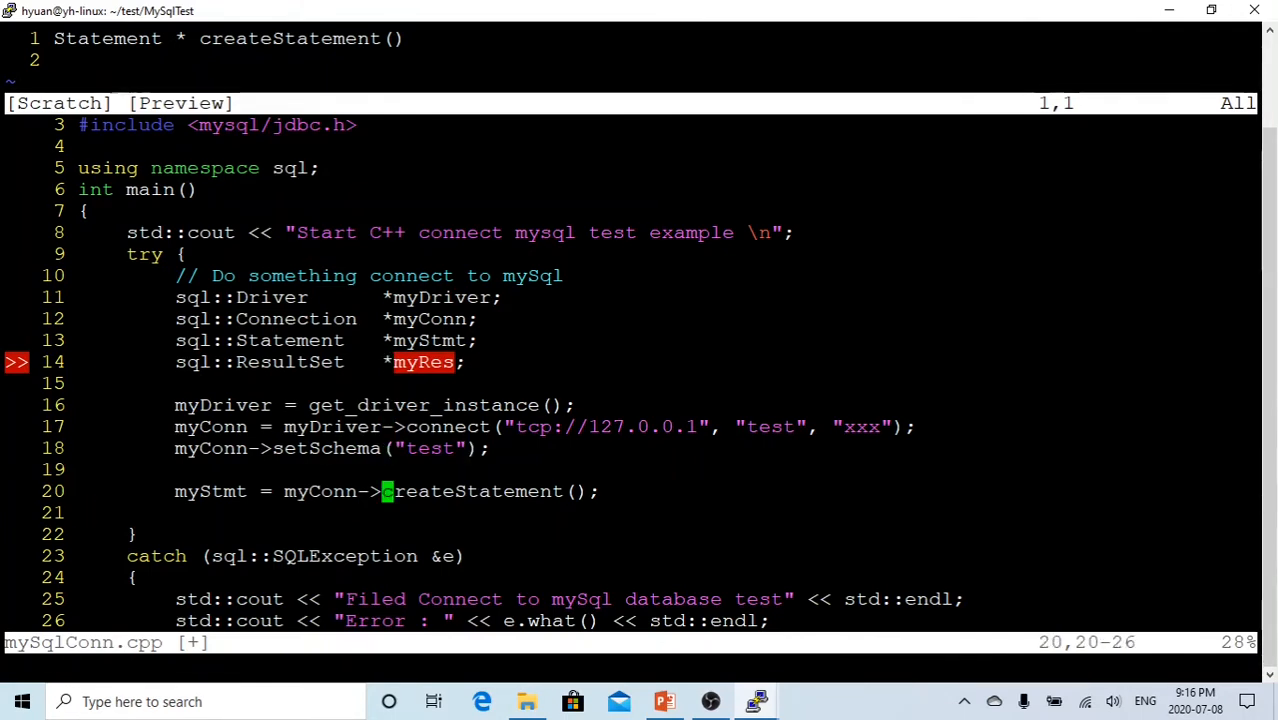
type("myRes")
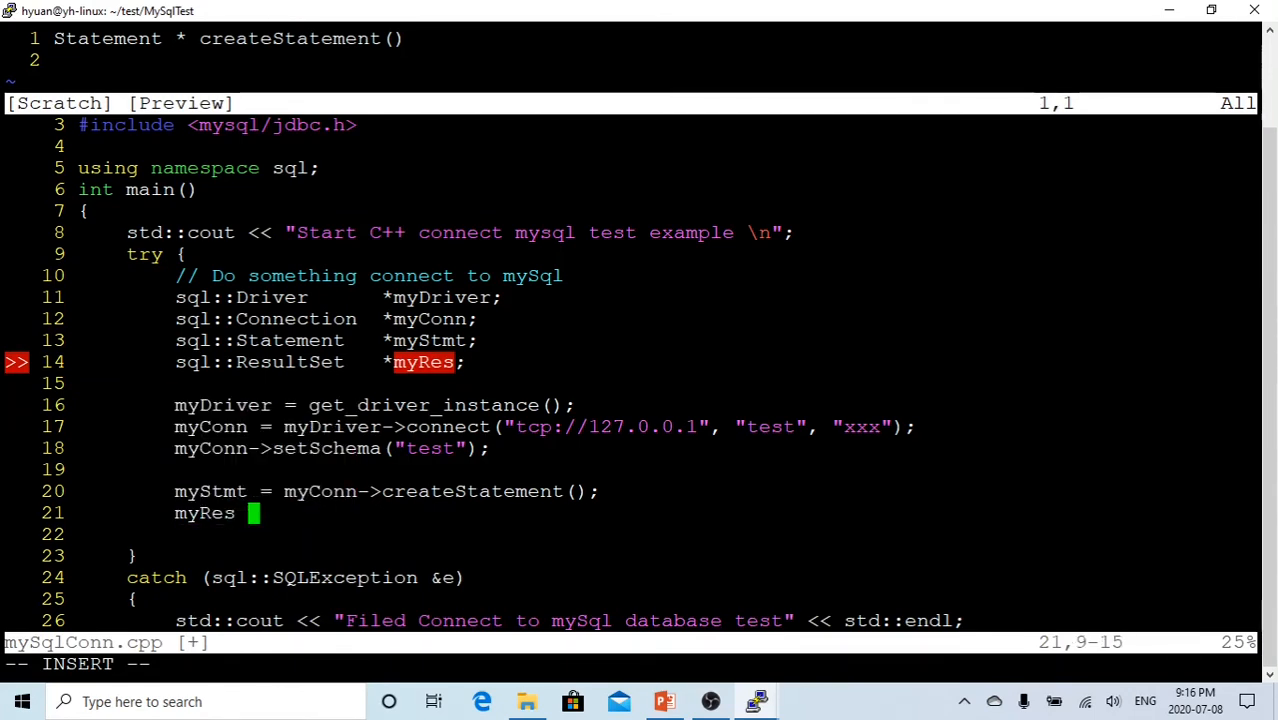
Step: Set myRes = myStmt->executeQuery("SELECT 'Hello World' AS _message");
type("= m")
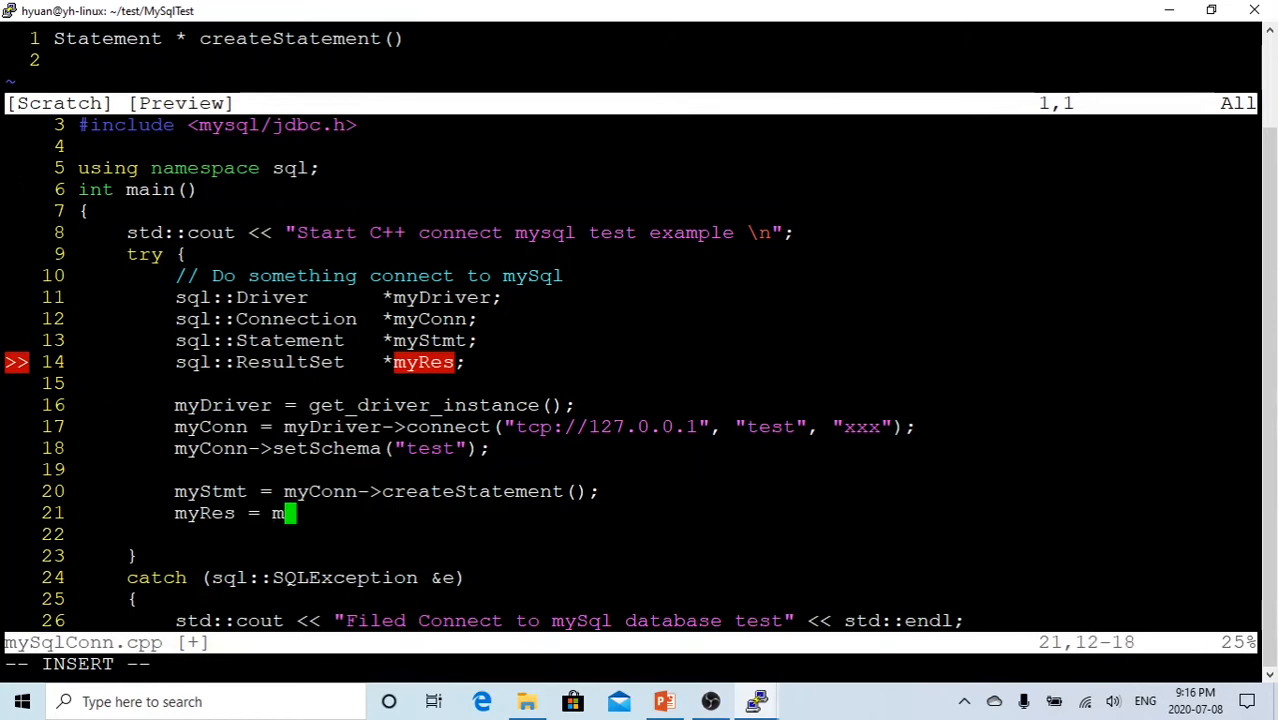
type("yStmt")
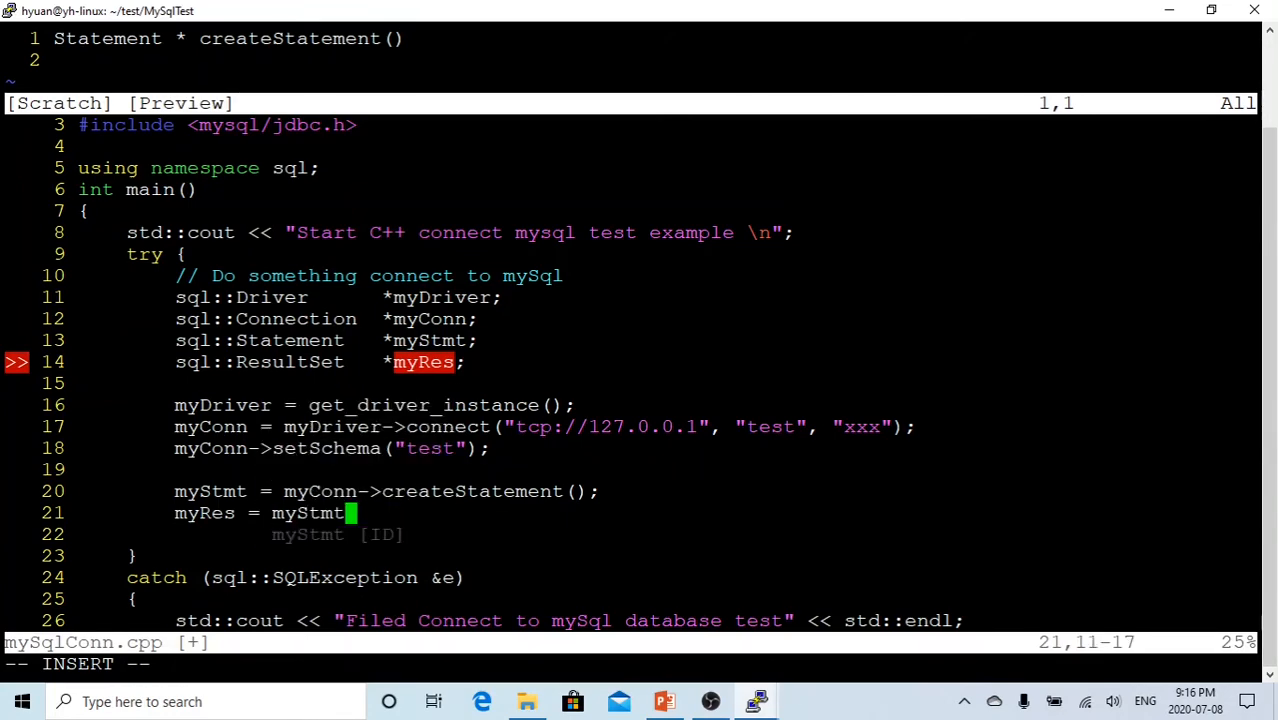
type("->executeQuery(\"\");")
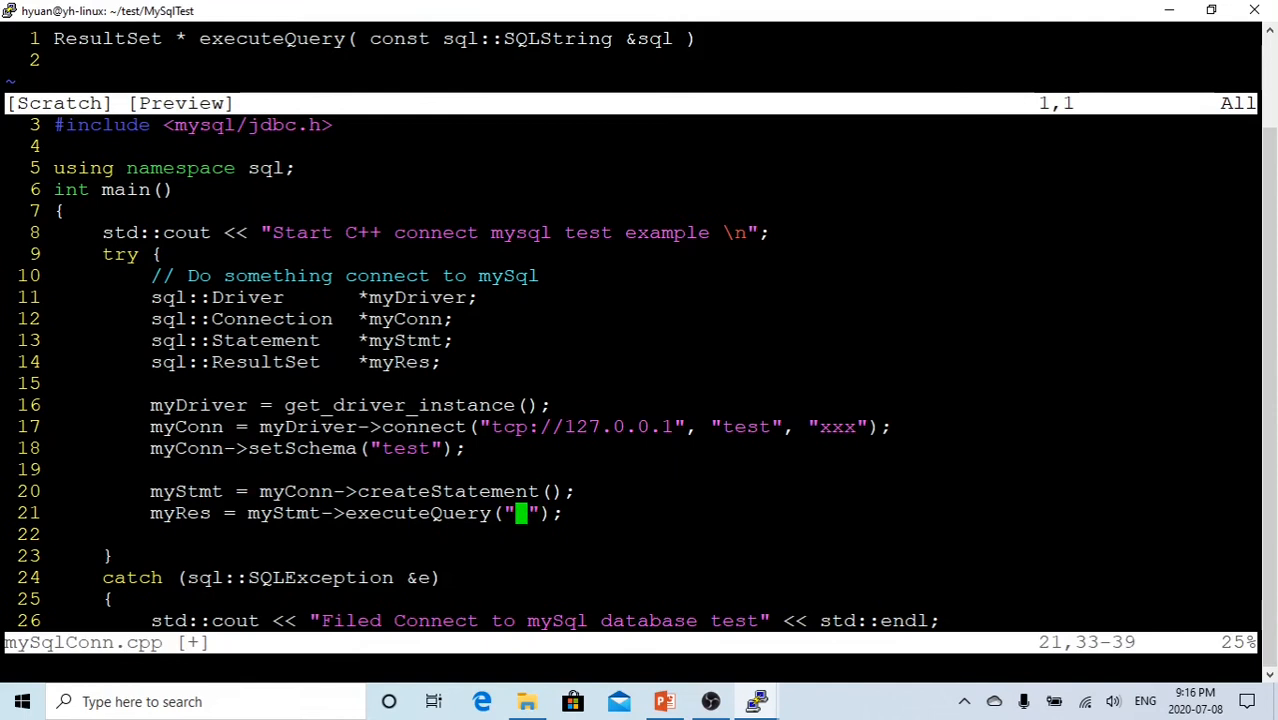
type("S")
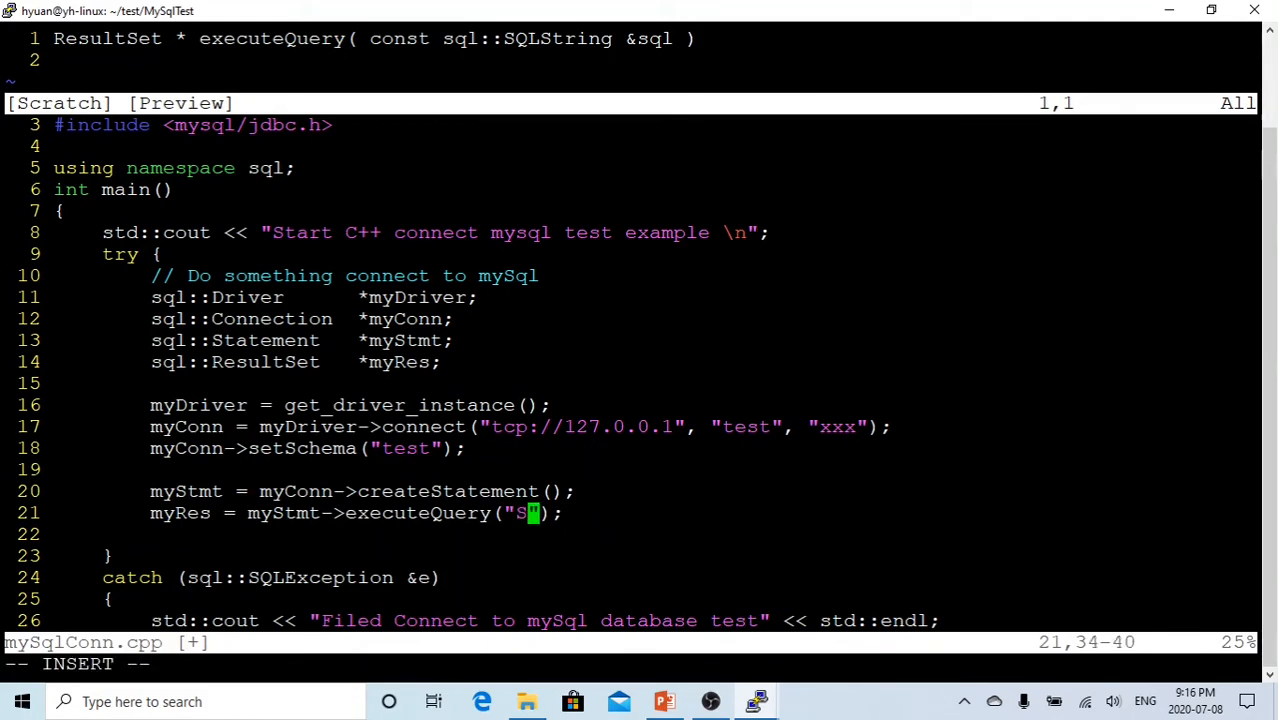
type("ELECT")
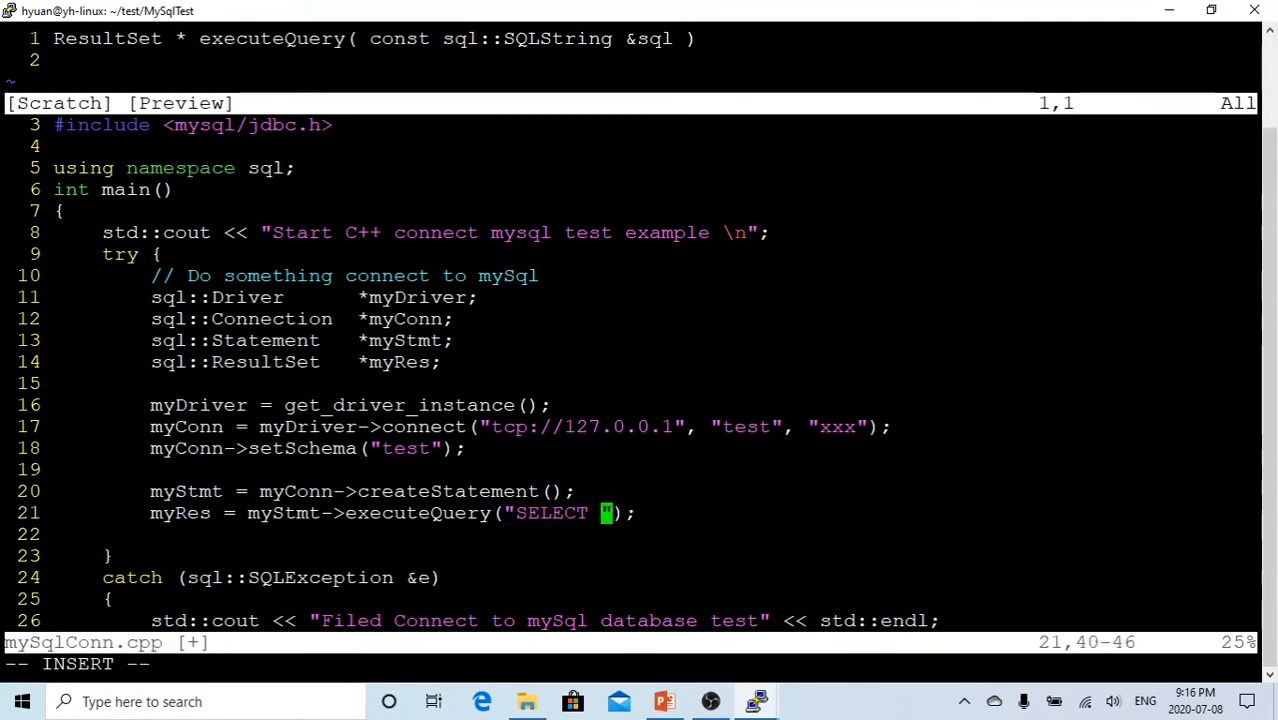
type("Hel")
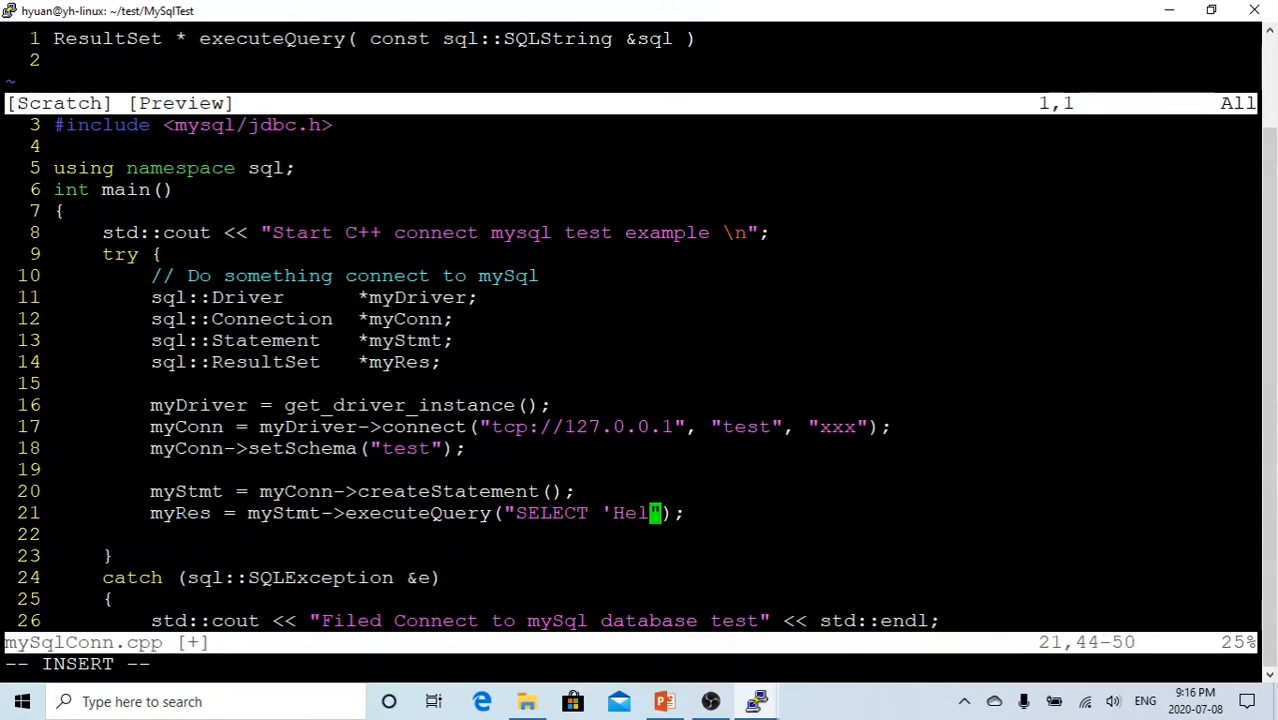
type("lo Wo")
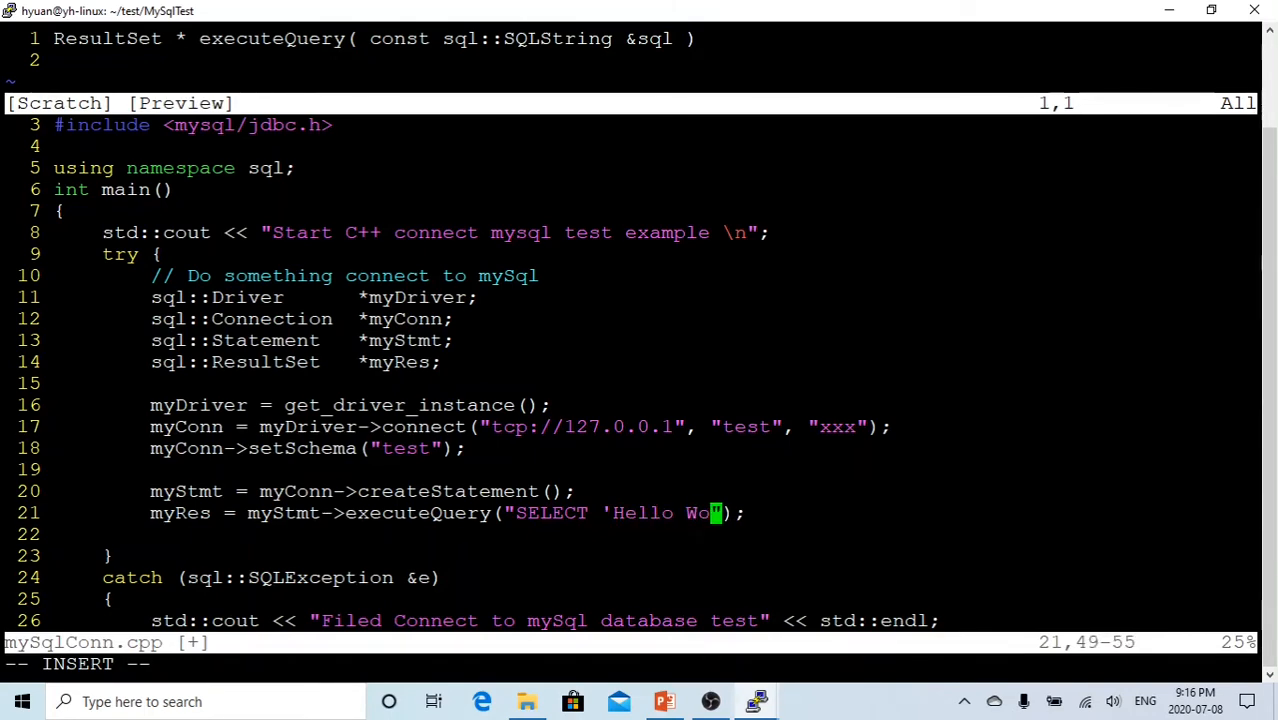
type("rld'")
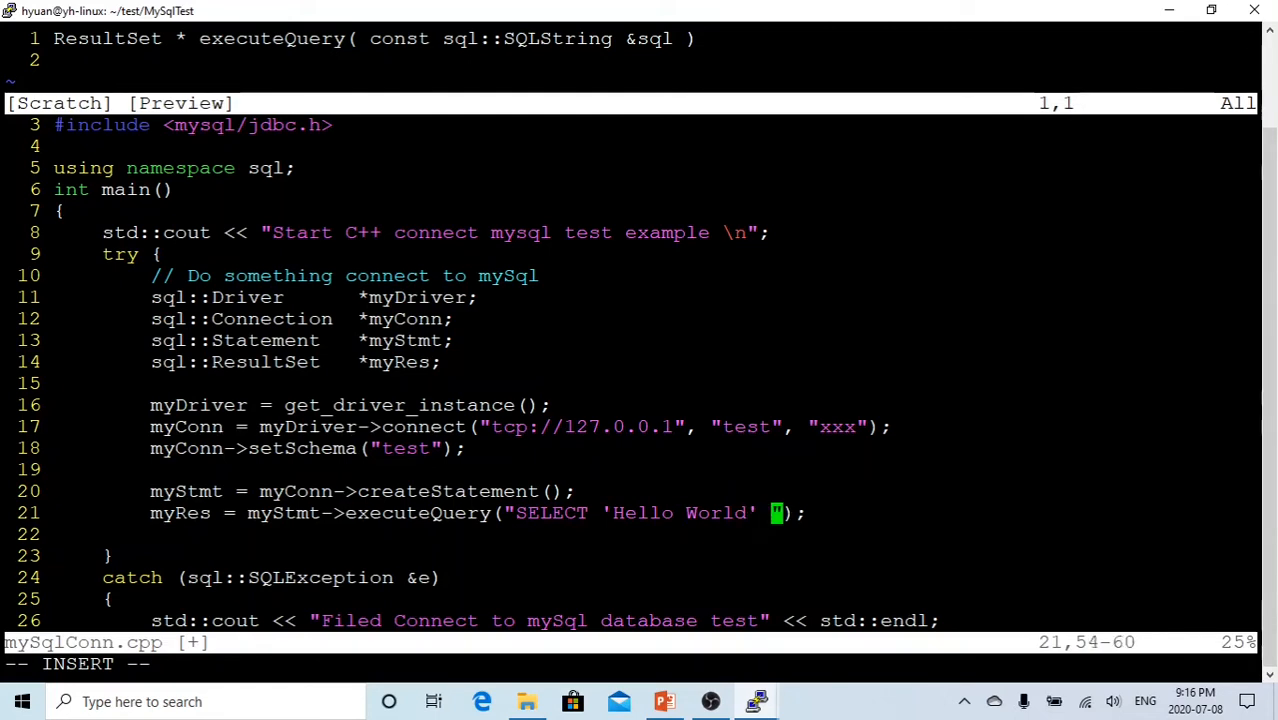
type("AS _")
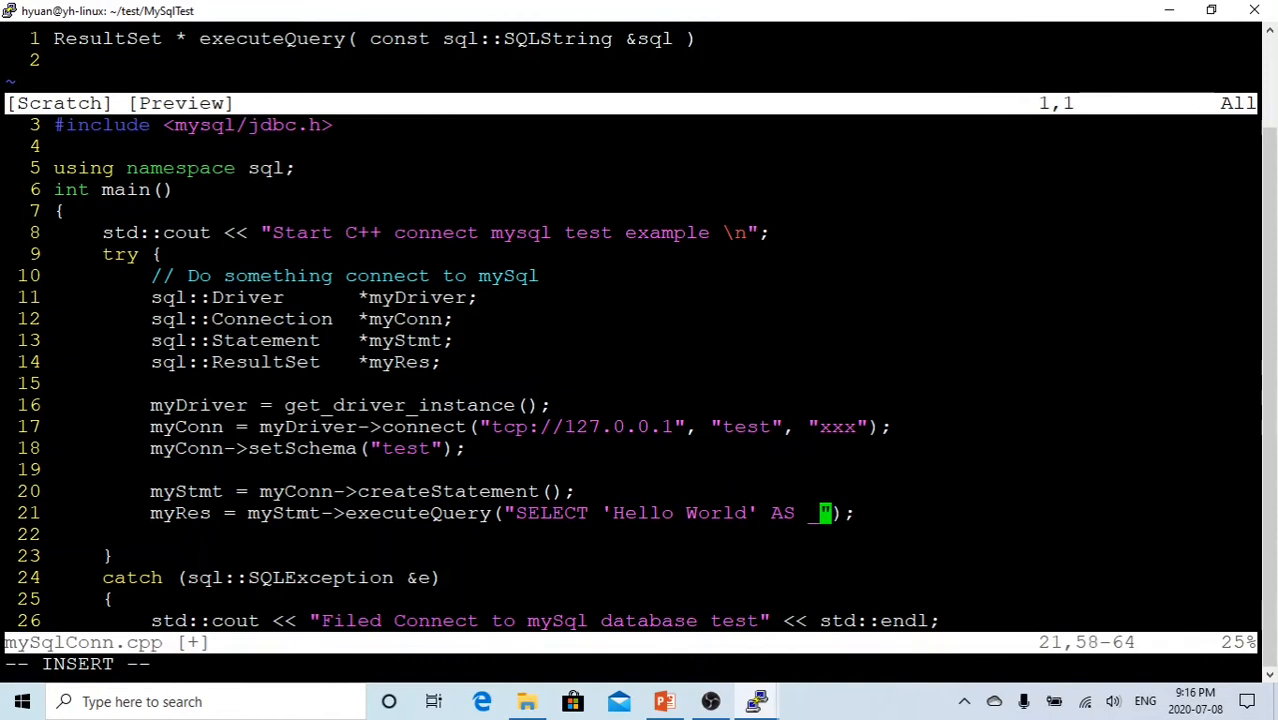
type("message")
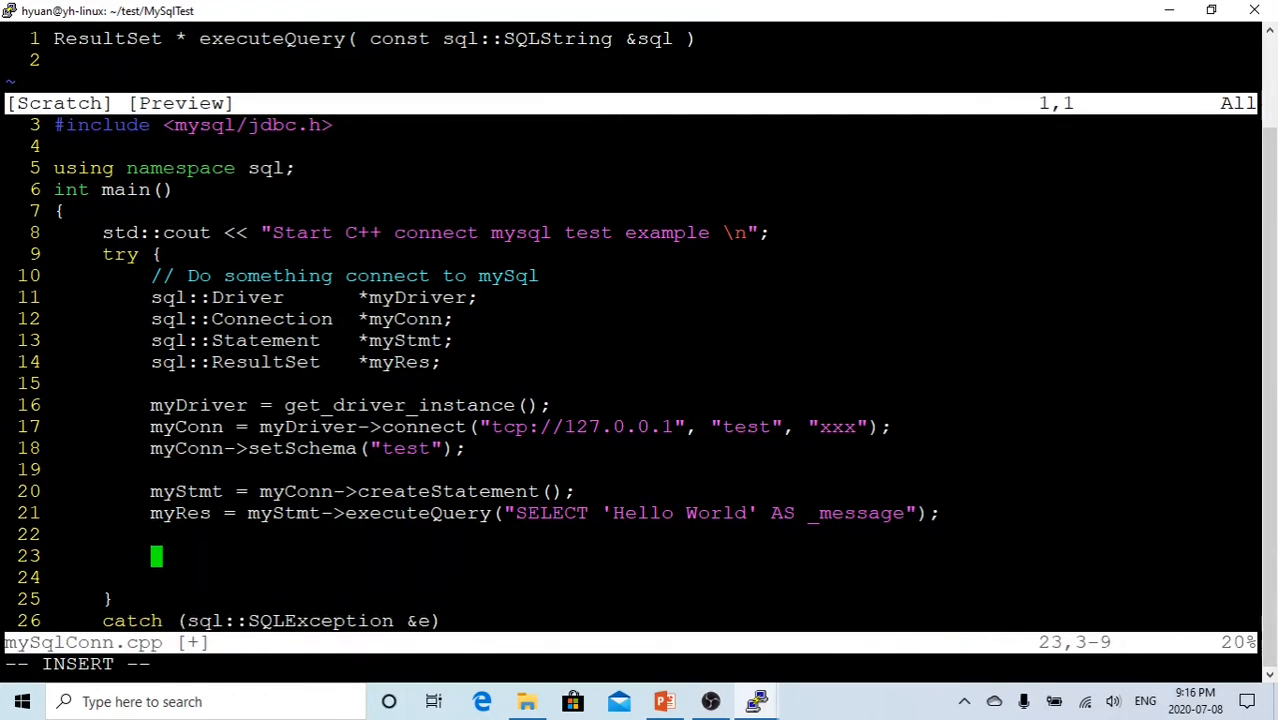
Step: Start a while (myRes->next()) { loop over the result rows
type("while")
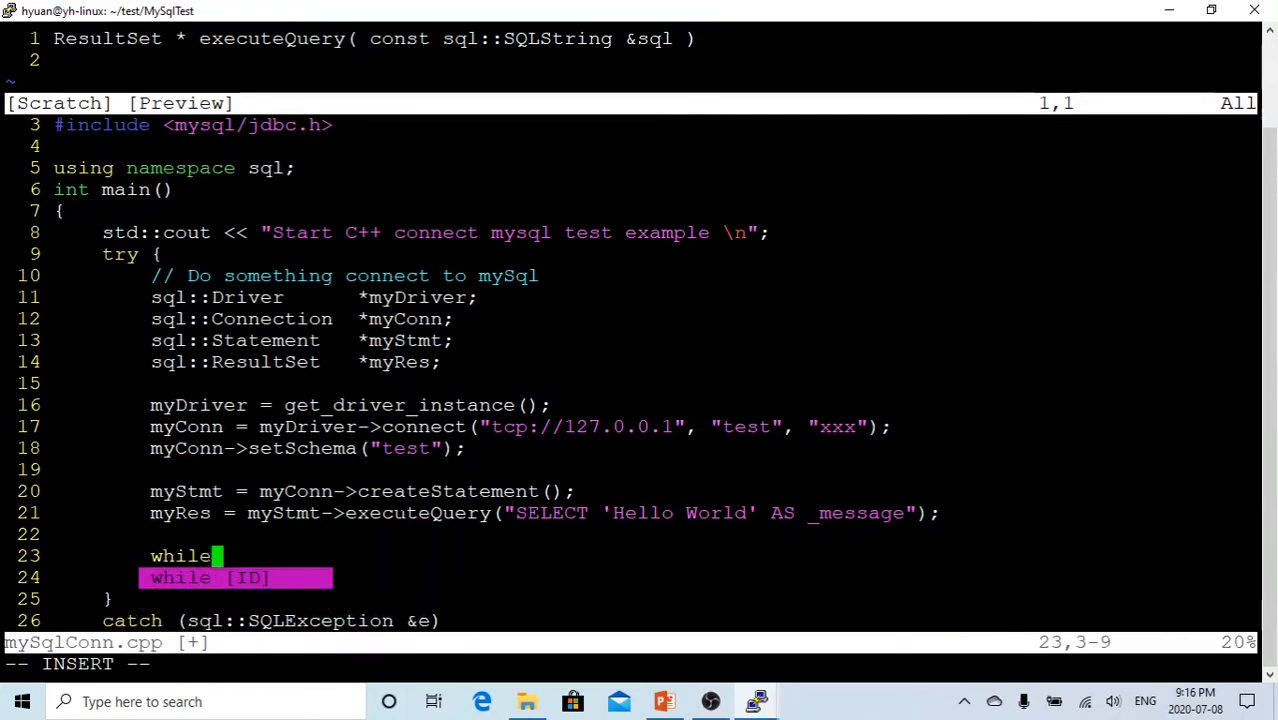
type("(m")
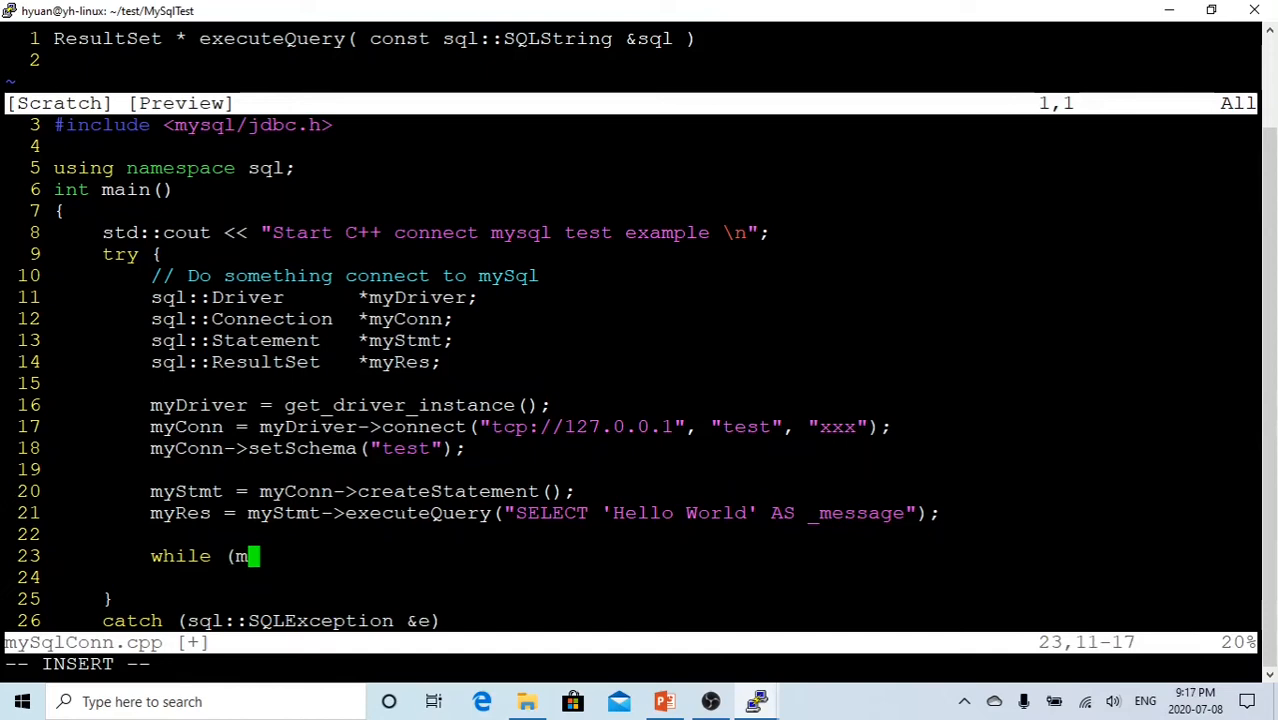
type("yRes-")
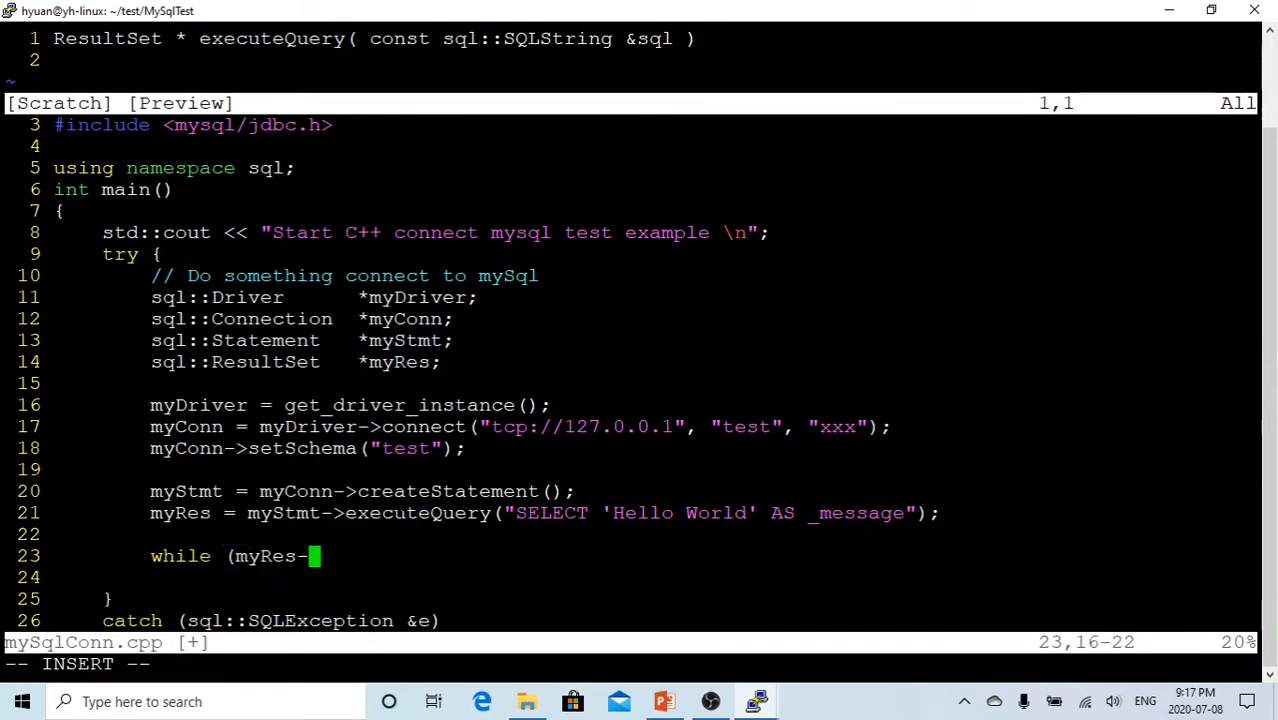
type("ext(")
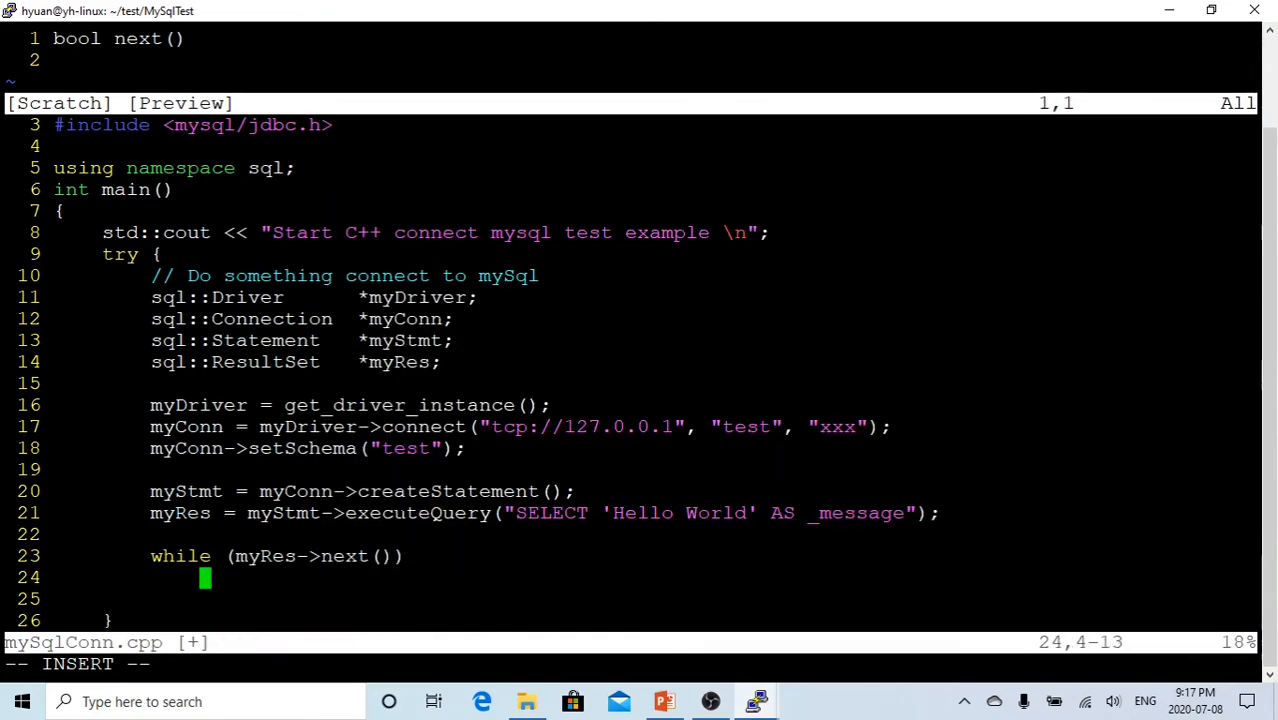
type("{")
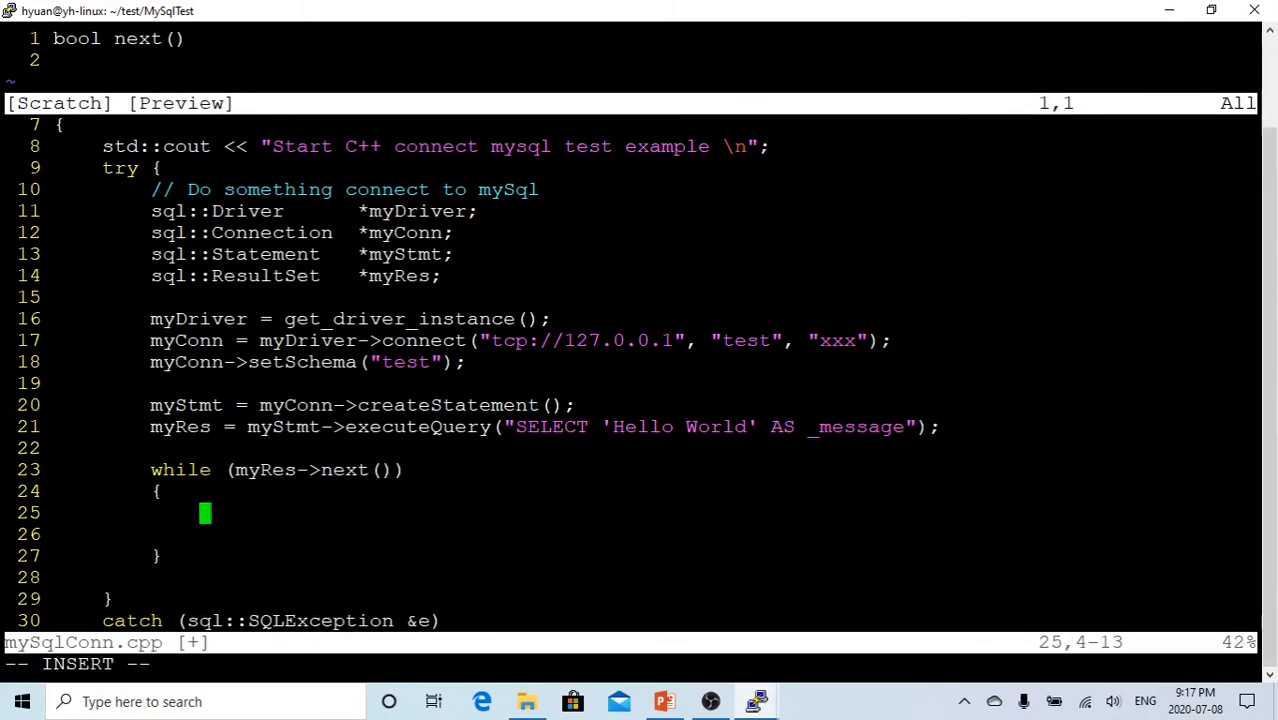
Step: Print std::cout << myRes->getString(" ") << std::endl; inside the loop
type("std::cout")
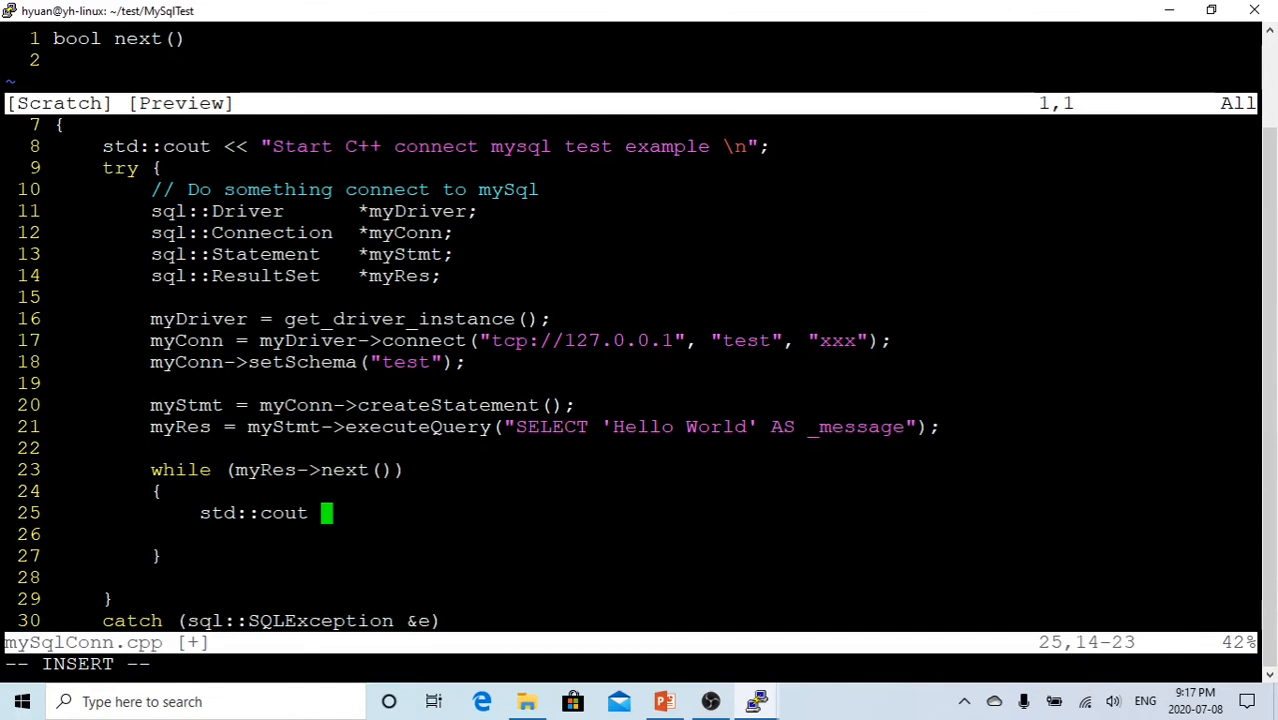
type("<<")
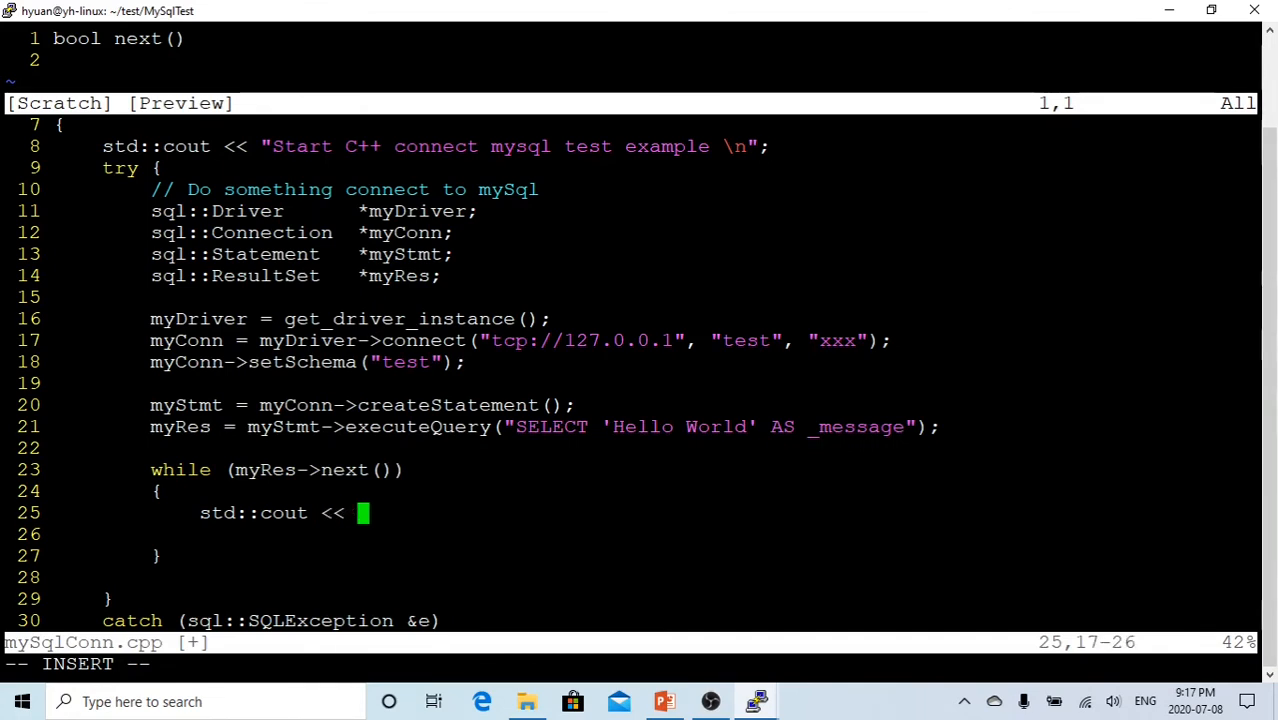
type("m")
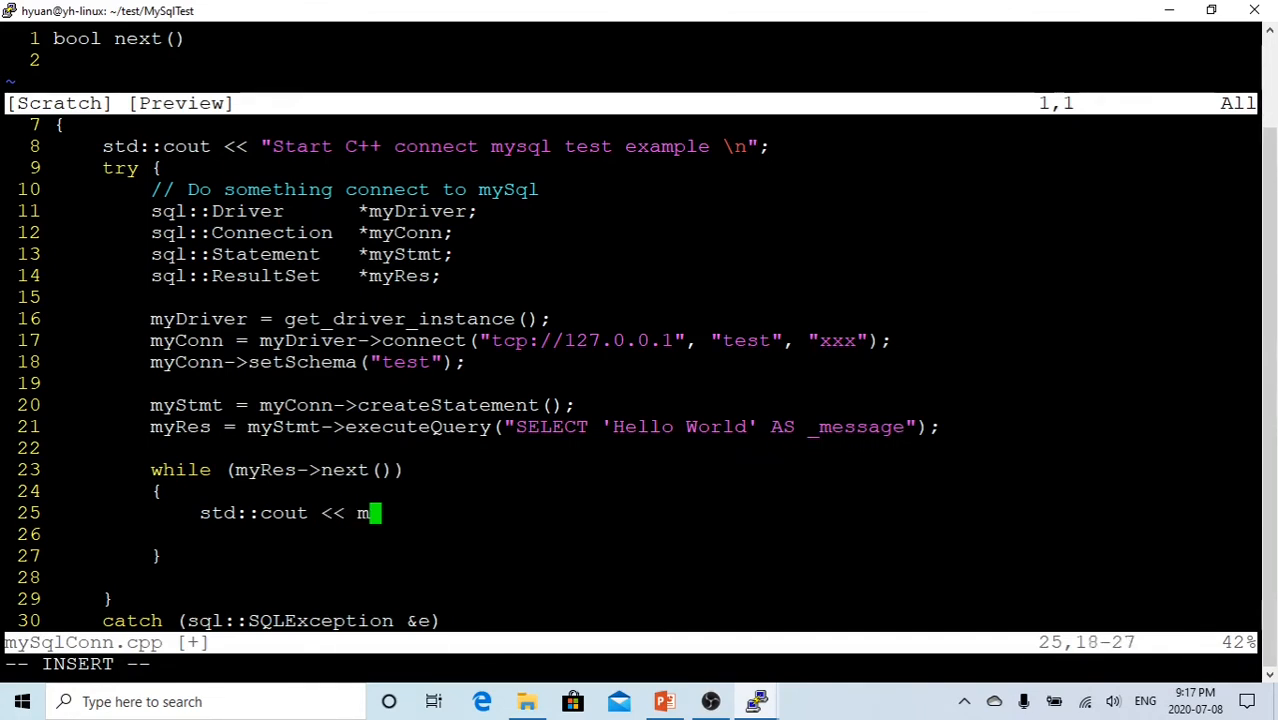
type("yRes")
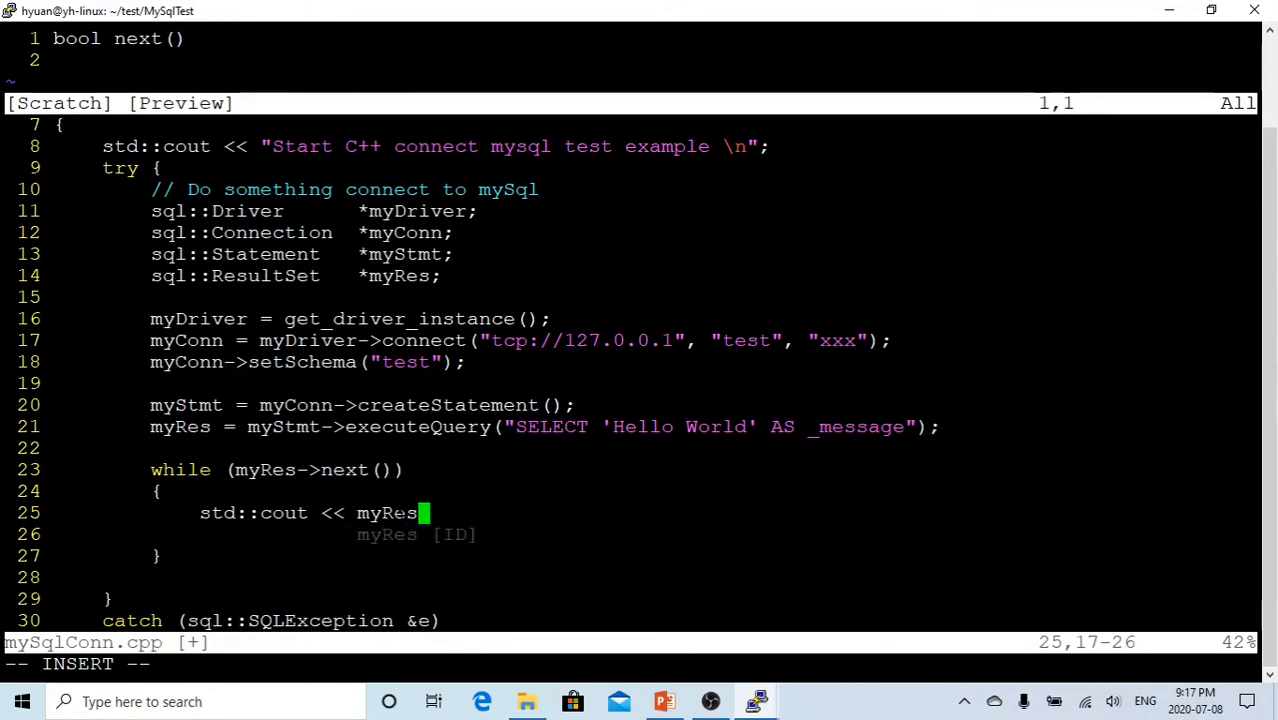
type("->")
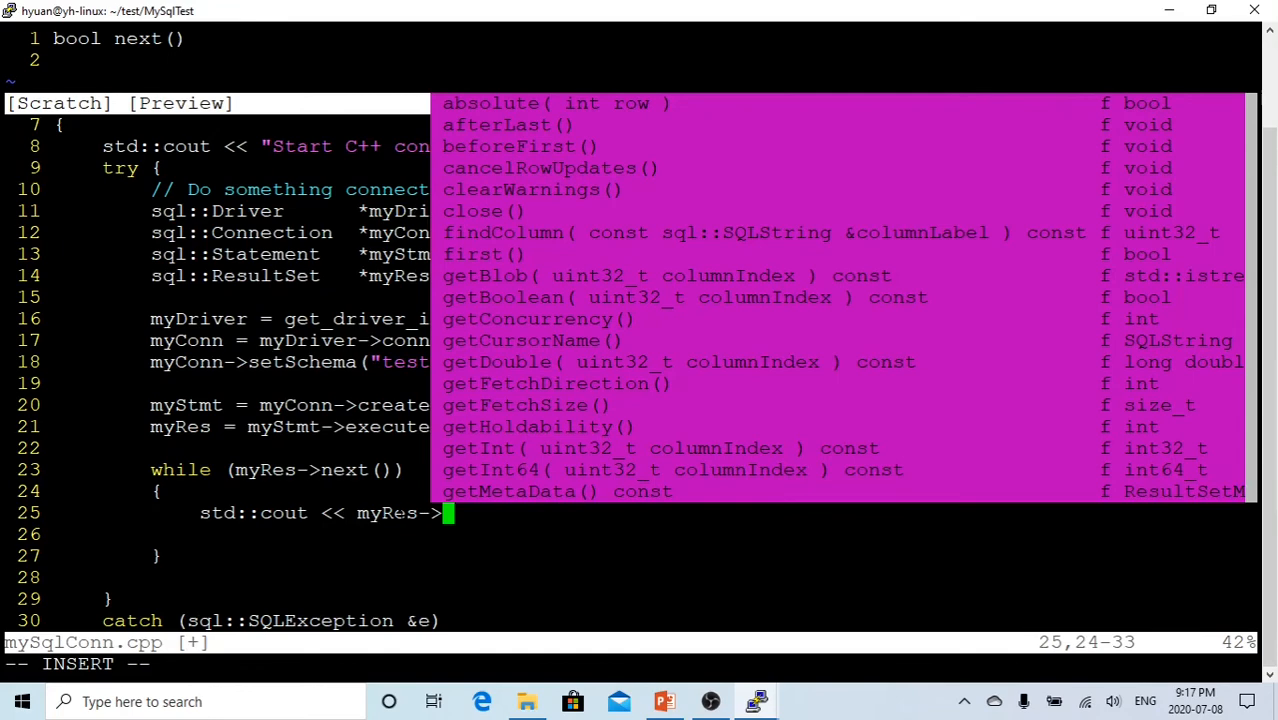
type("get")
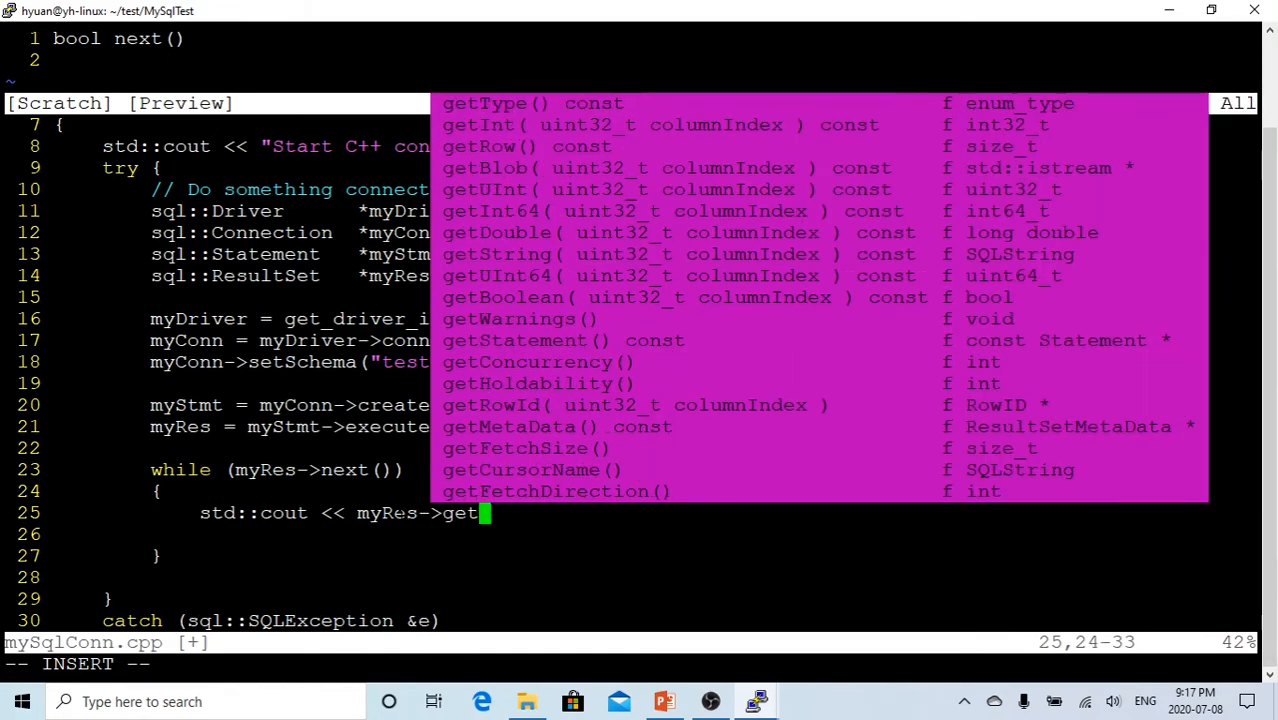
type("String")
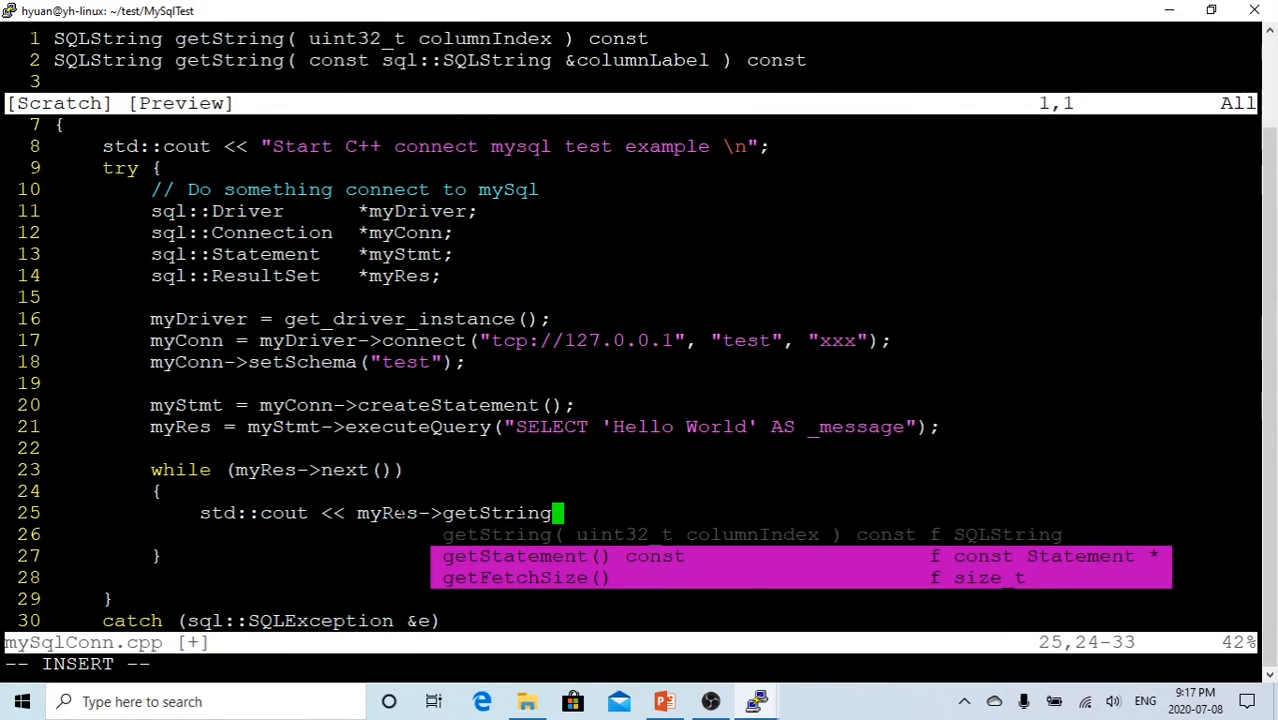
type("(\"")
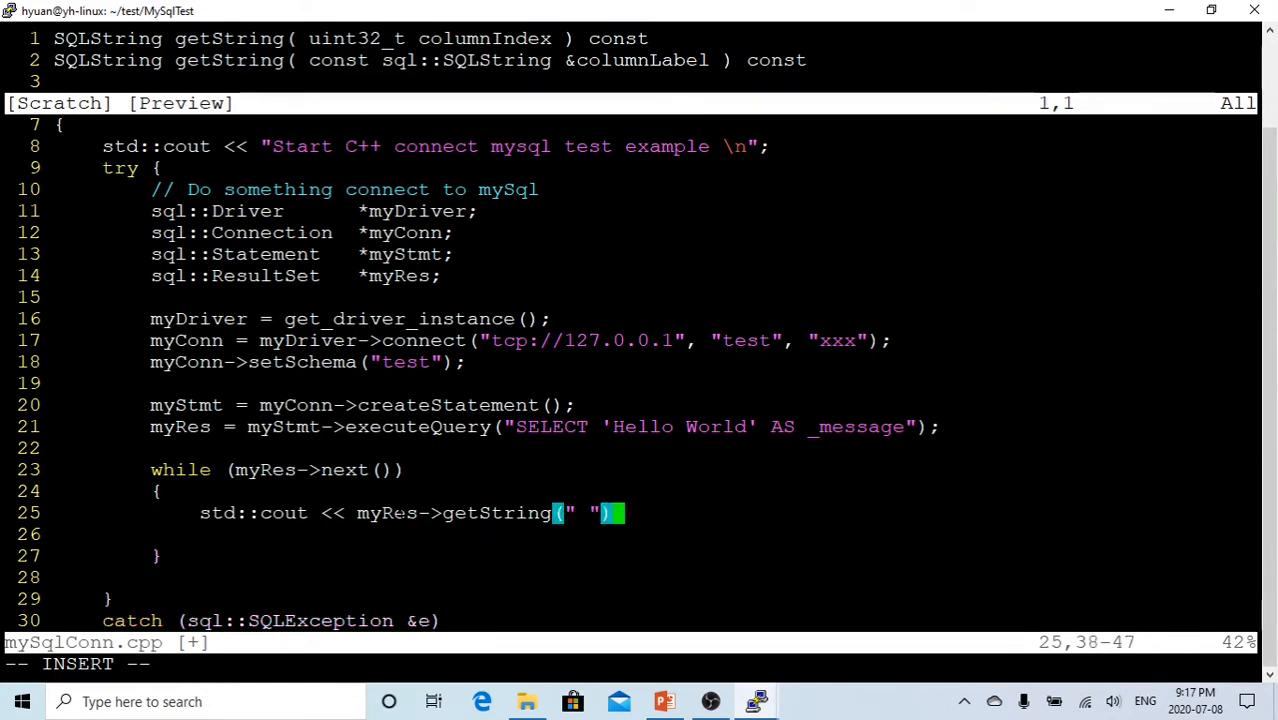
type("<<")
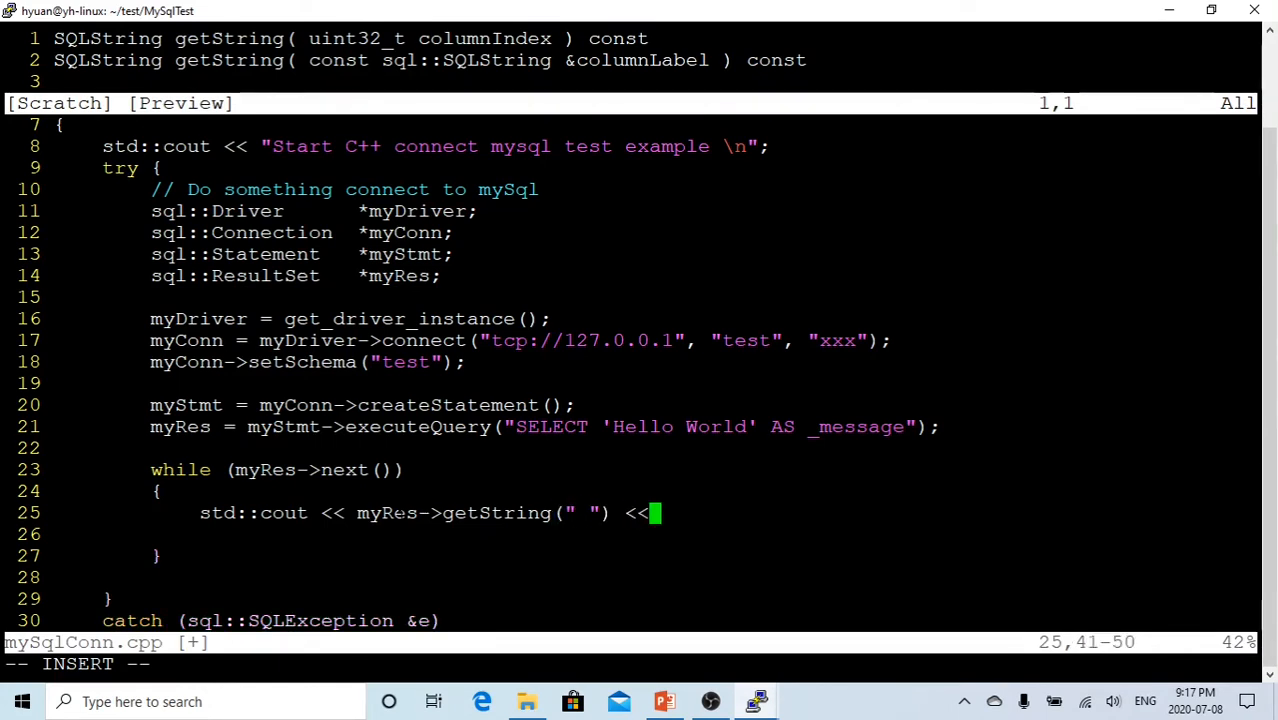
type("std::endl;")
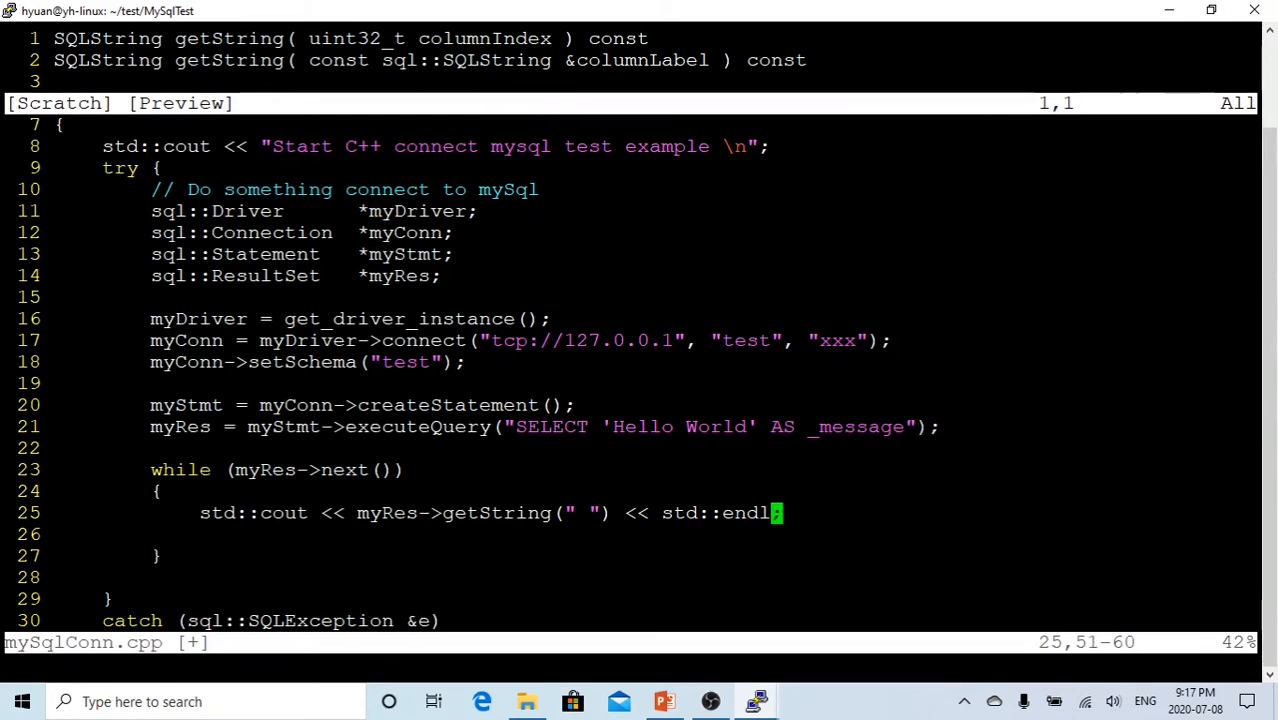
Step: Pass _message to getString, then add delete myRes, myStmt and myConn after the loop
double_click(855, 426)
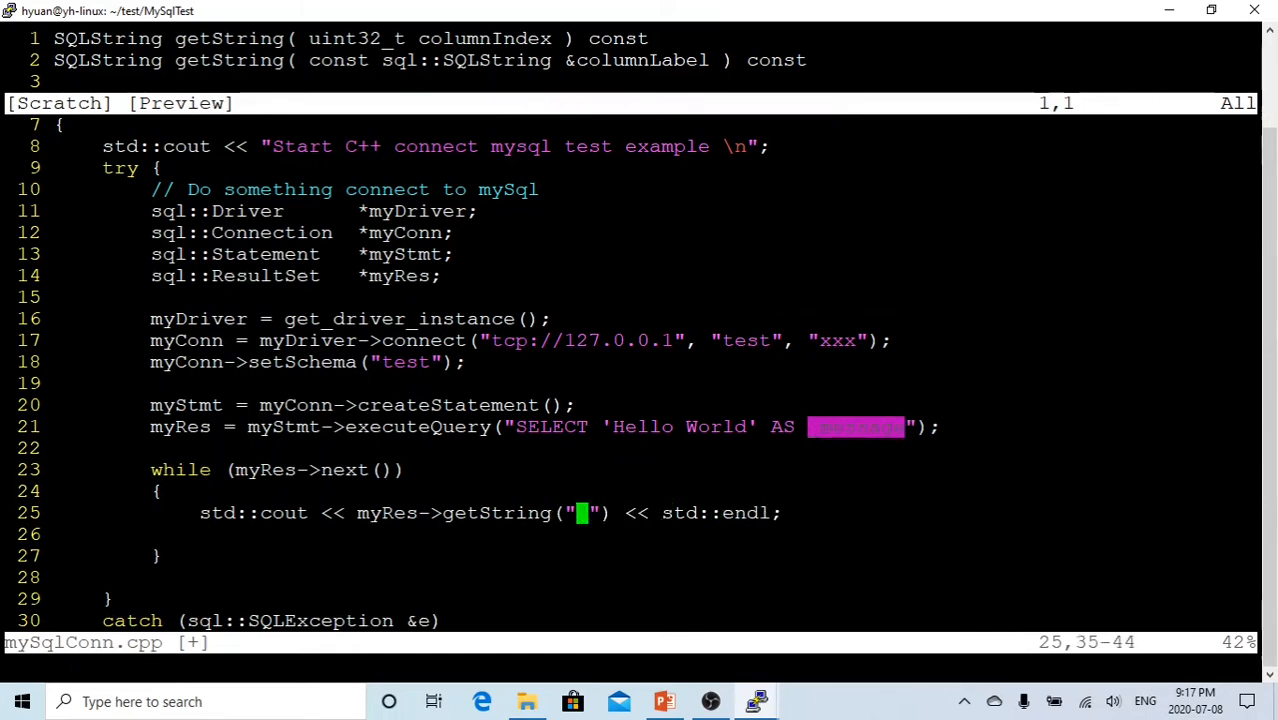
type("_message")
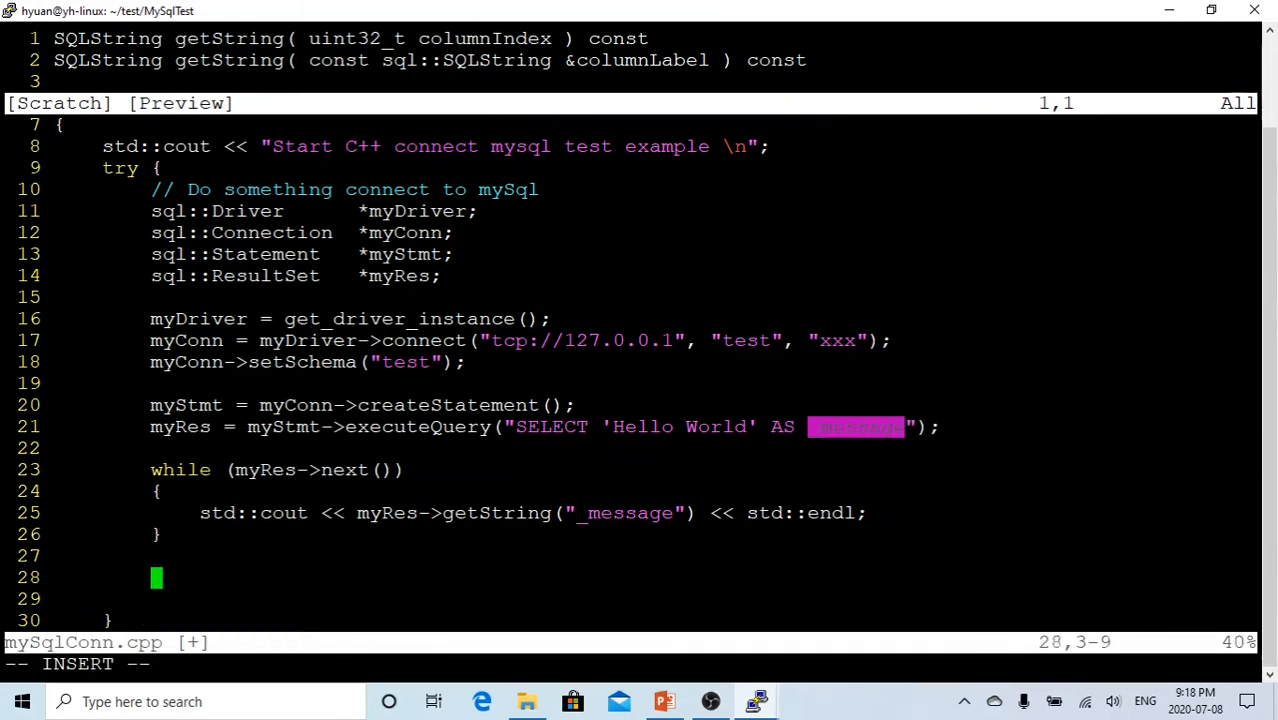
type("delete m")
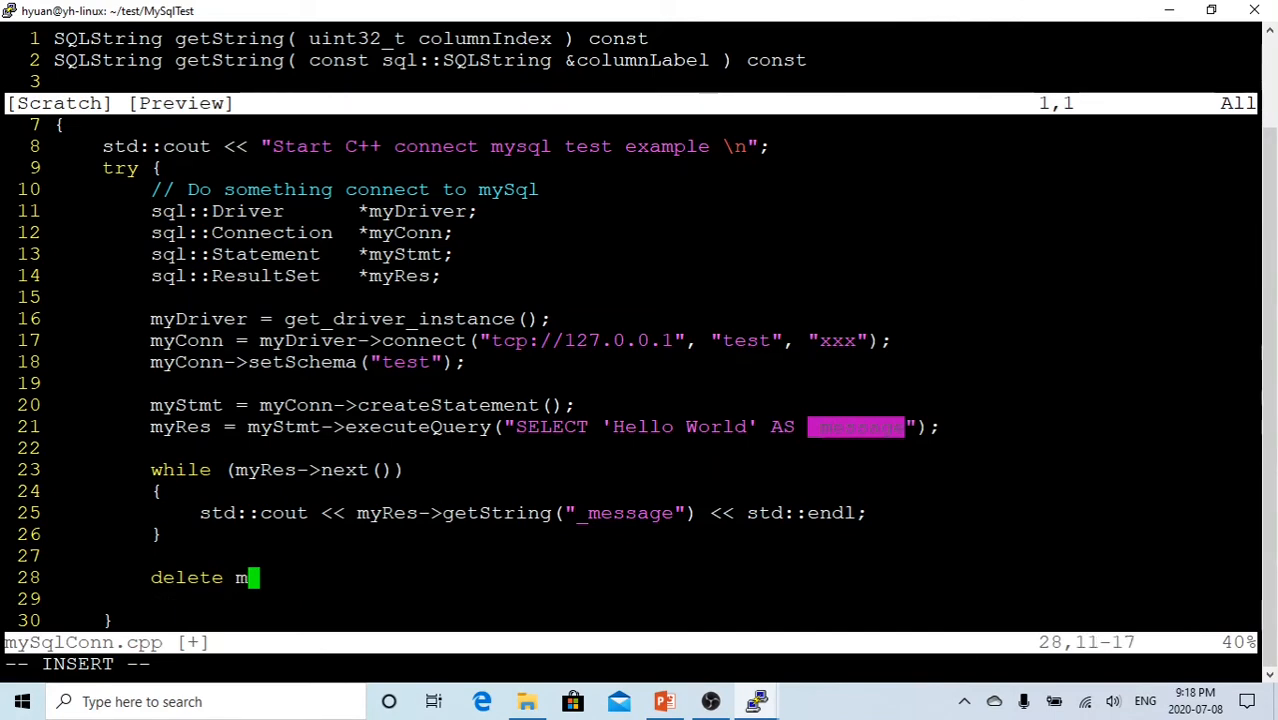
type("yRes;")
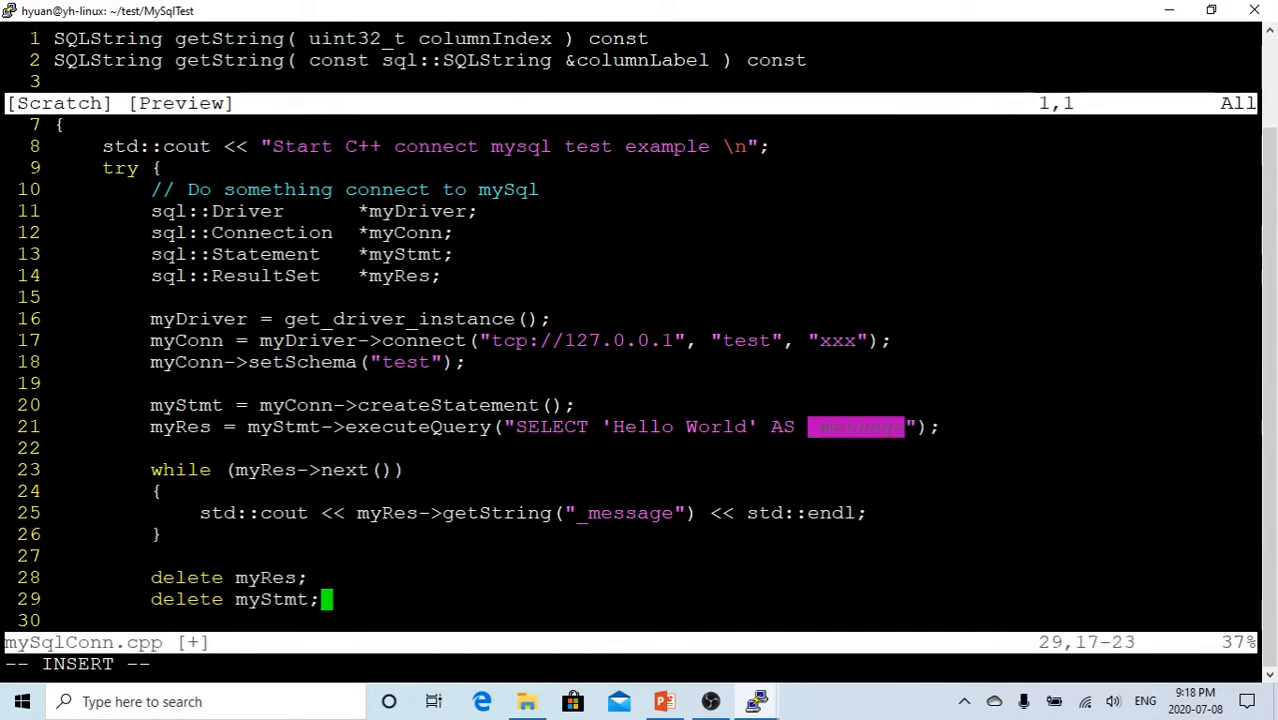
type("delete")
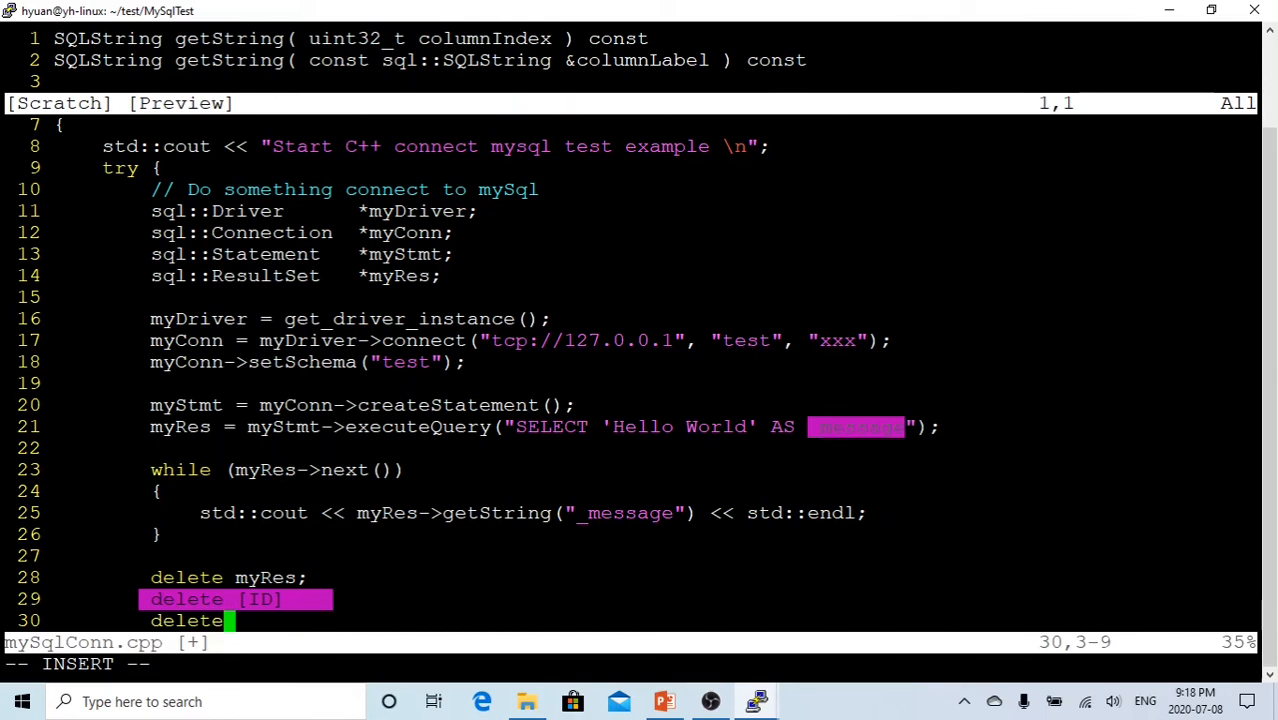
type("myConn;")
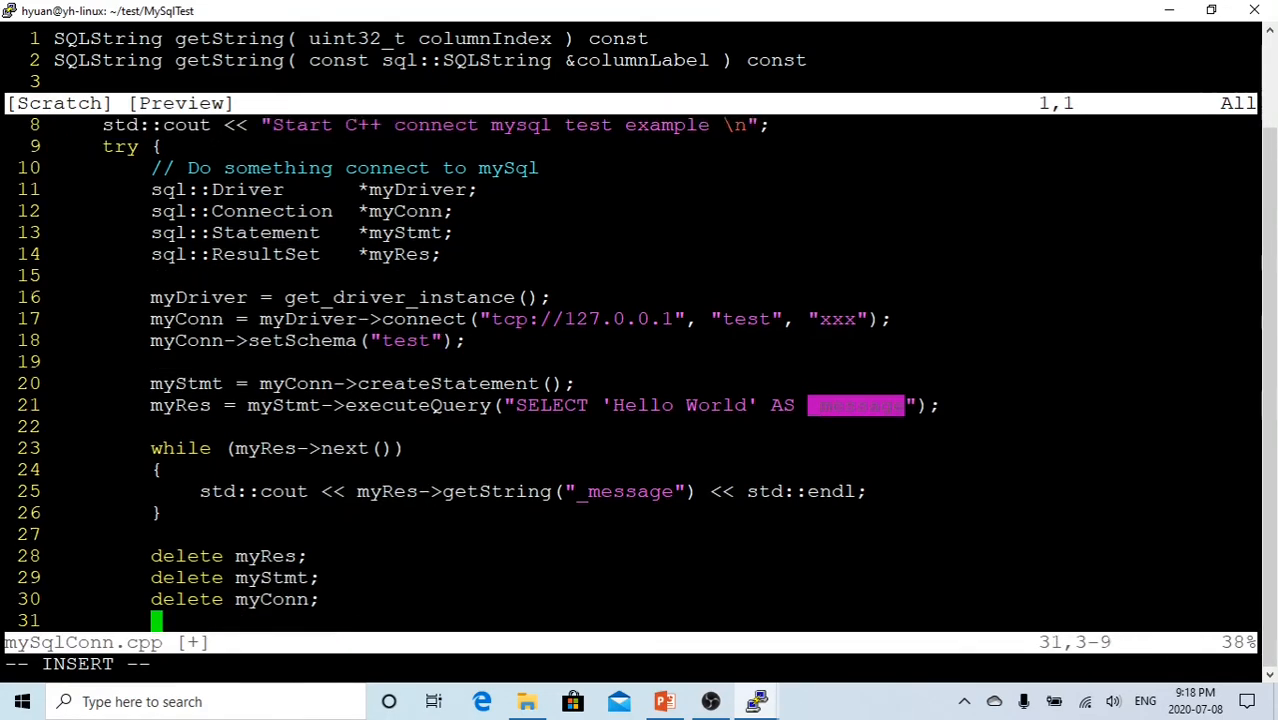
scroll("down", 3)
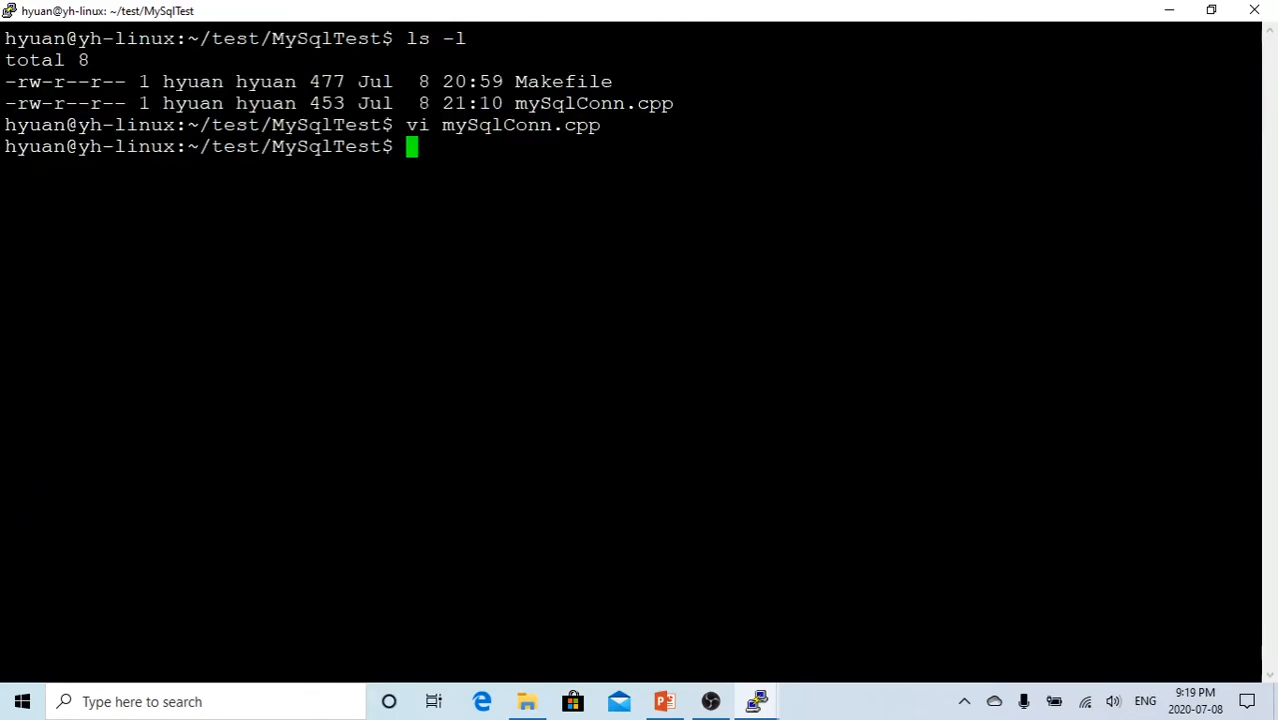
Step: Compile mySqlConn with make and list the folder showing the new executable and object file
type("c")
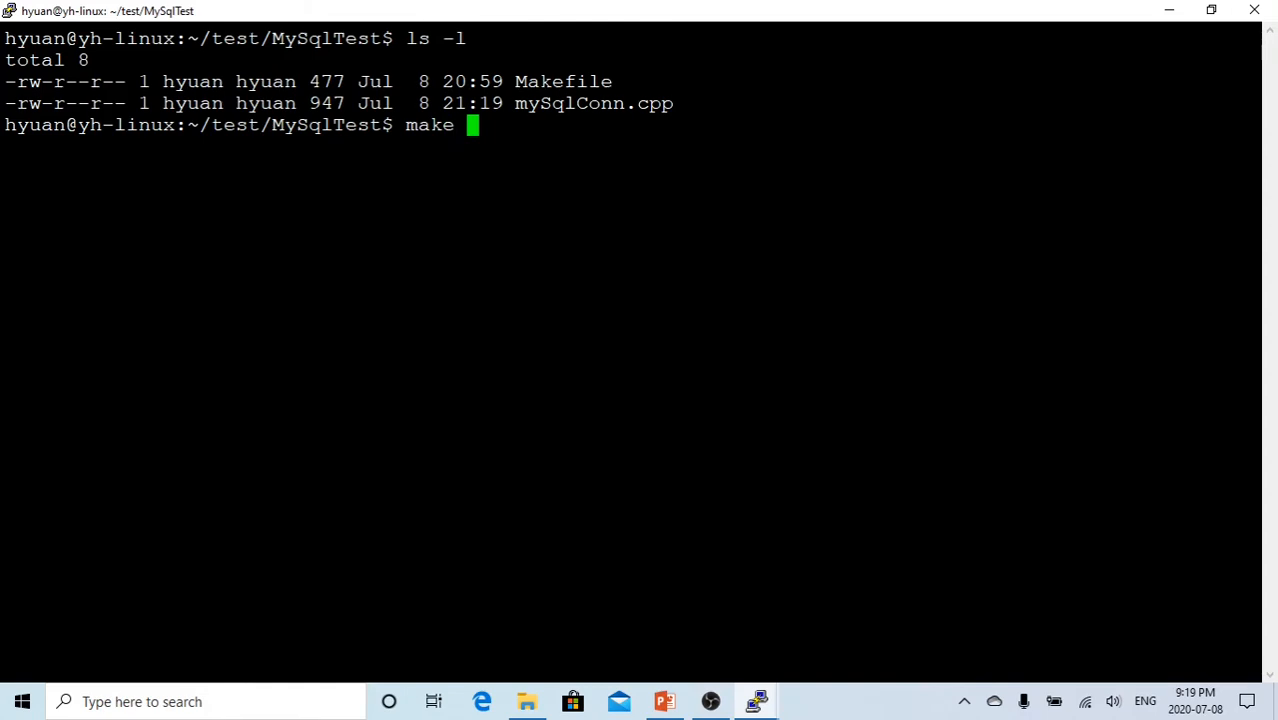
type("mySqlConn.c")
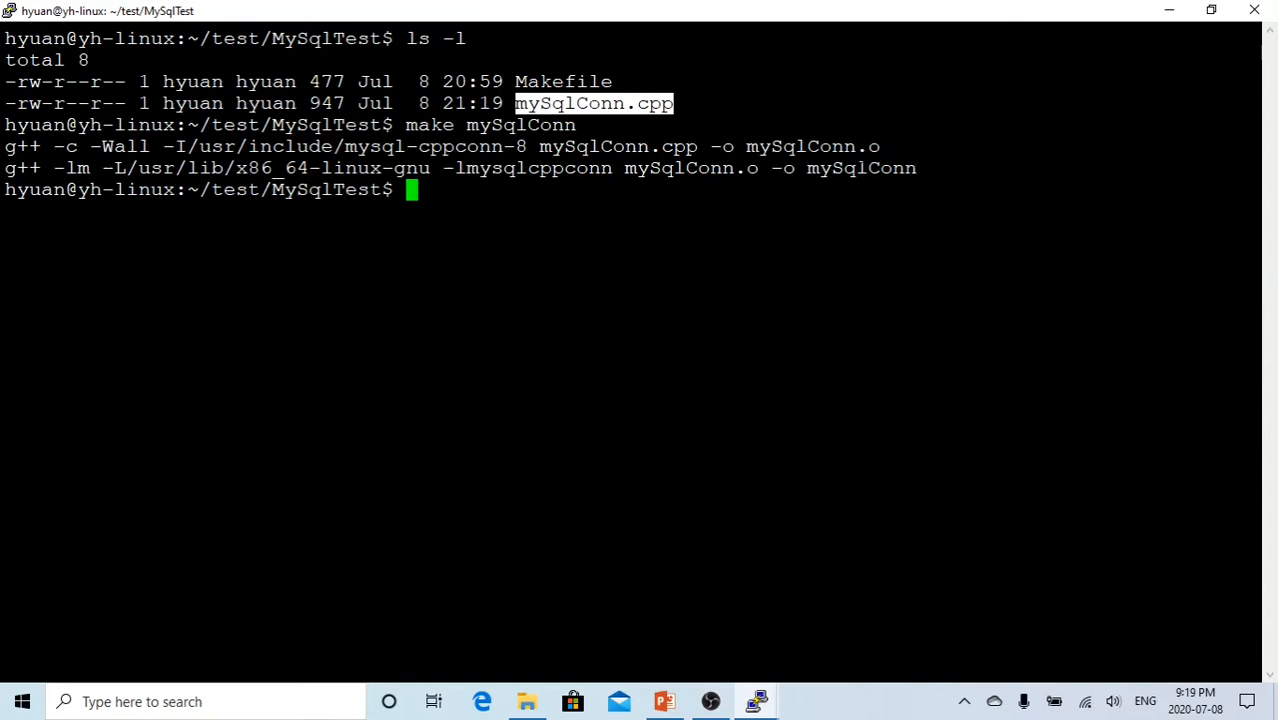
type("ls -l")
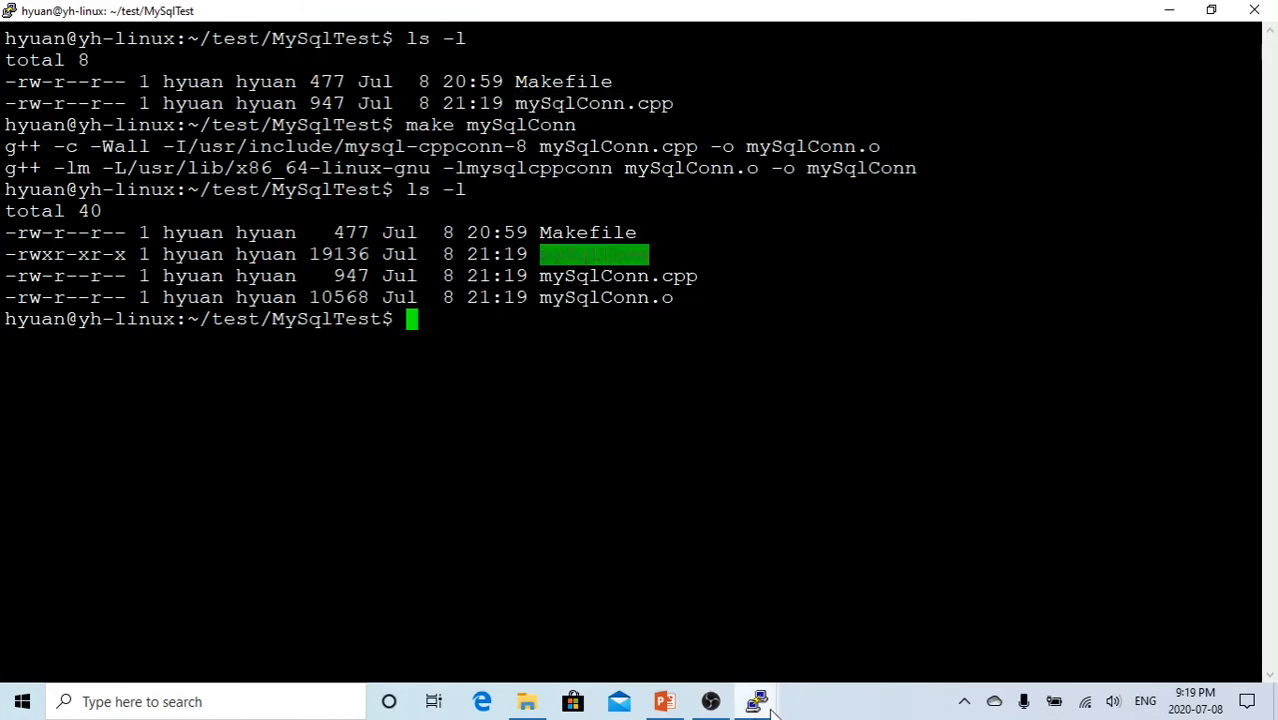
type("mySqlConn")
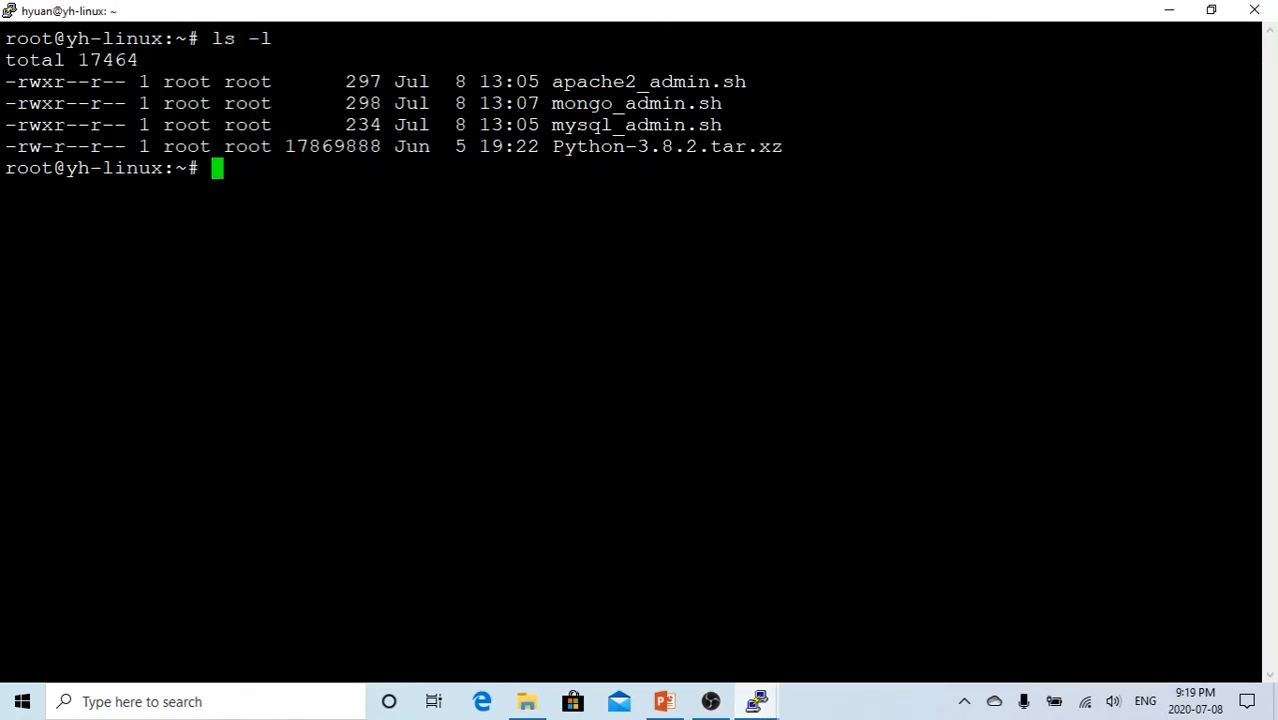
Step: Run ./mysql_admin.sh status as root, confirming MySQL Community Server is active
double_click(636, 124)
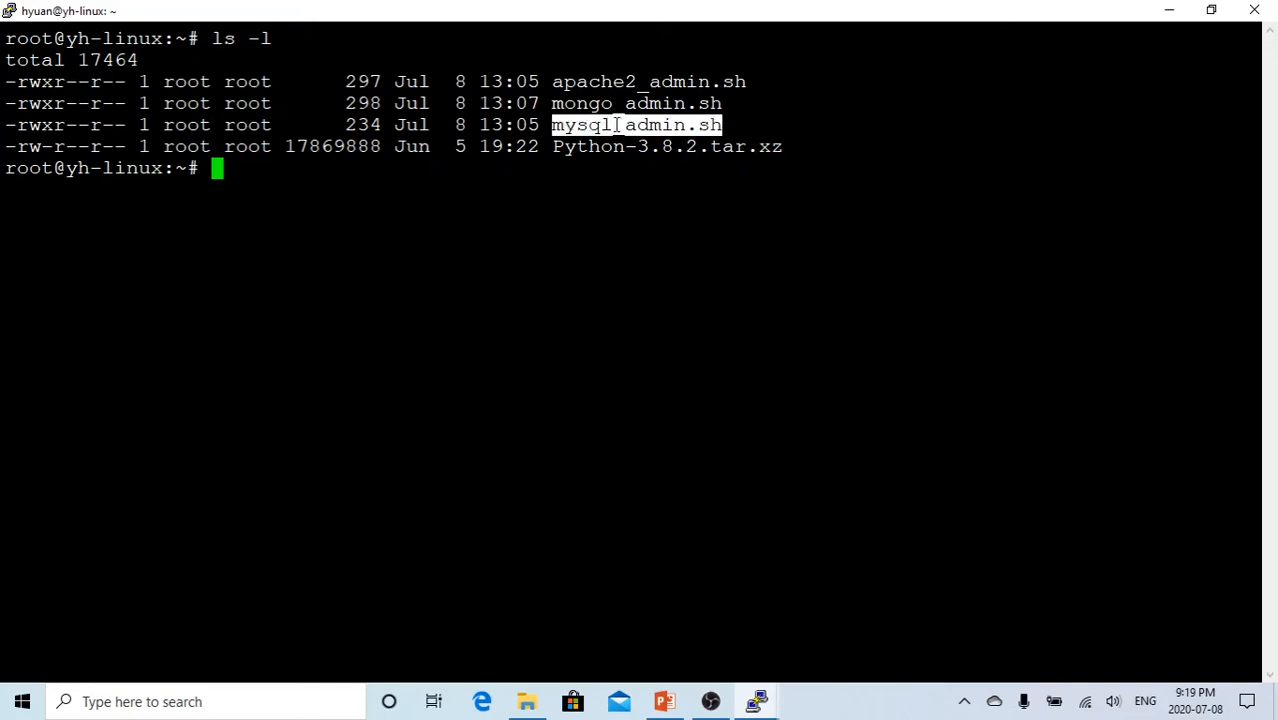
type("mysql_admin.sh")
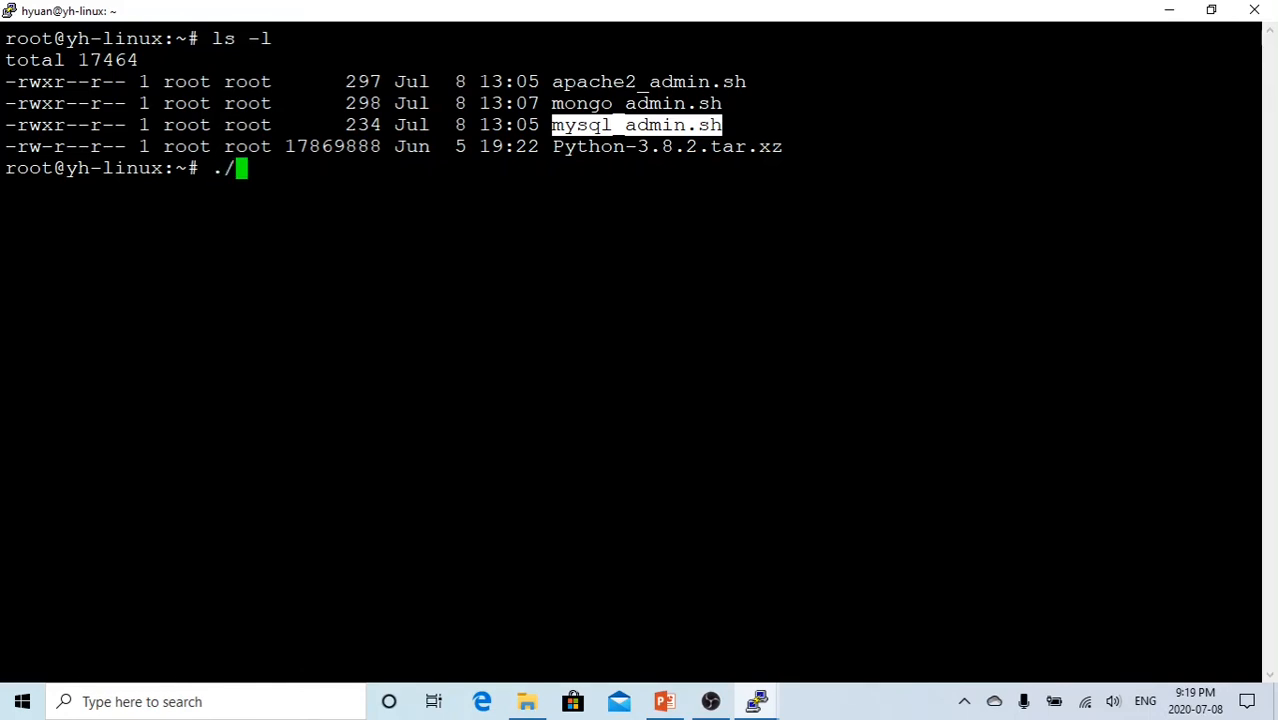
type("mysql_admin.sh status")
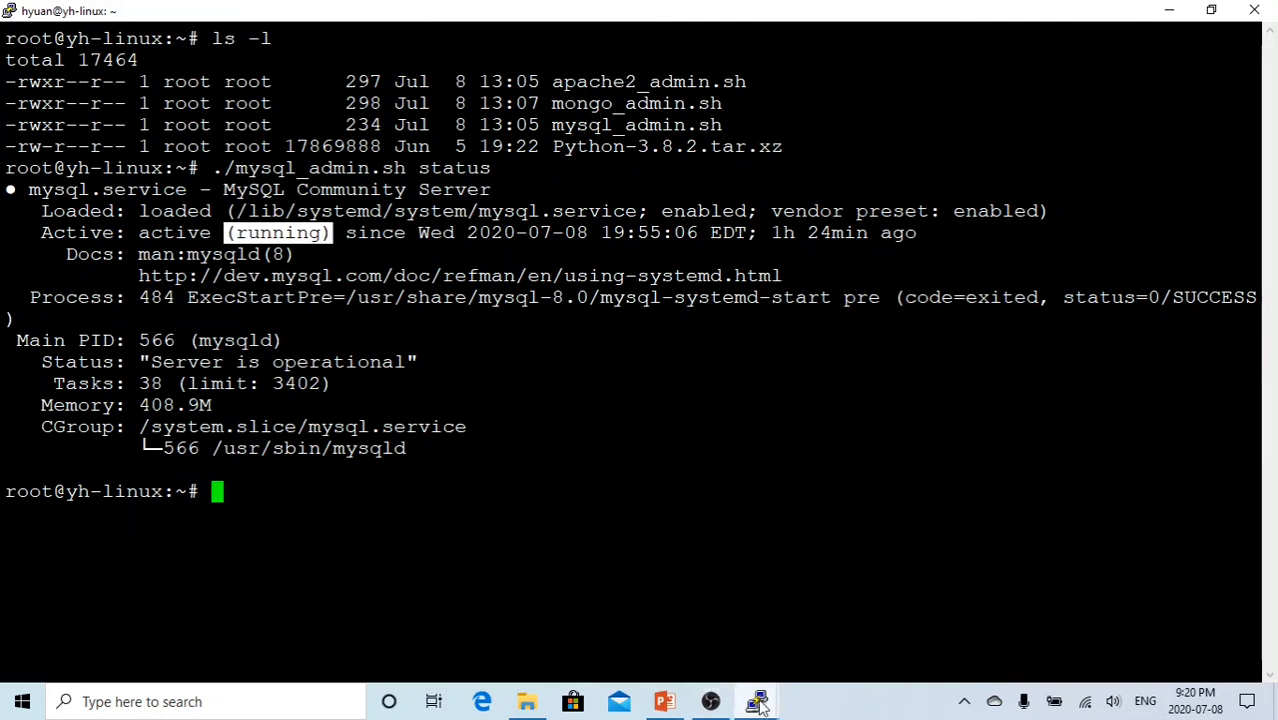
right_click(757, 701)
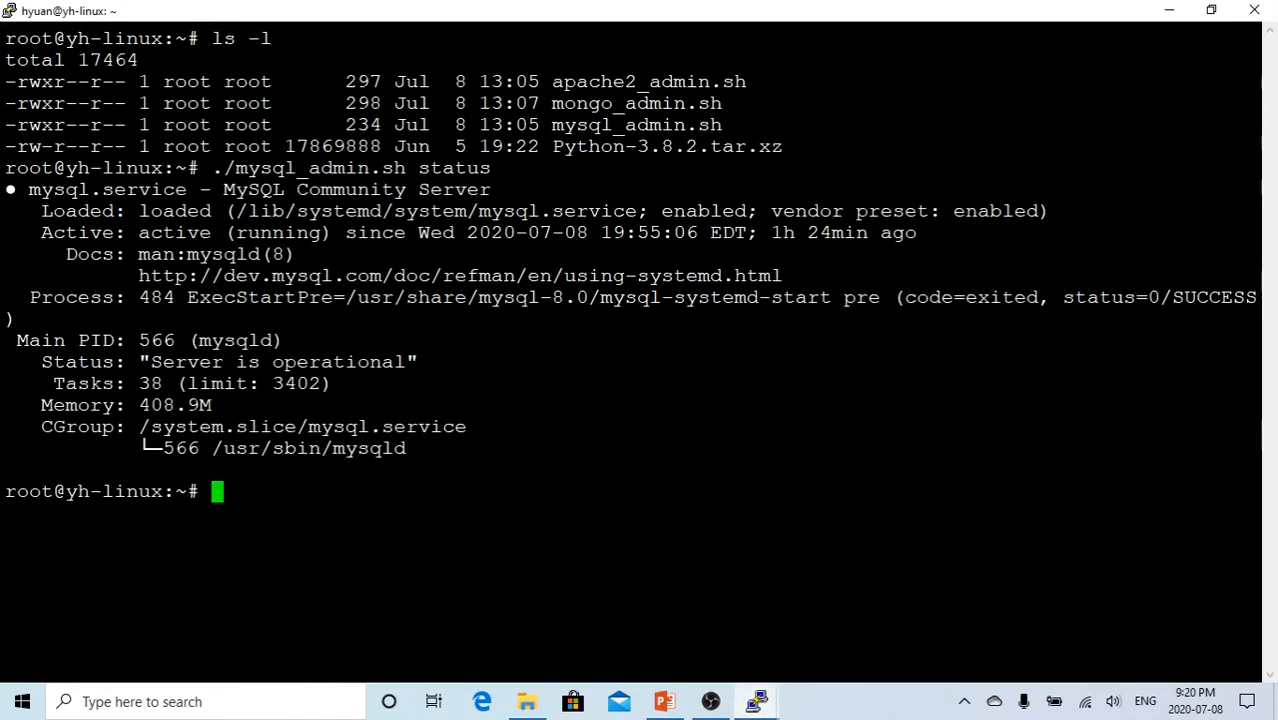
Step: Stop MySQL with ./mysql_admin.sh stop and confirm its status reads inactive (dead)
type("./mysql_admin.sh st")
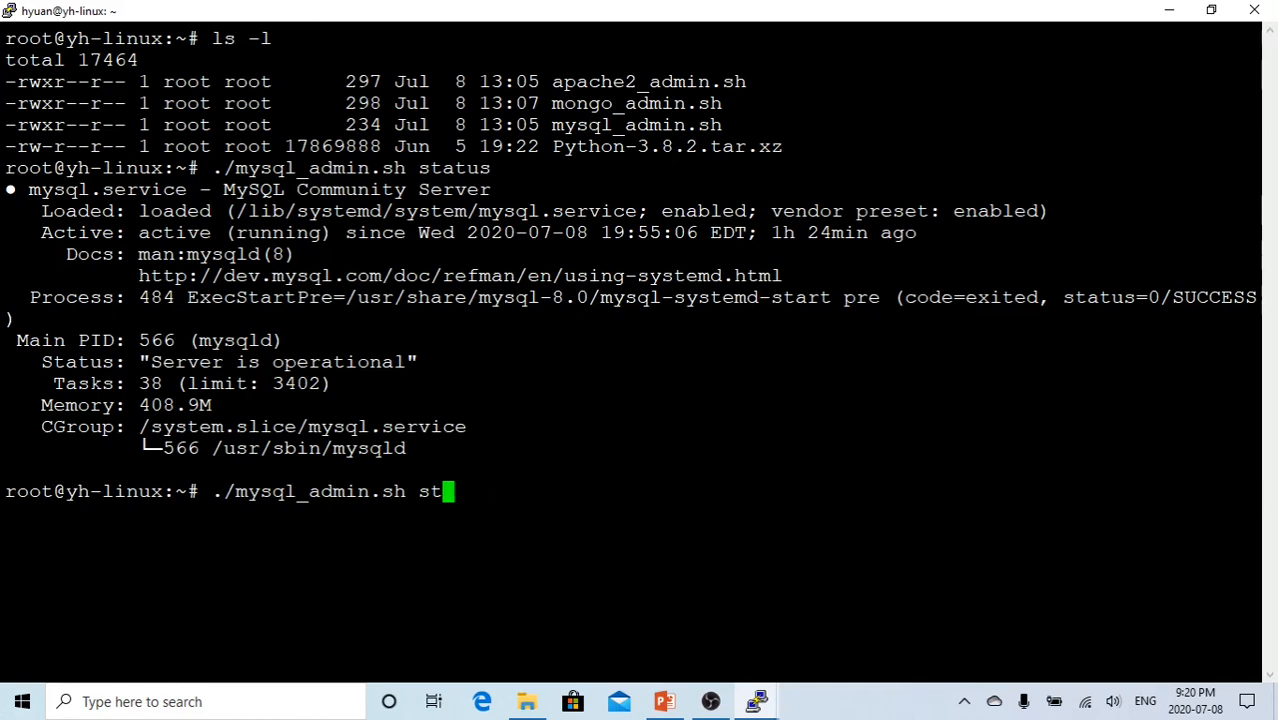
type("op")
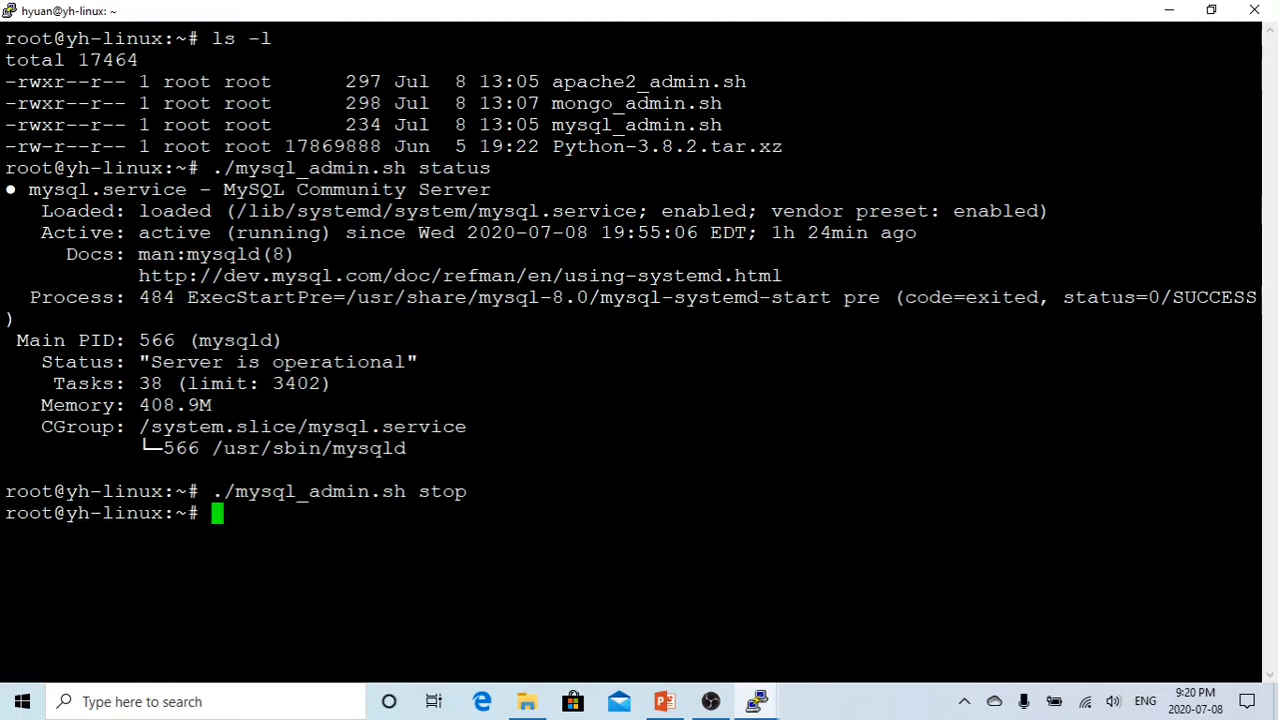
type("./mysql_admin.sh status")
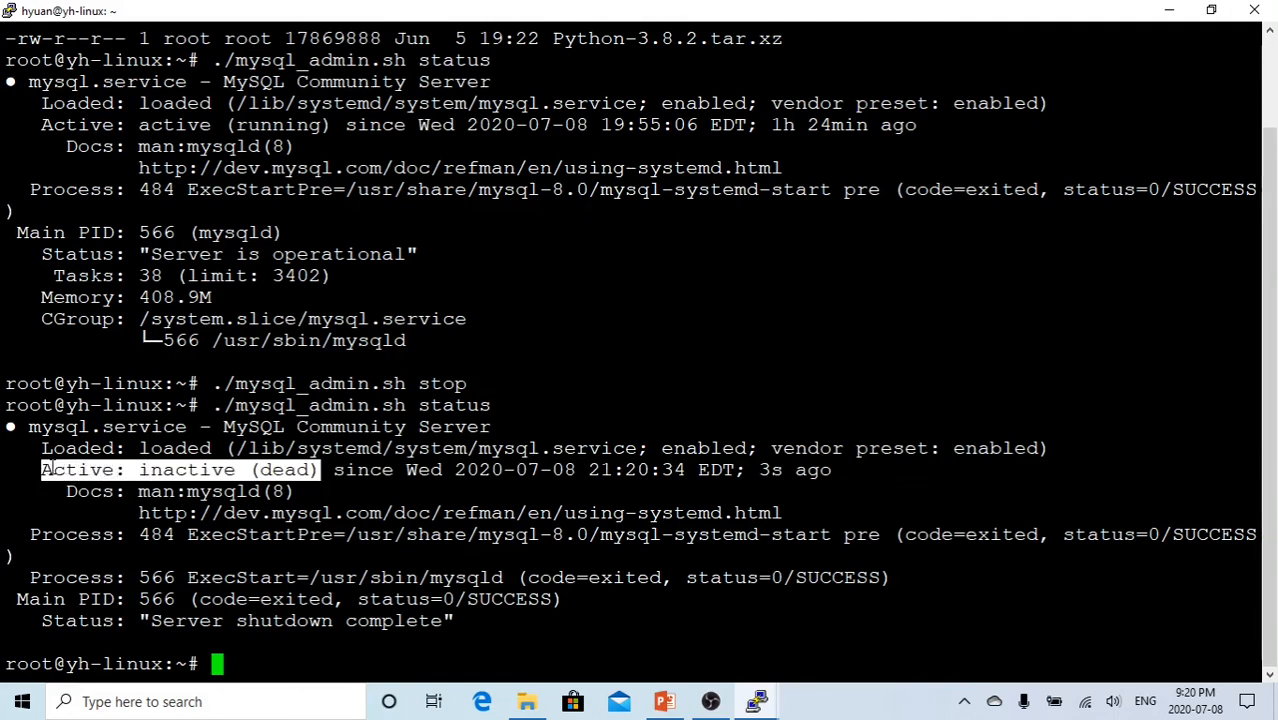
mouse_move(757, 701)
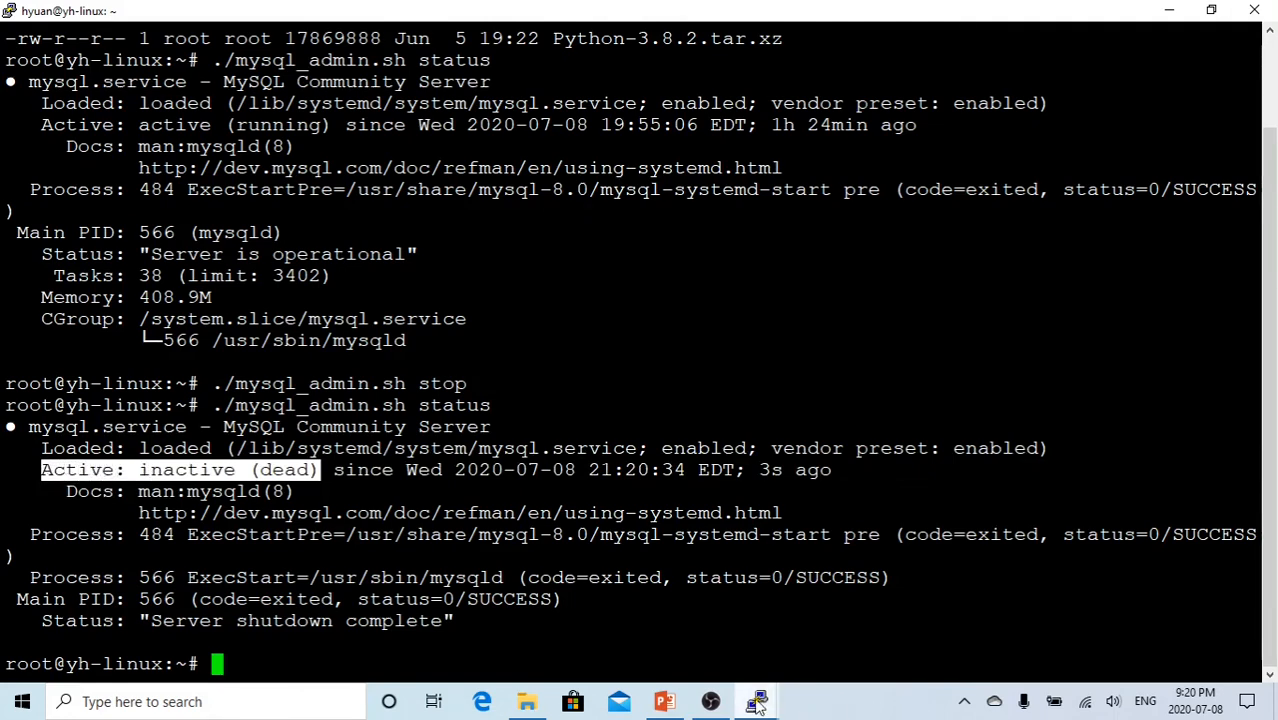
Step: Switch to the user's PuTTY session, where mySqlConn fails to connect to 127.0.0.1:3306
left_click(757, 701)
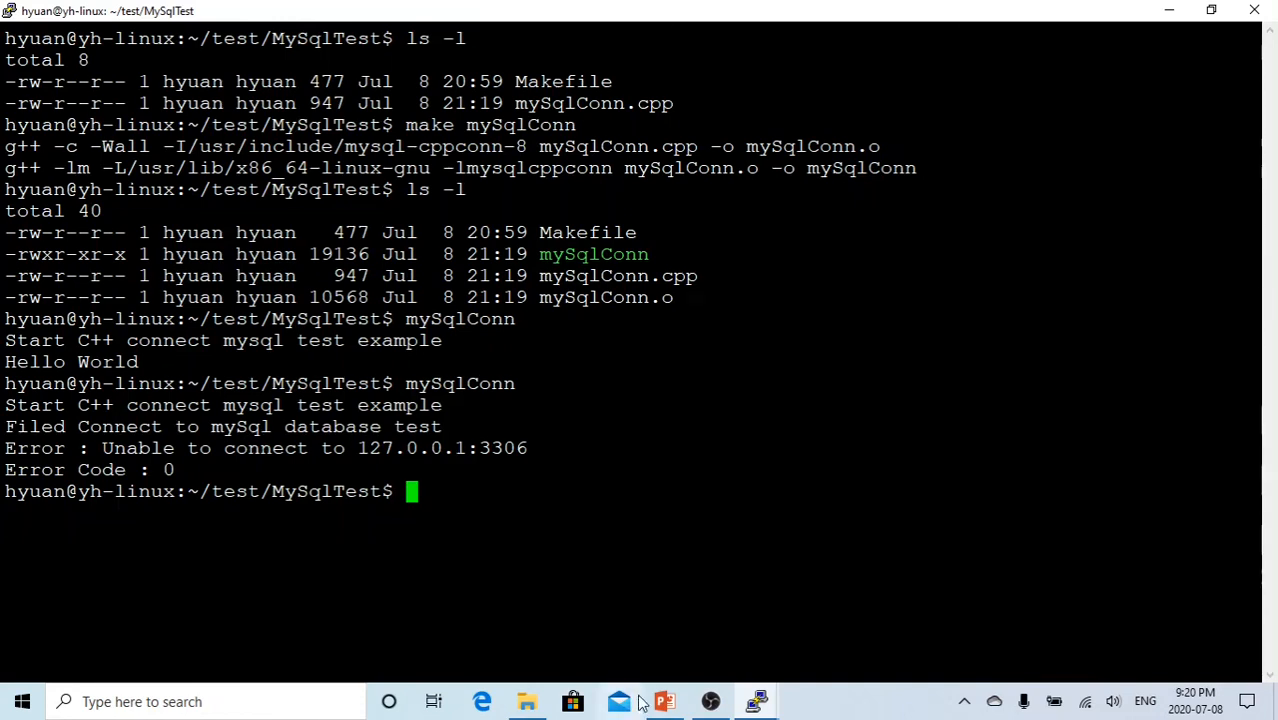
Step: Bring the PowerPoint slide show to the front on slide 19, 'Connect to MySql Database'
left_click(664, 701)
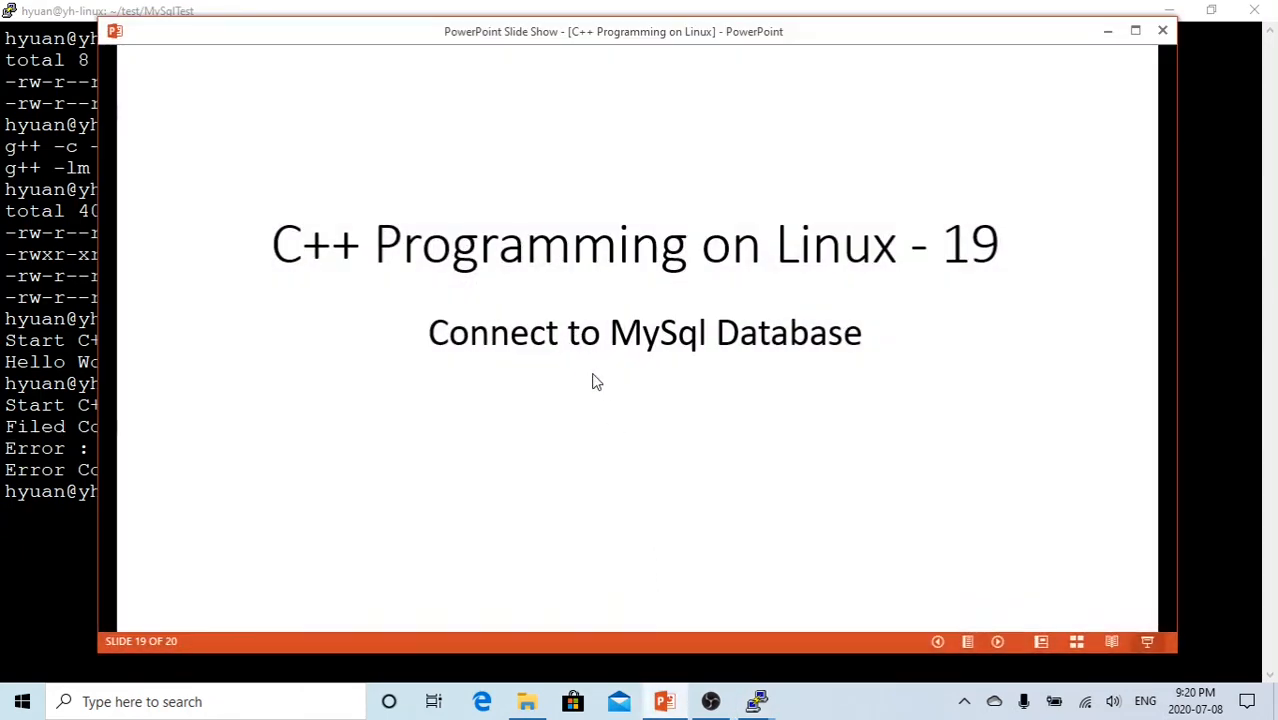
mouse_move(603, 403)
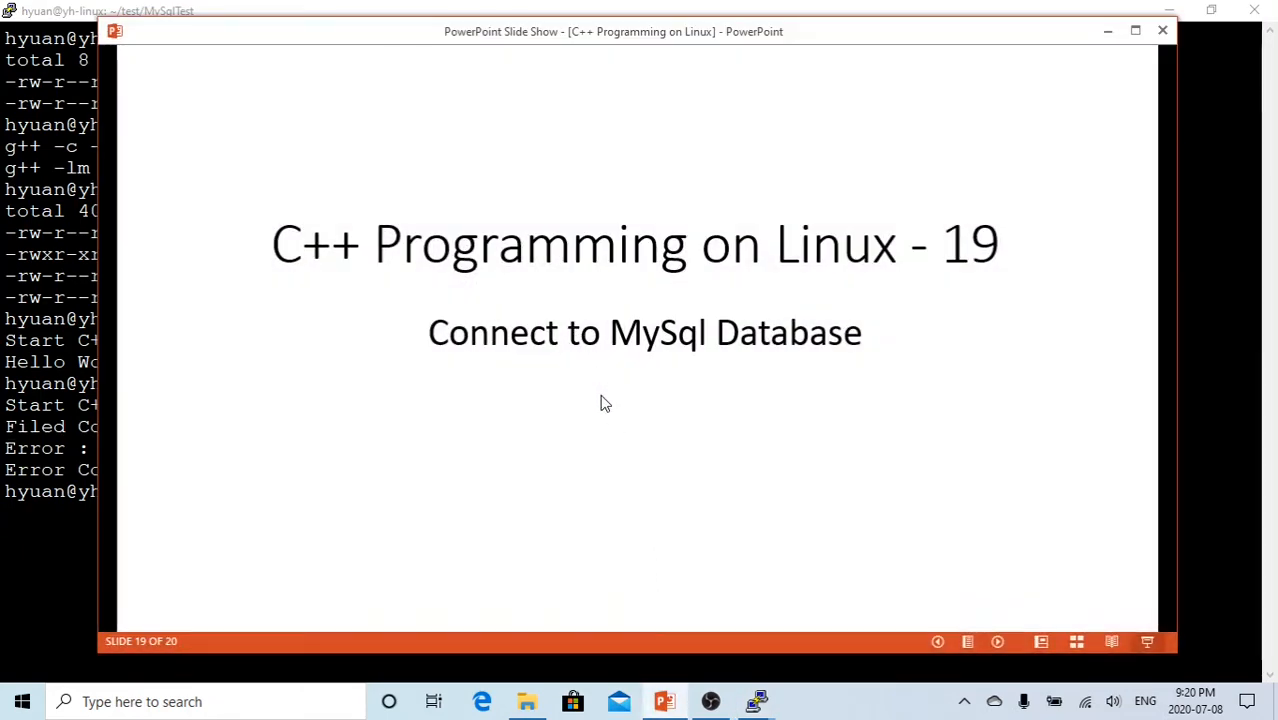